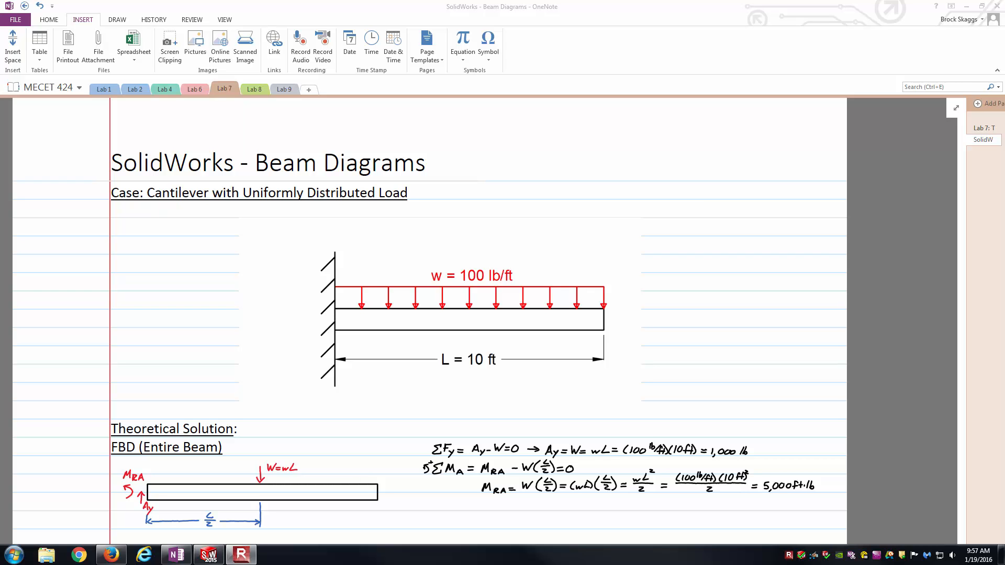
Scroll past the free-body equations down to the shear and bending moment plots.
scroll(down, 3)
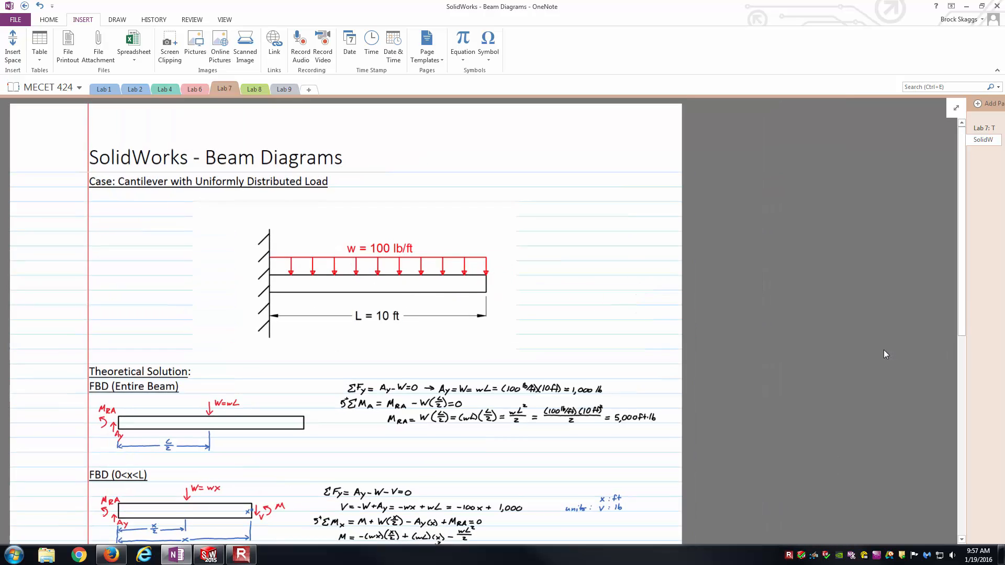
scroll(down, 3)
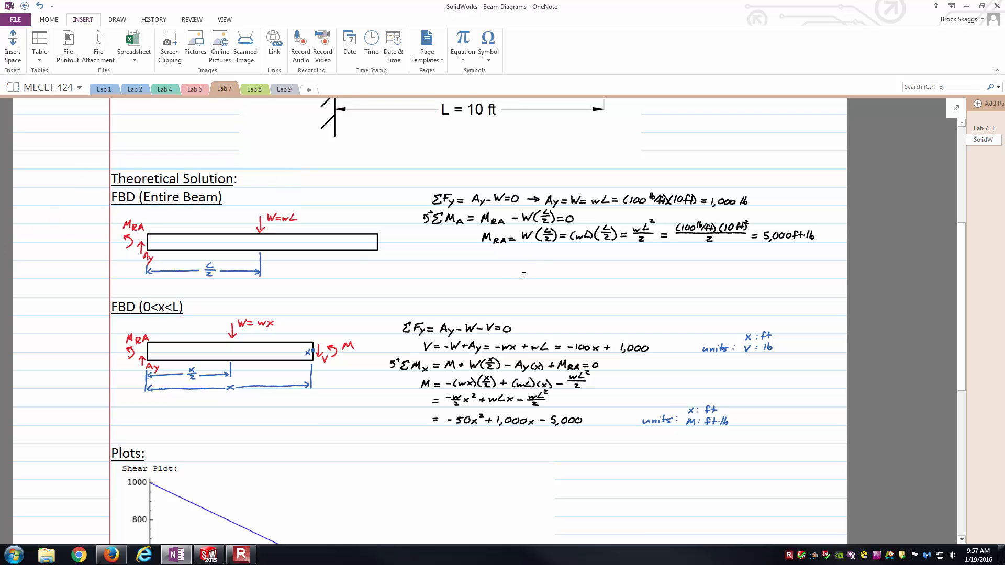
mouse_move(547, 290)
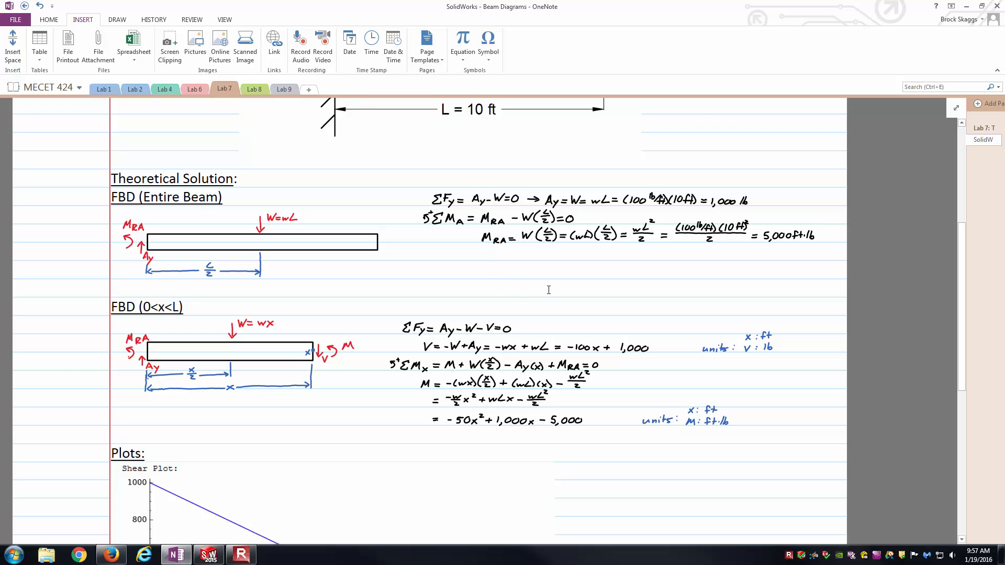
mouse_move(668, 358)
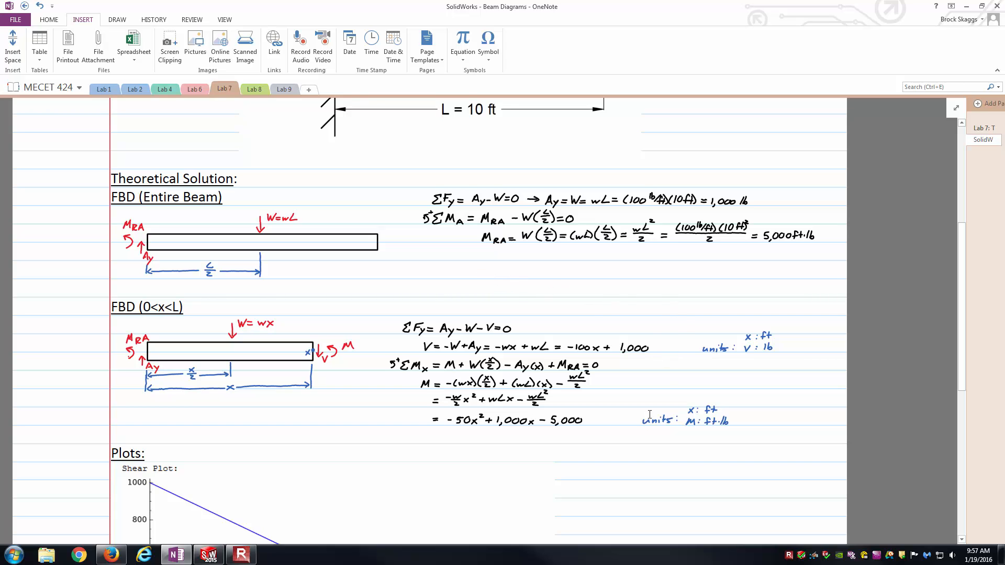
scroll(down, 3)
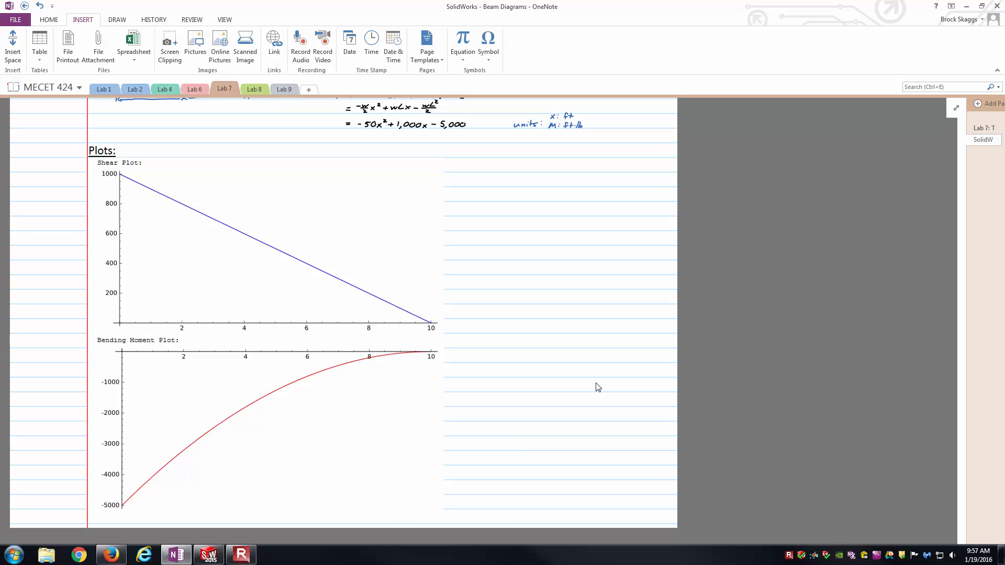
Review the plots, then scroll back up to the title and cantilever load sketch.
click(512, 443)
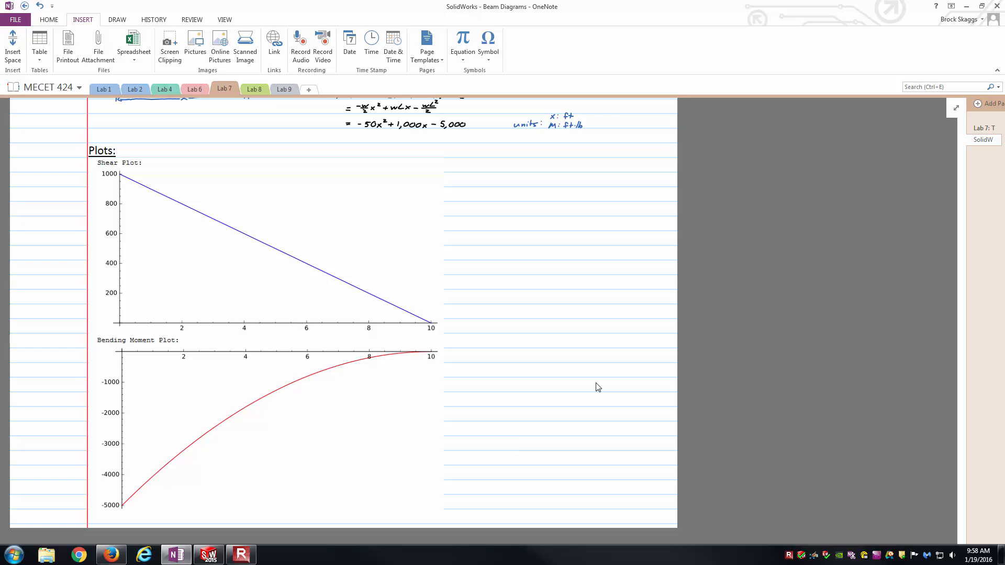
click(513, 442)
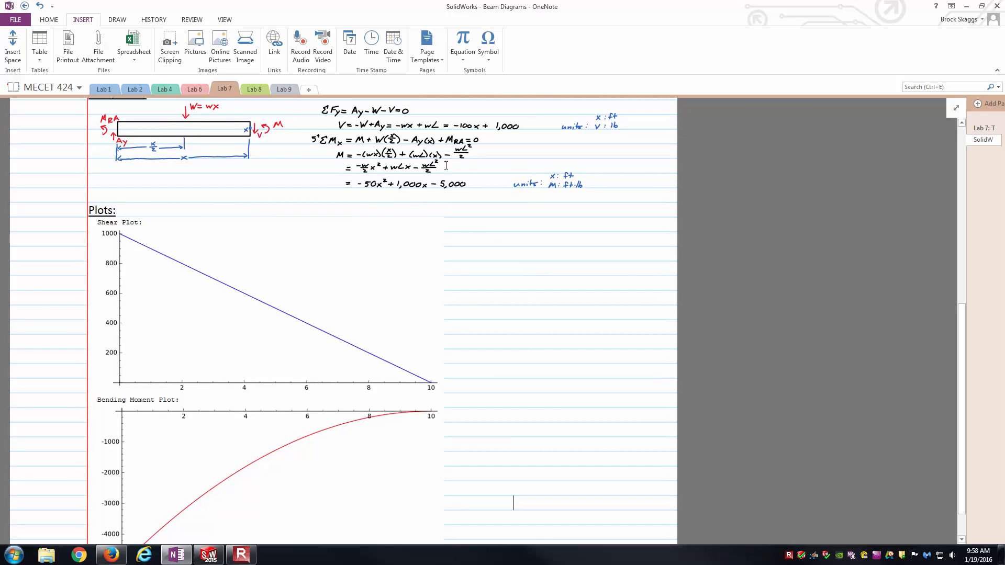
scroll(down, 3)
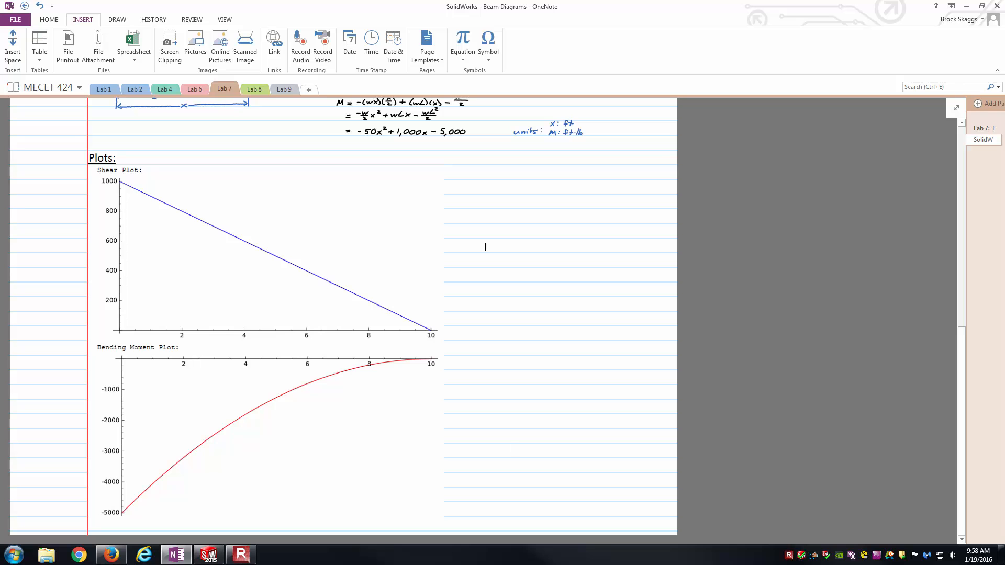
click(513, 450)
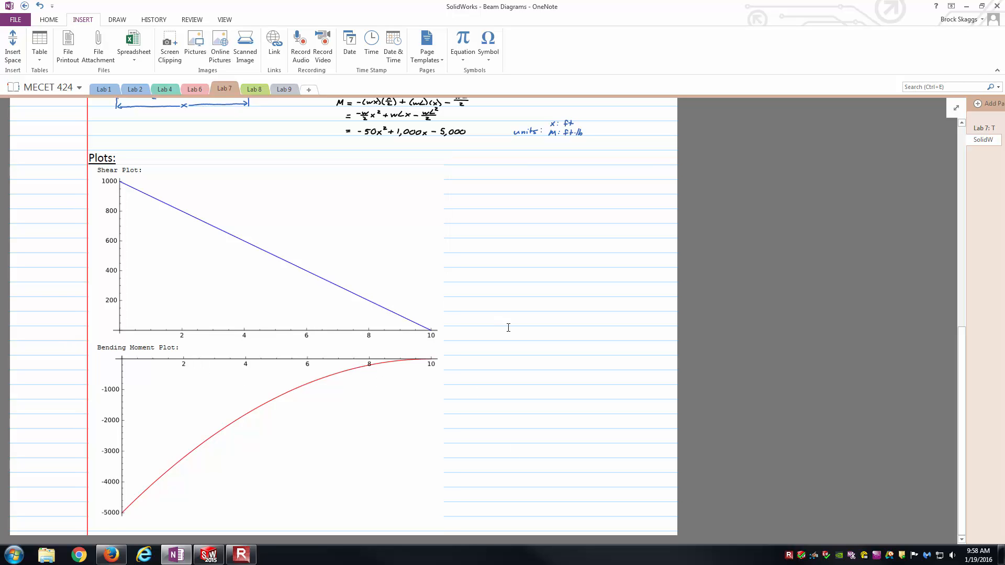
scroll(up, 3)
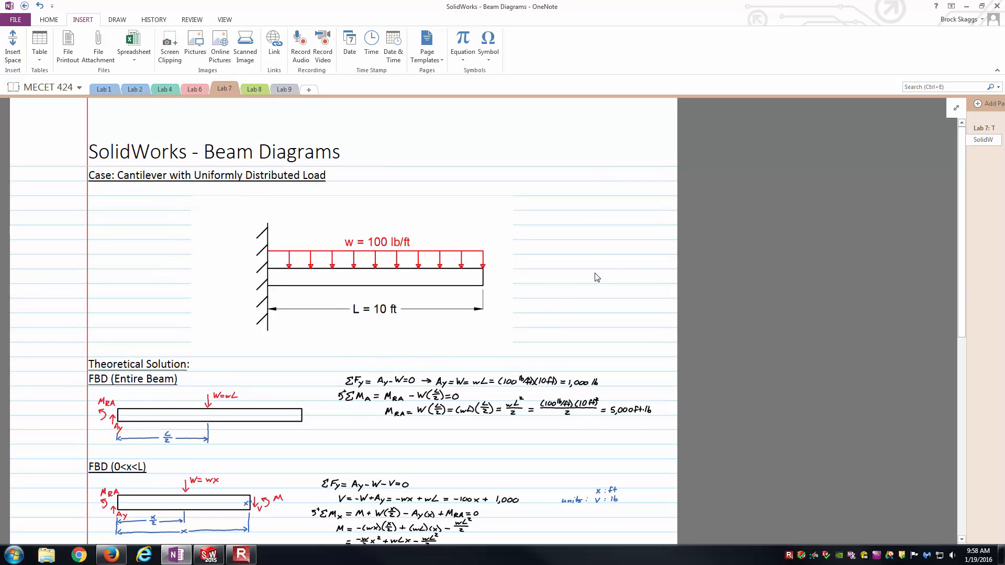
Switch to SOLIDWORKS and start a new part sketching on the Front Plane.
click(207, 555)
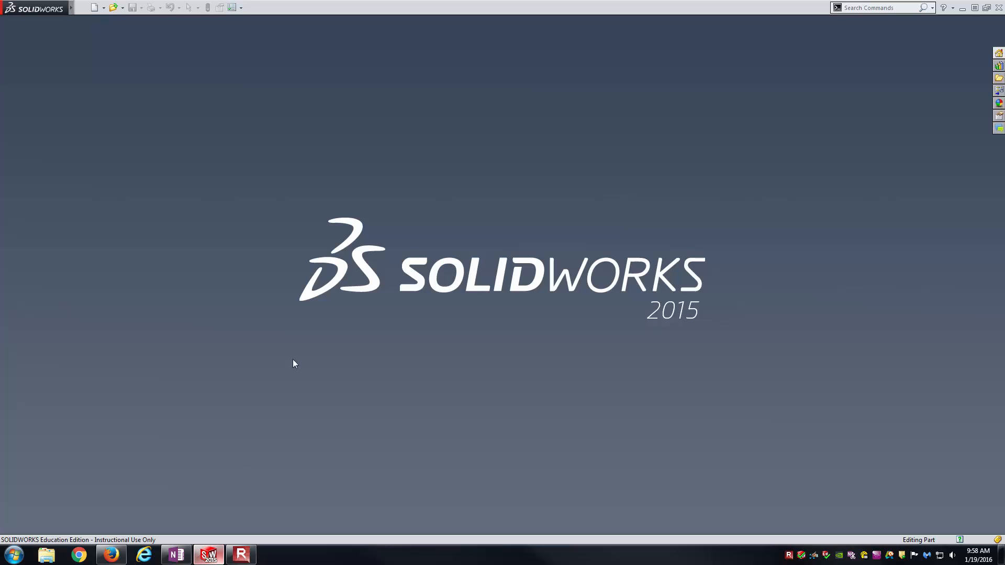
click(93, 8)
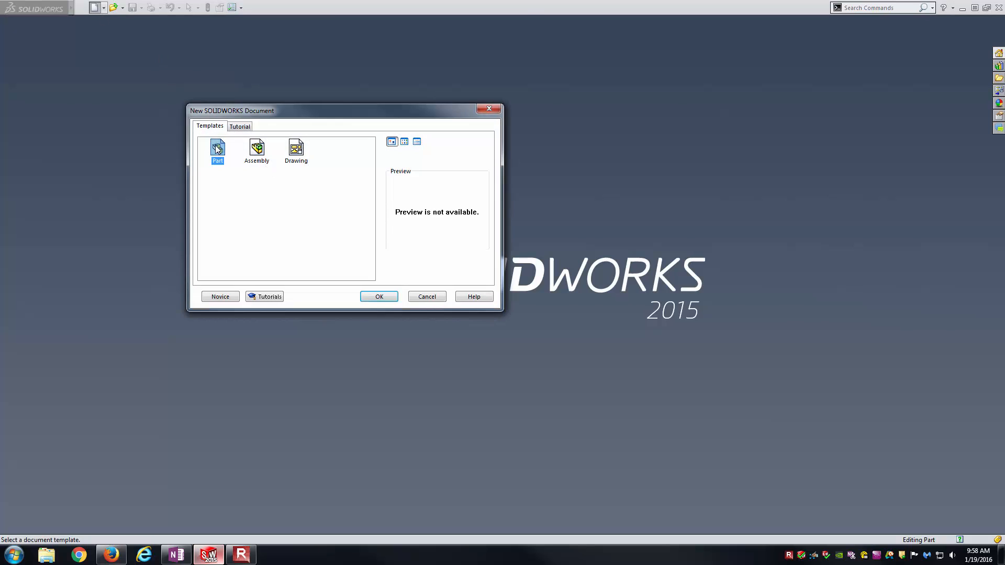
click(379, 296)
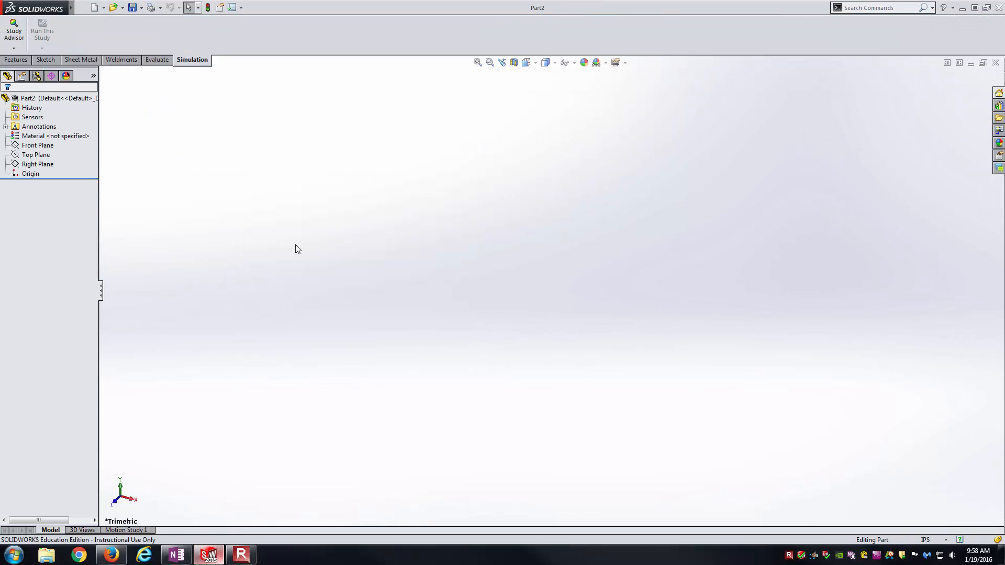
click(37, 144)
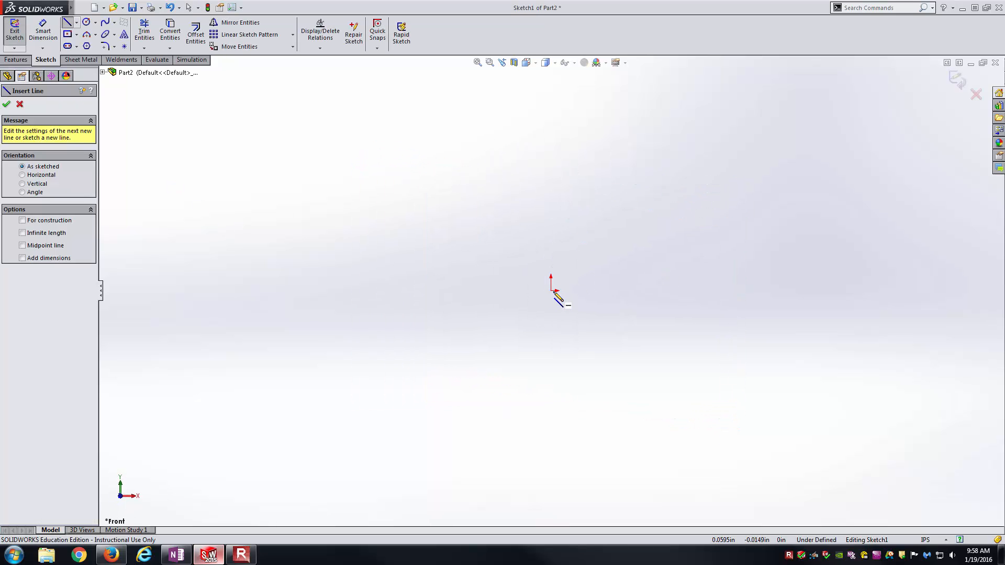
Draw a horizontal line from the origin, dimension it to 120 inches and exit the sketch.
drag(552, 296, 676, 287)
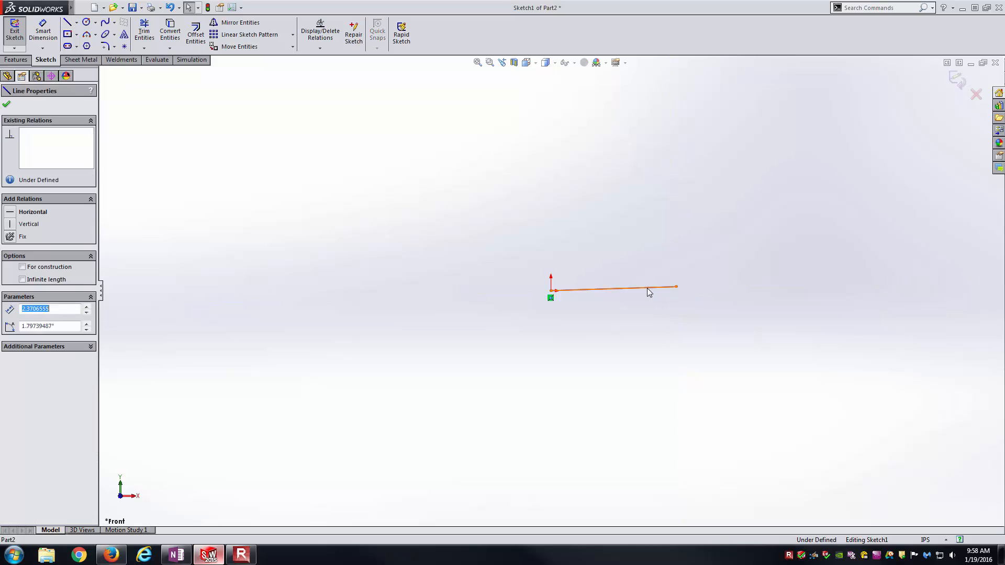
click(42, 30)
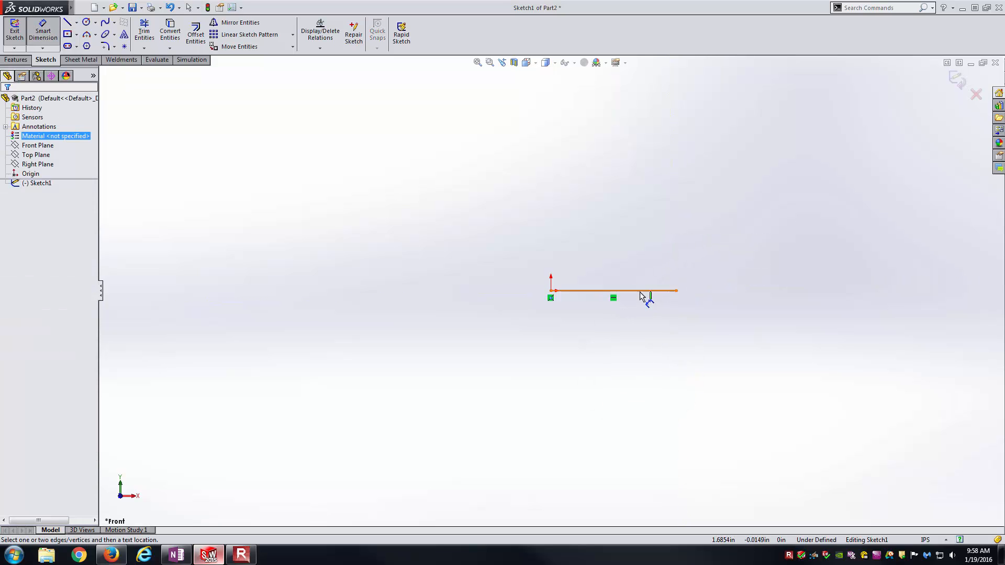
click(641, 295)
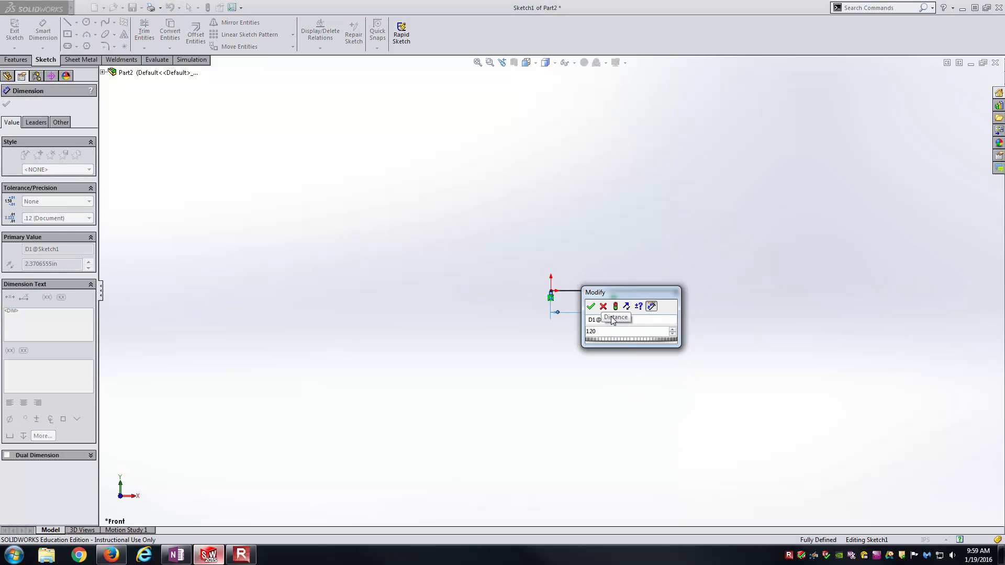
click(590, 306)
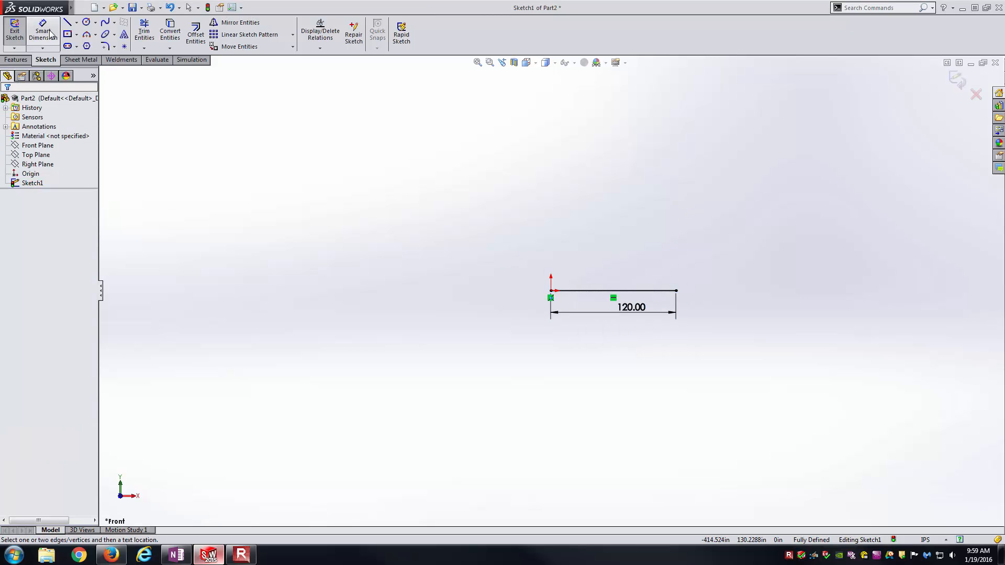
mouse_move(13, 32)
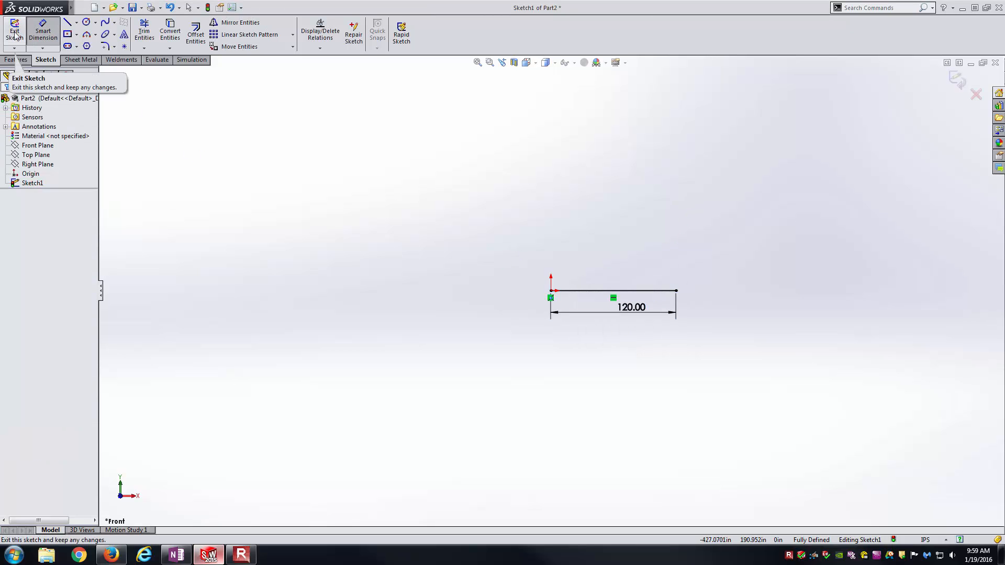
mouse_move(984, 164)
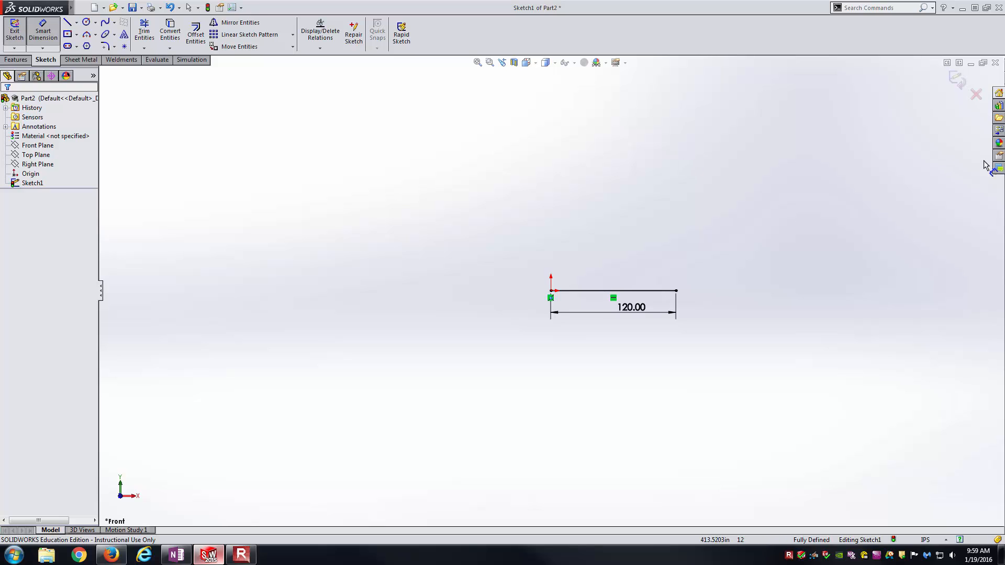
click(191, 60)
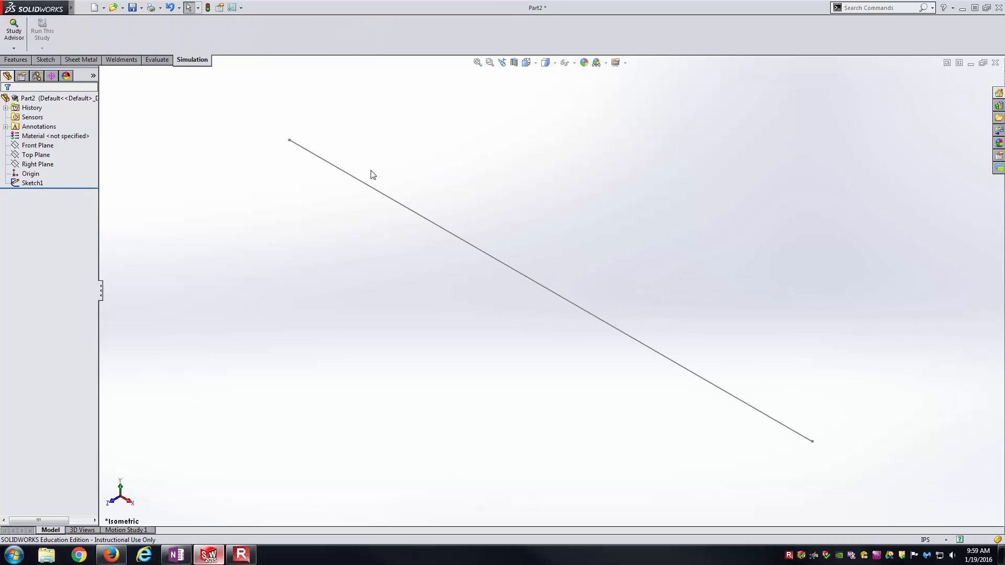
Add an ANSI inch S 5x10 structural member along Line1@Sketch1 and accept it.
click(121, 59)
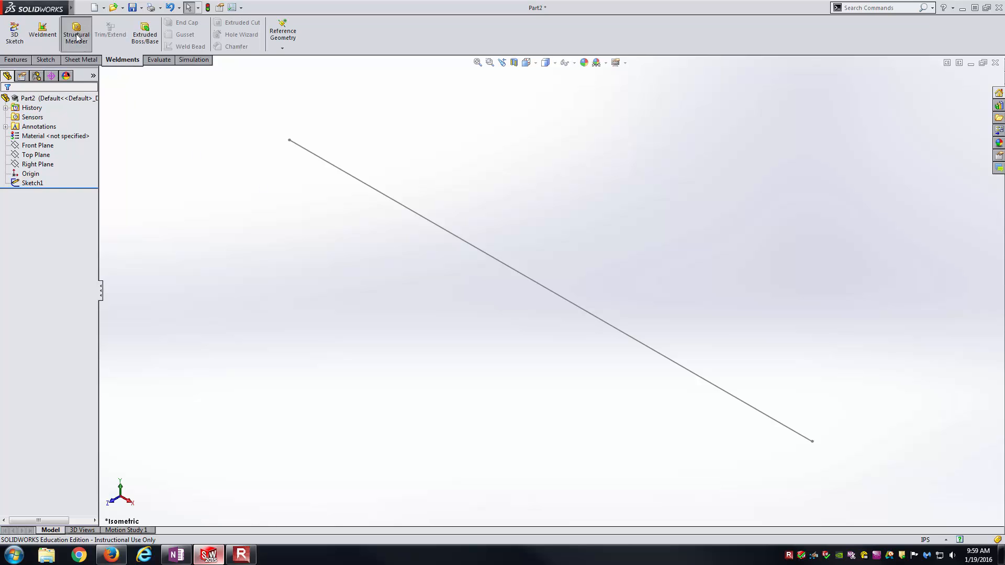
click(76, 34)
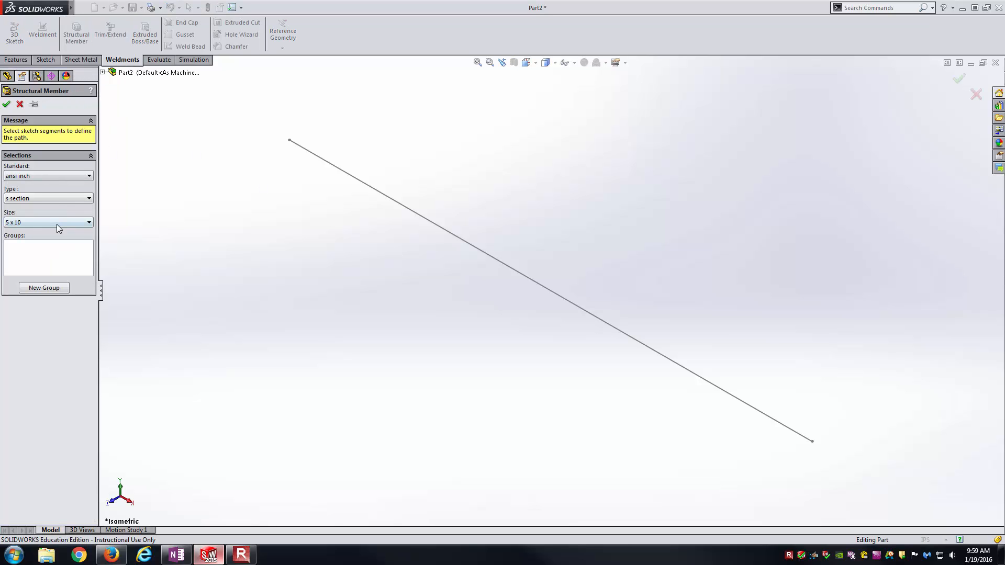
click(45, 198)
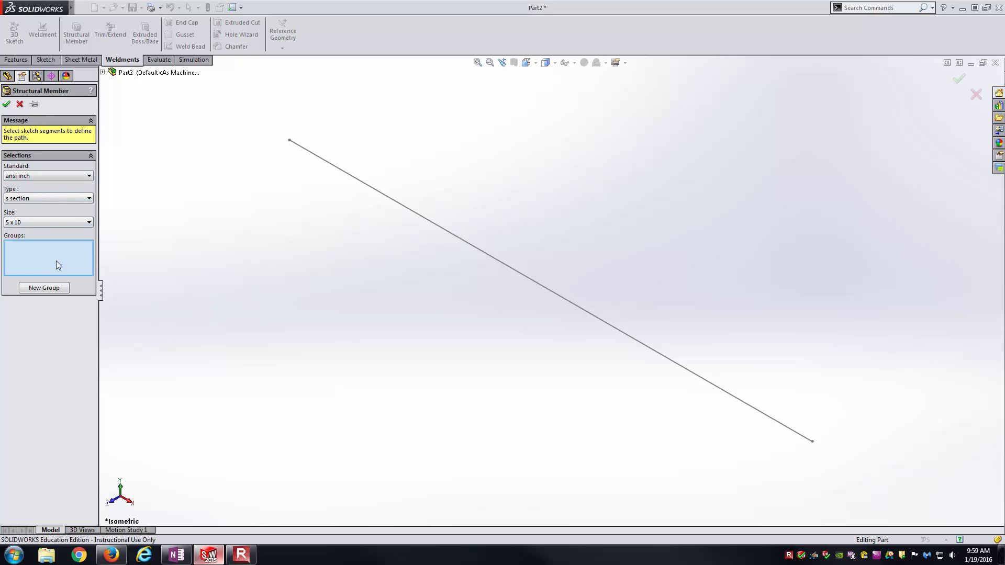
click(396, 208)
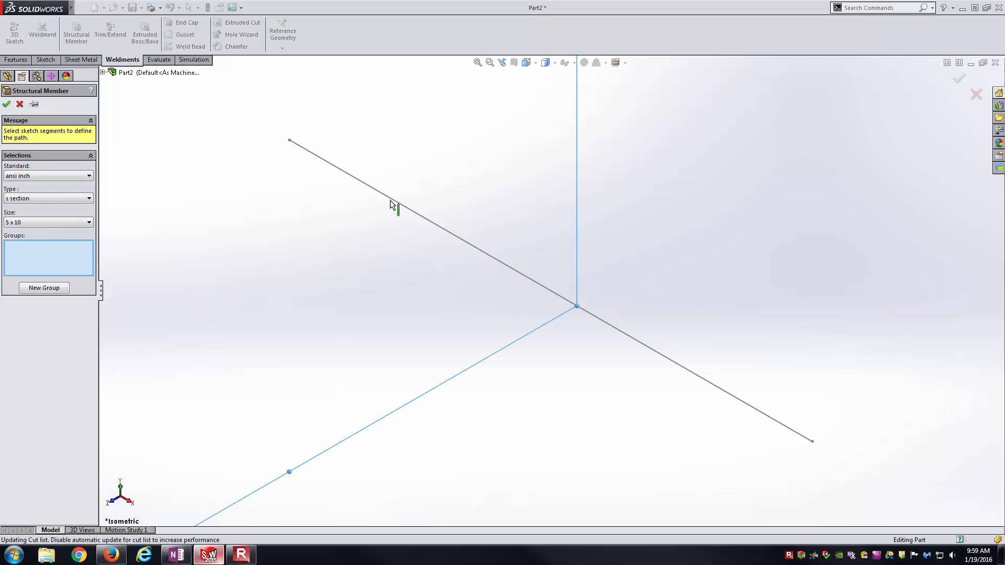
click(398, 205)
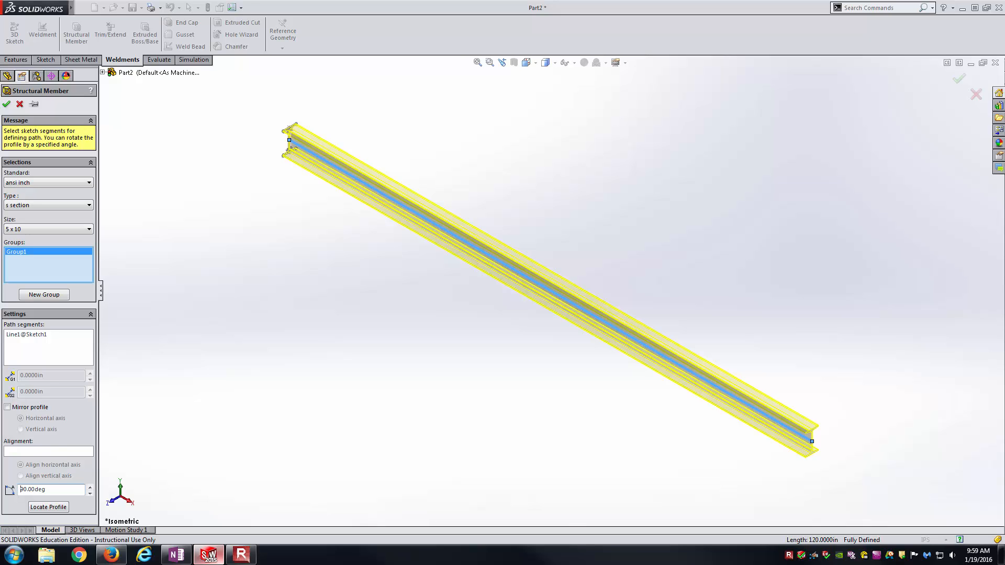
click(51, 489)
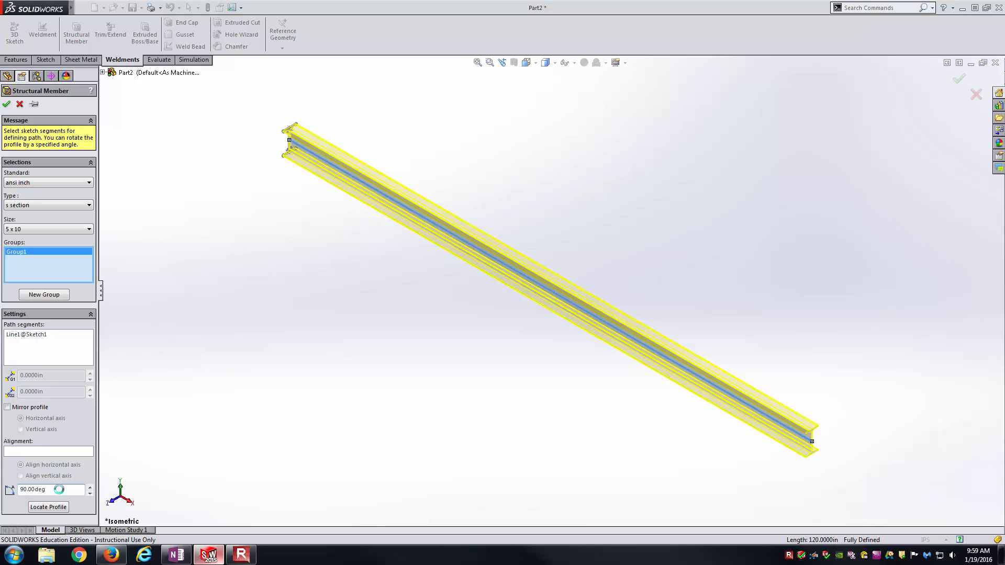
click(6, 104)
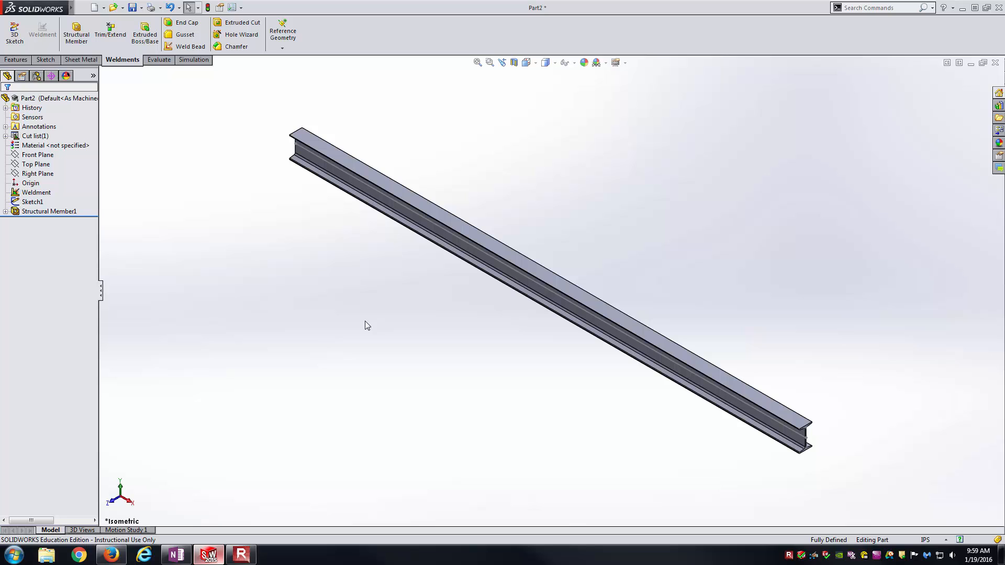
mouse_move(165, 288)
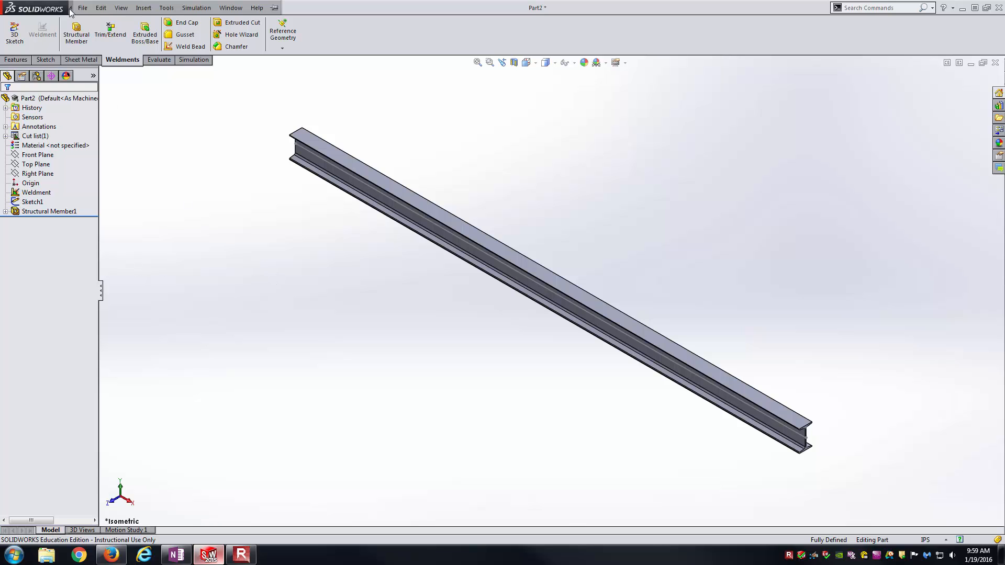
Save the part as liveCase.SLDPRT in the Live Case folder.
click(81, 7)
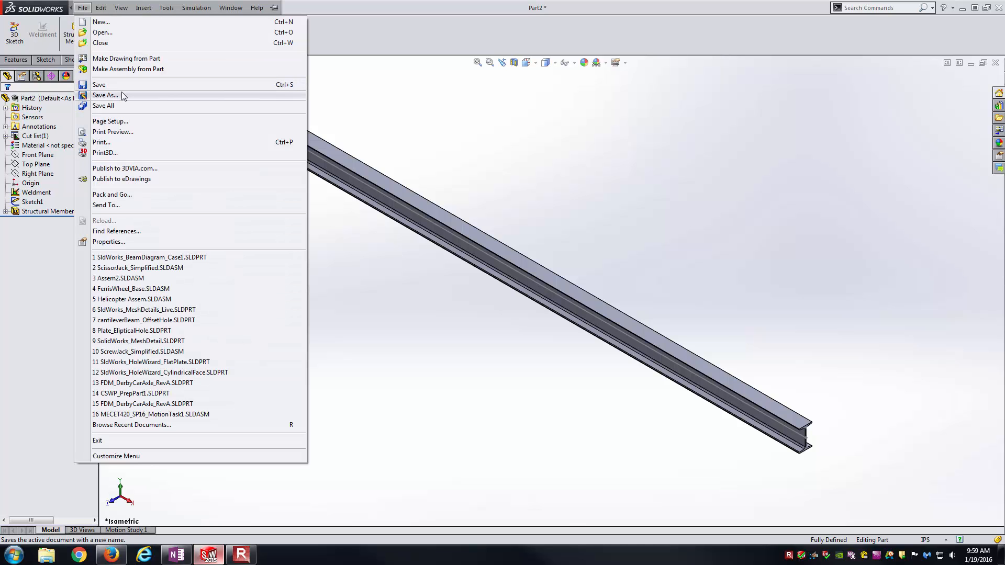
click(105, 95)
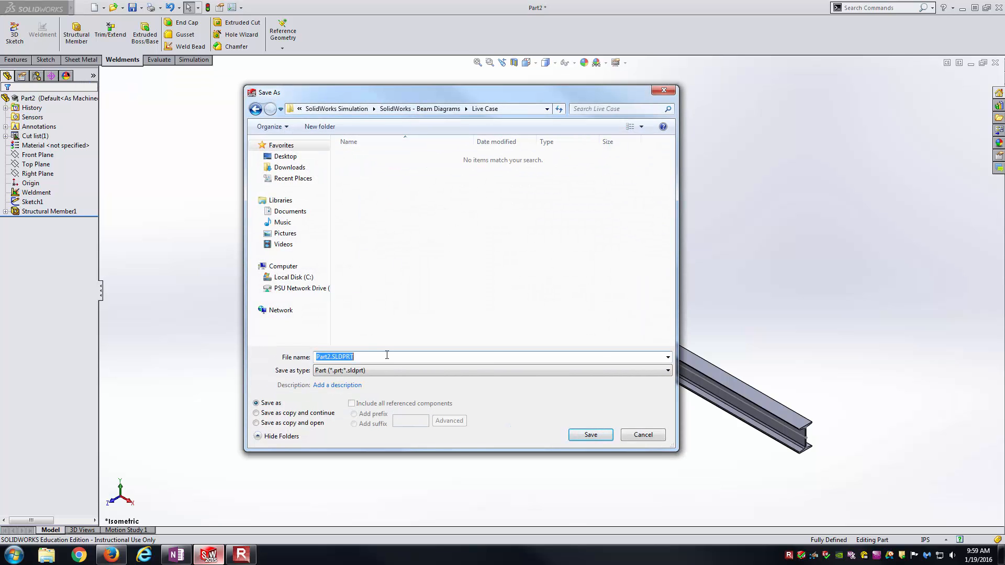
click(589, 434)
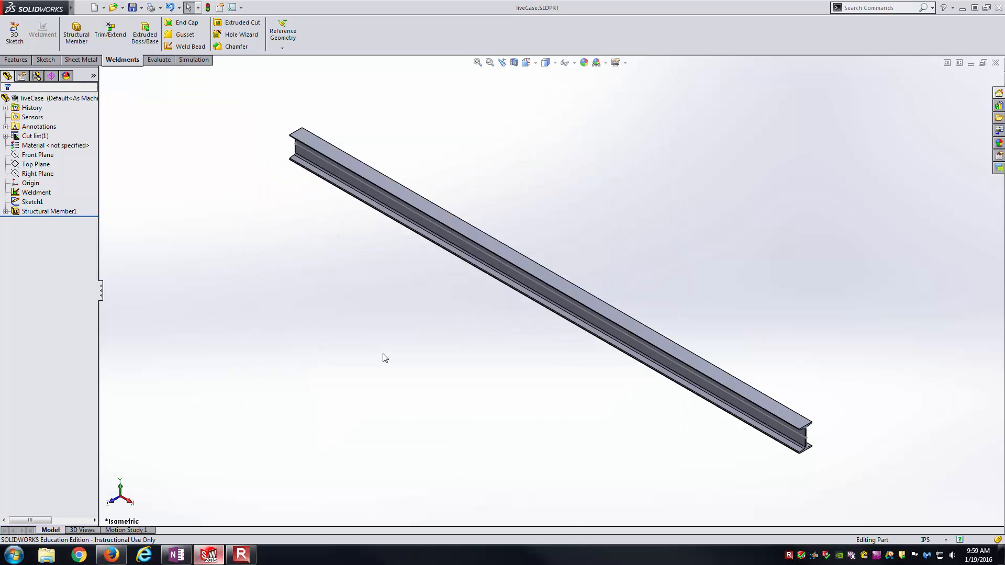
mouse_move(303, 293)
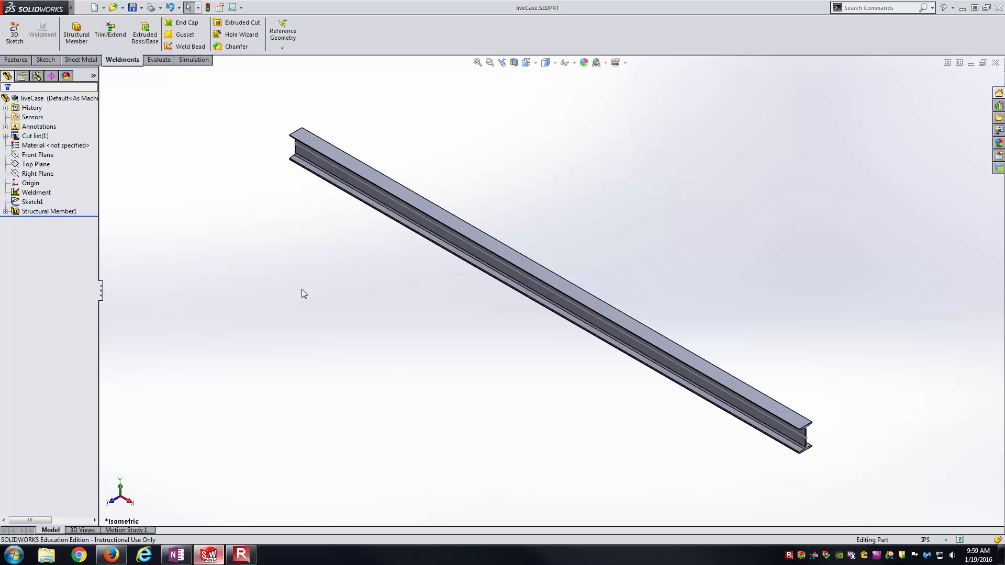
mouse_move(194, 59)
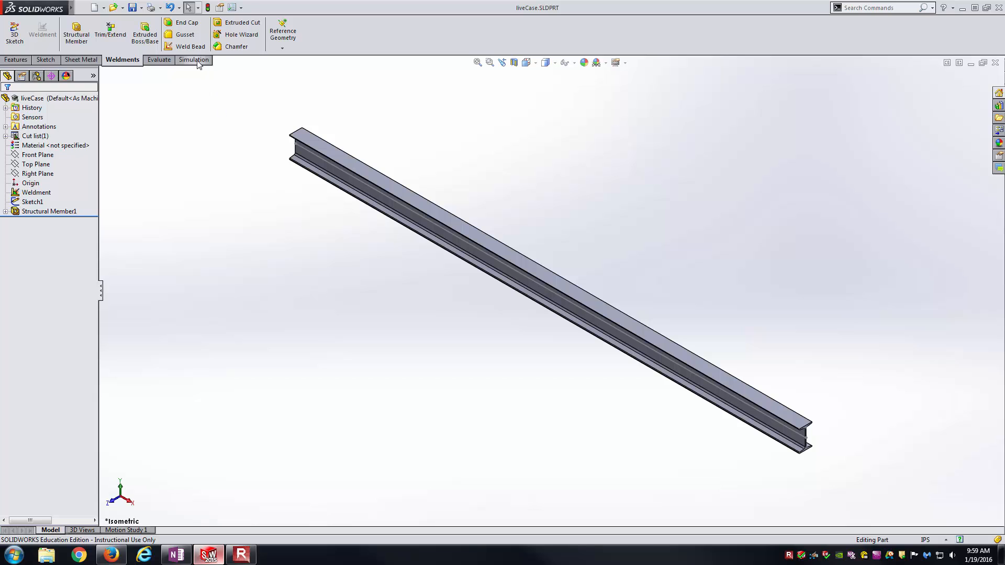
Create a new static simulation study, Static 1, from the Simulation commands.
click(193, 60)
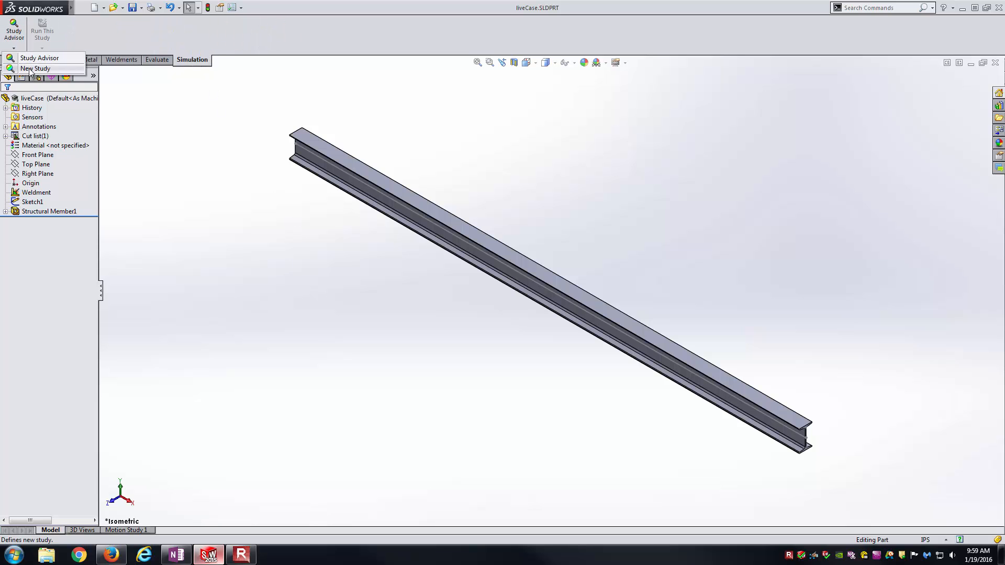
click(36, 69)
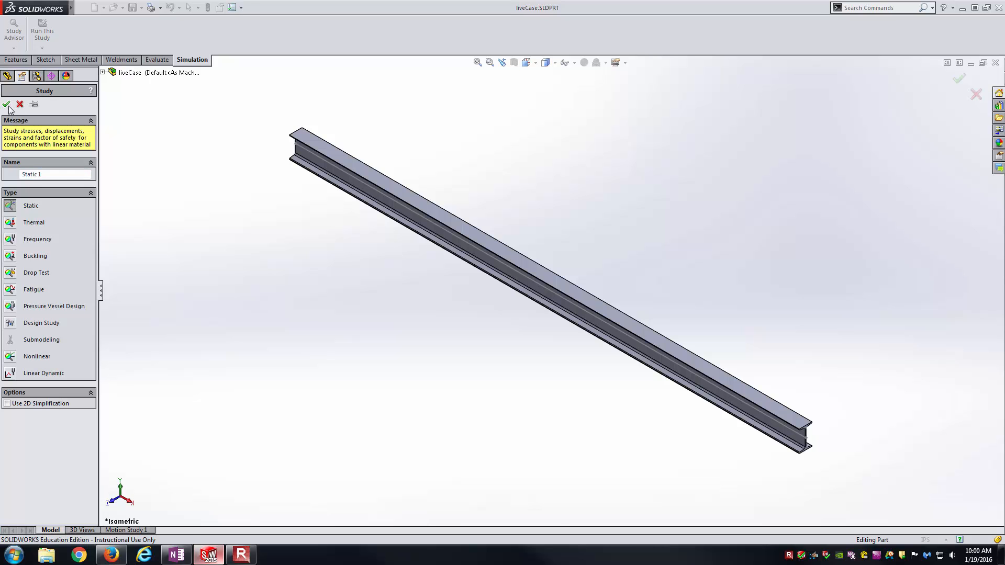
click(6, 105)
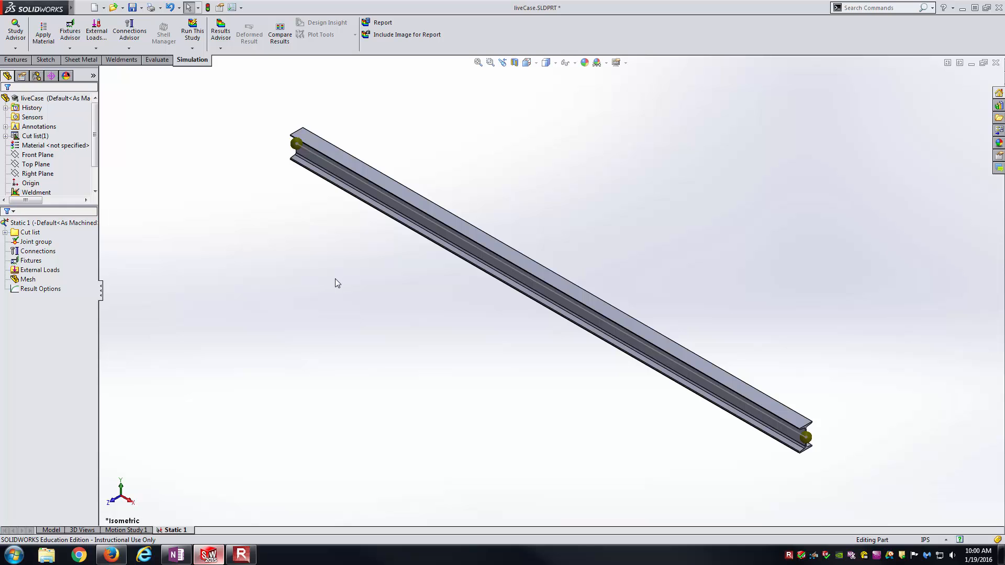
mouse_move(173, 293)
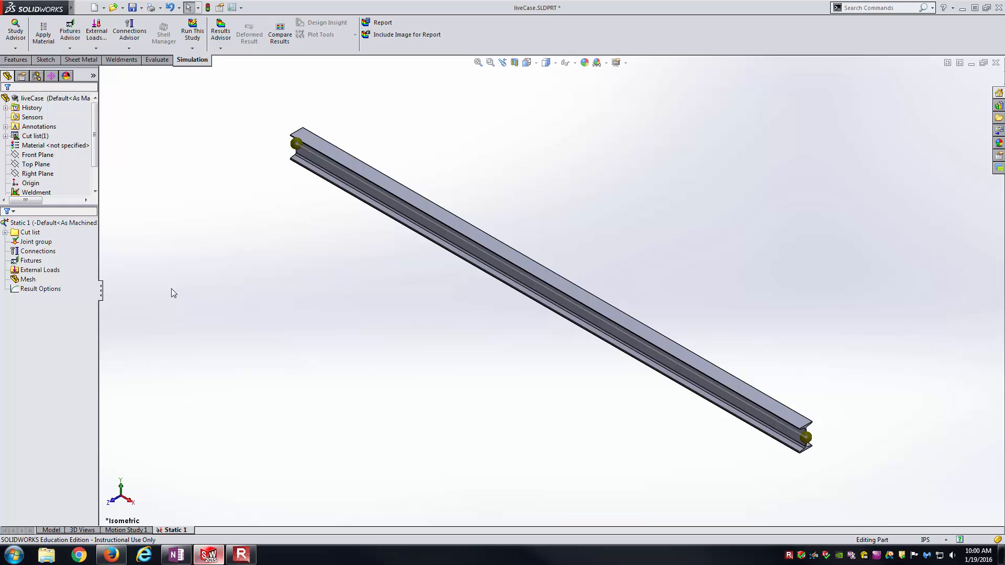
mouse_move(153, 292)
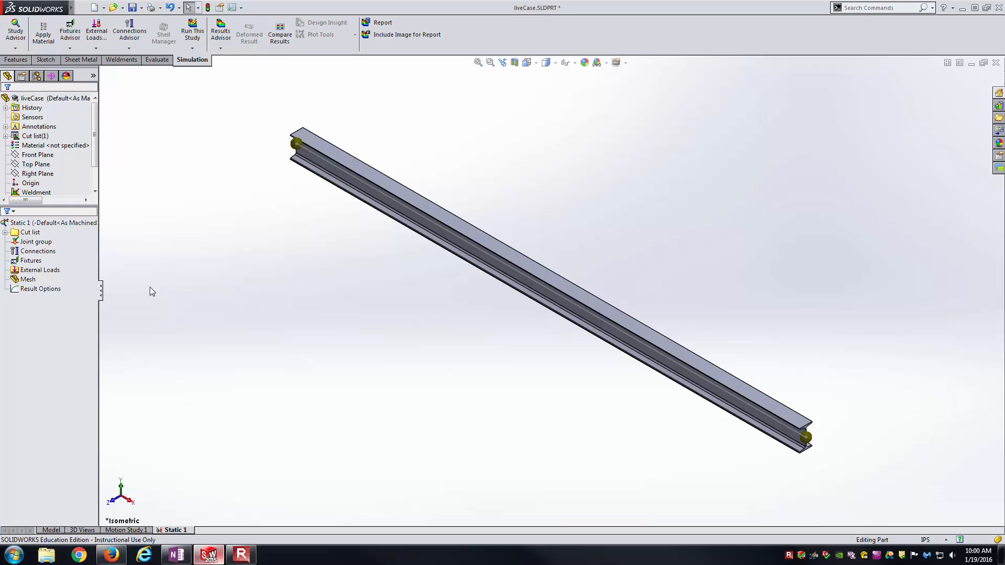
mouse_move(123, 281)
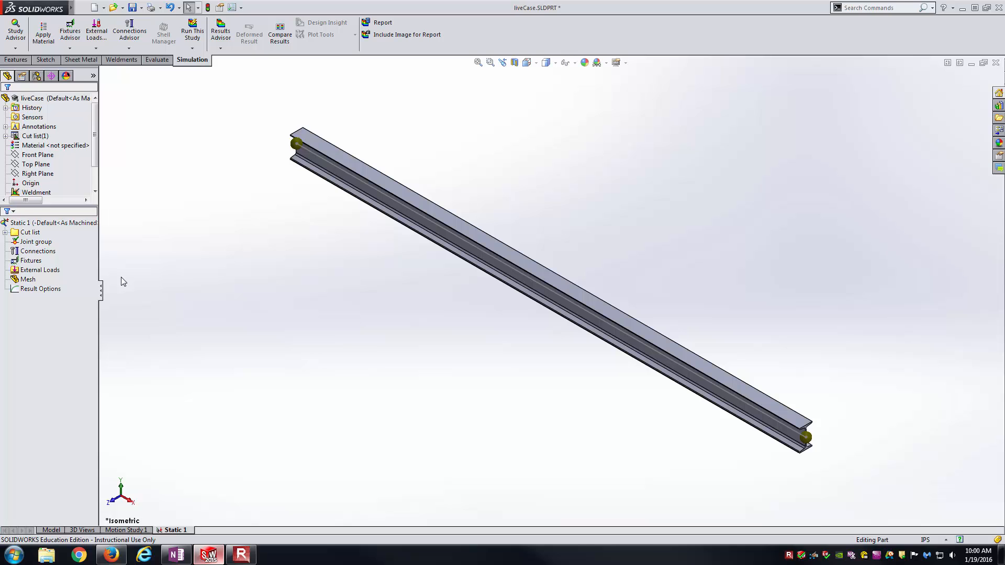
Expand the cut list and confirm liveCase's beam definition with rigid ends.
click(23, 232)
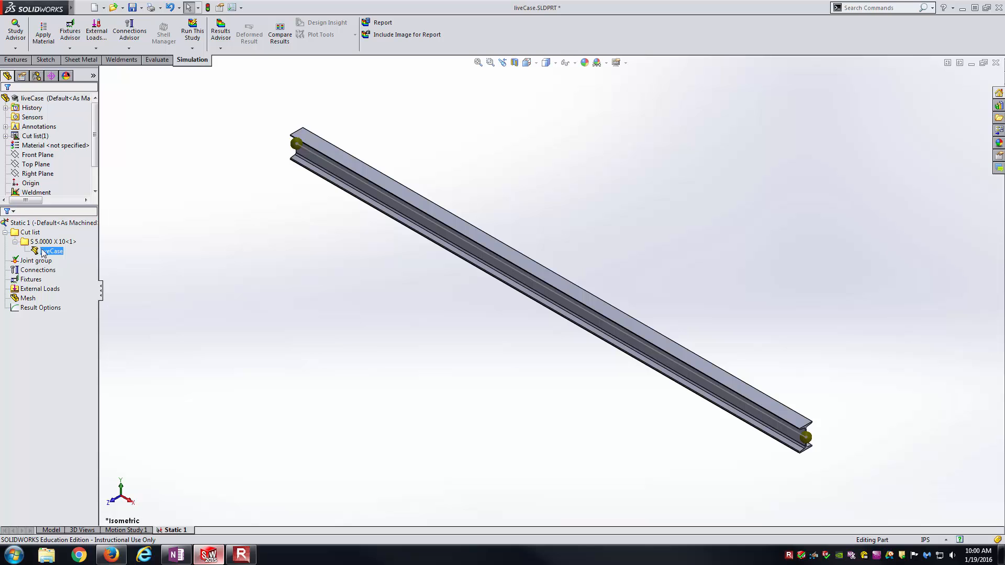
click(36, 260)
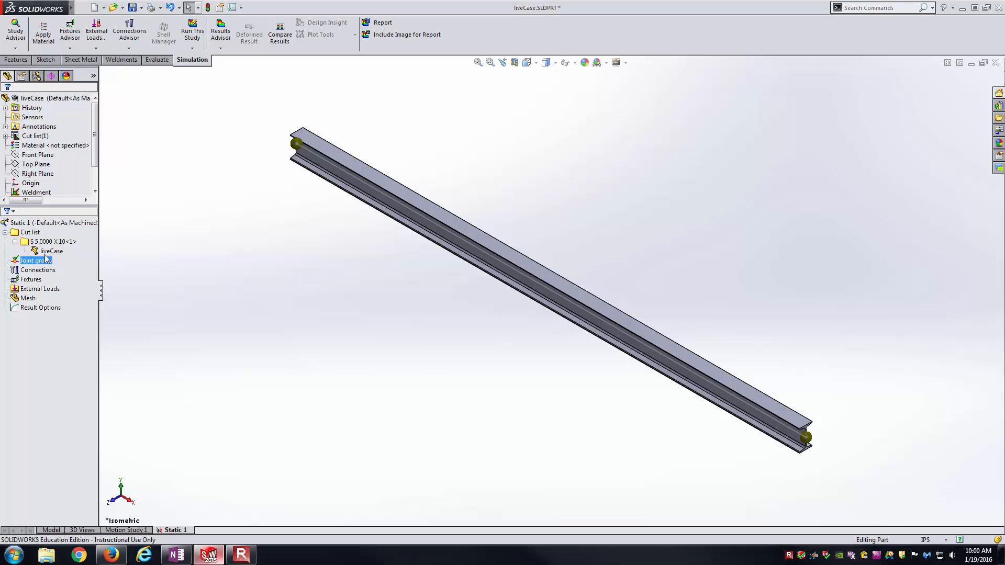
click(51, 250)
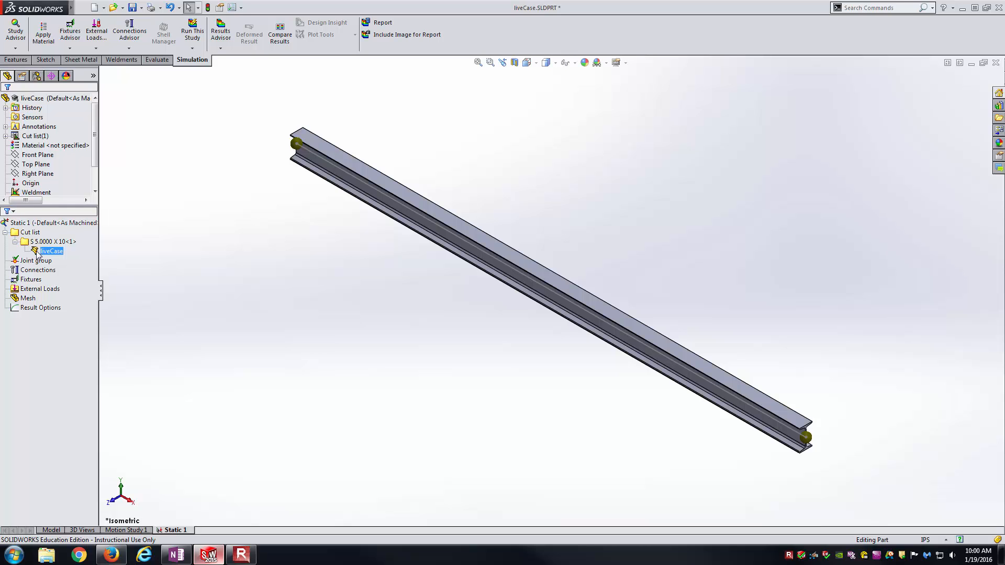
mouse_move(56, 255)
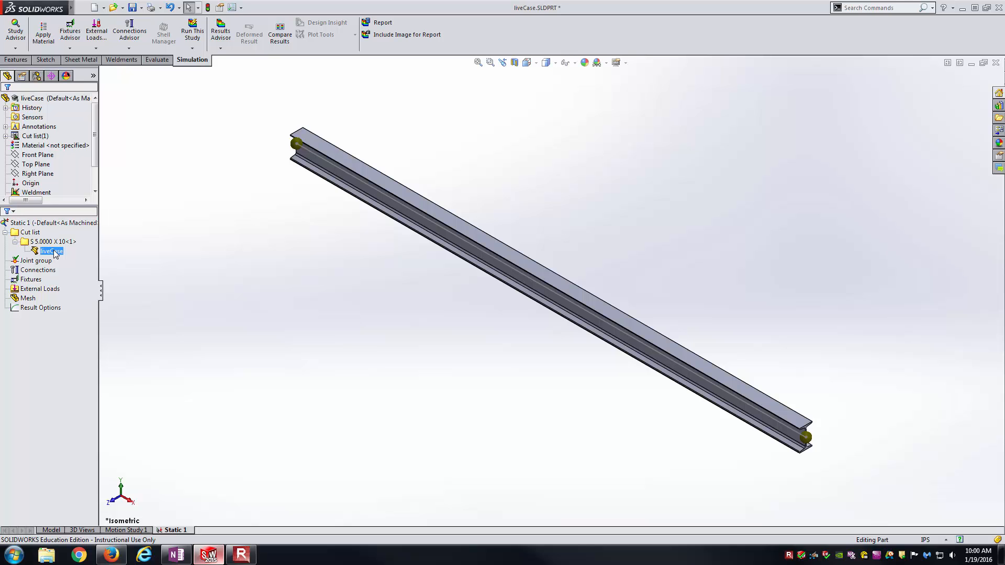
right_click(52, 250)
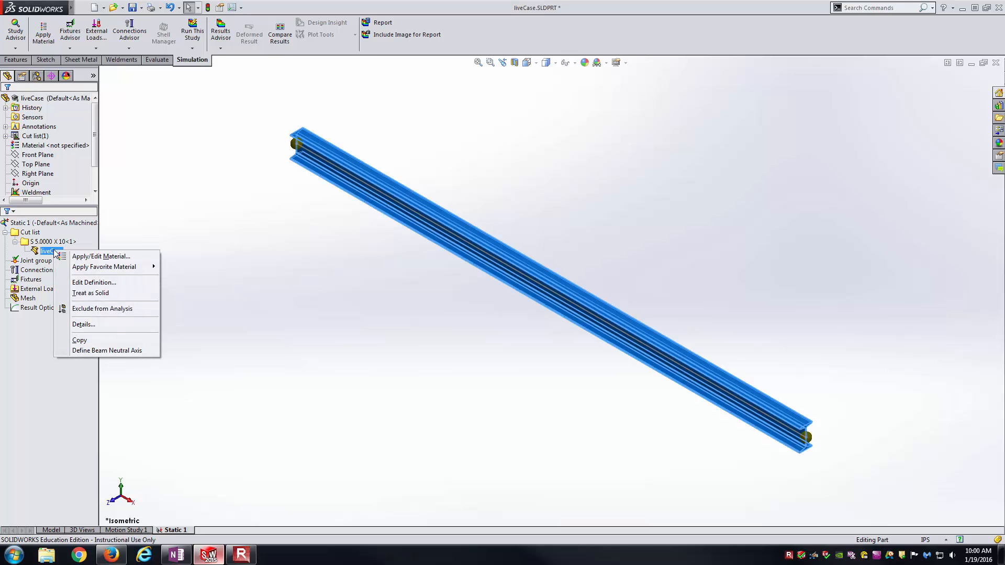
click(93, 282)
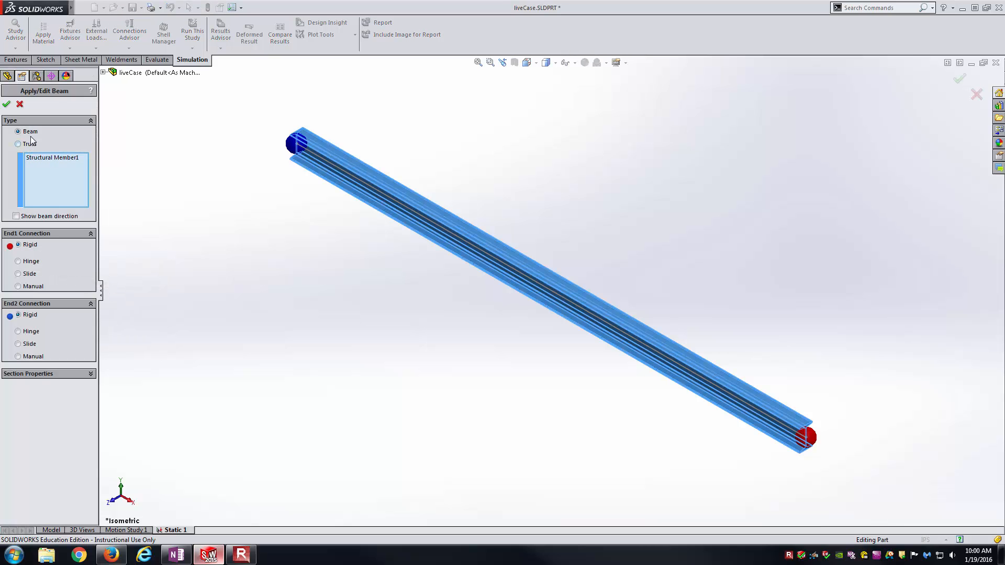
click(7, 103)
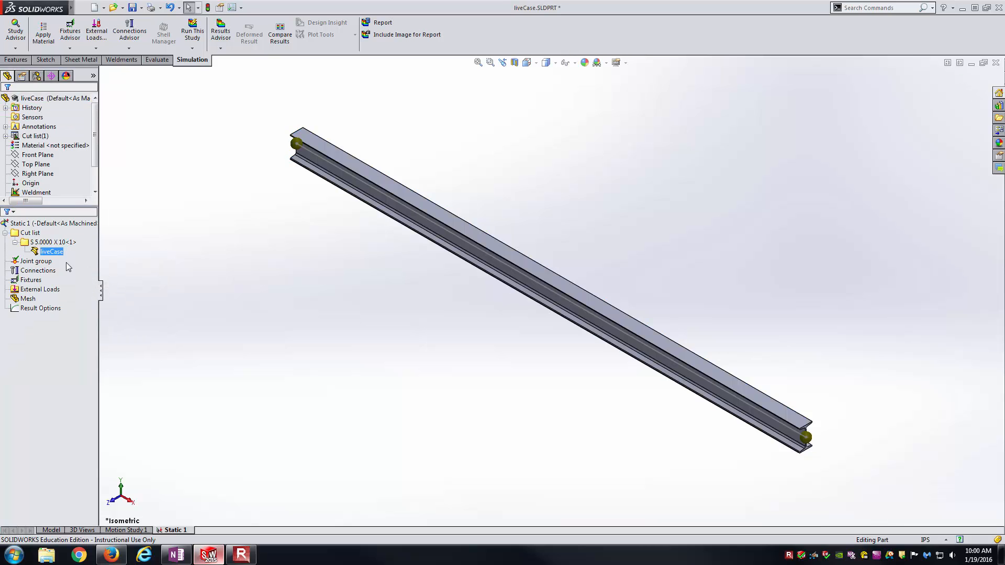
Try treating liveCase as a solid, then bring up options to revert it to a beam.
right_click(51, 250)
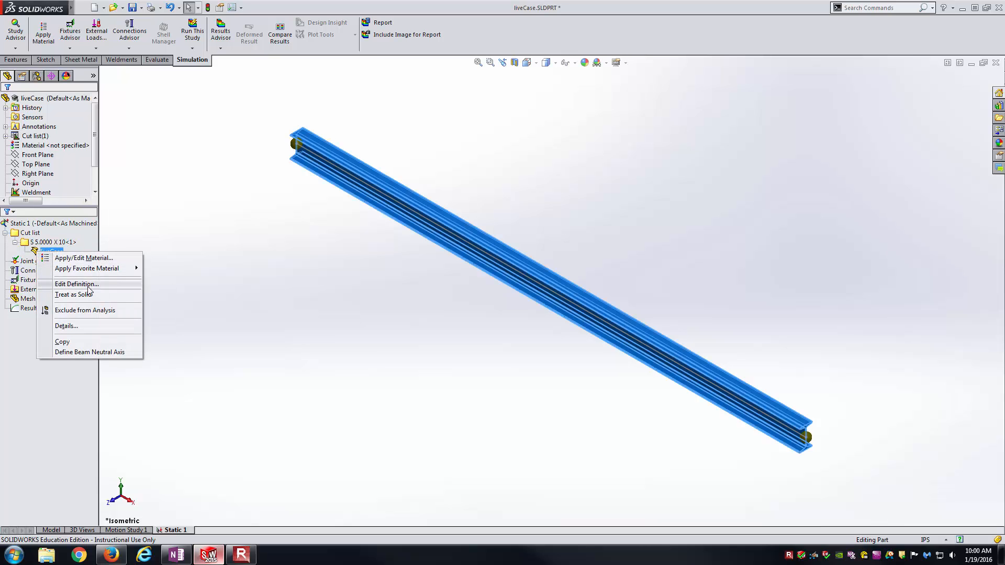
click(51, 250)
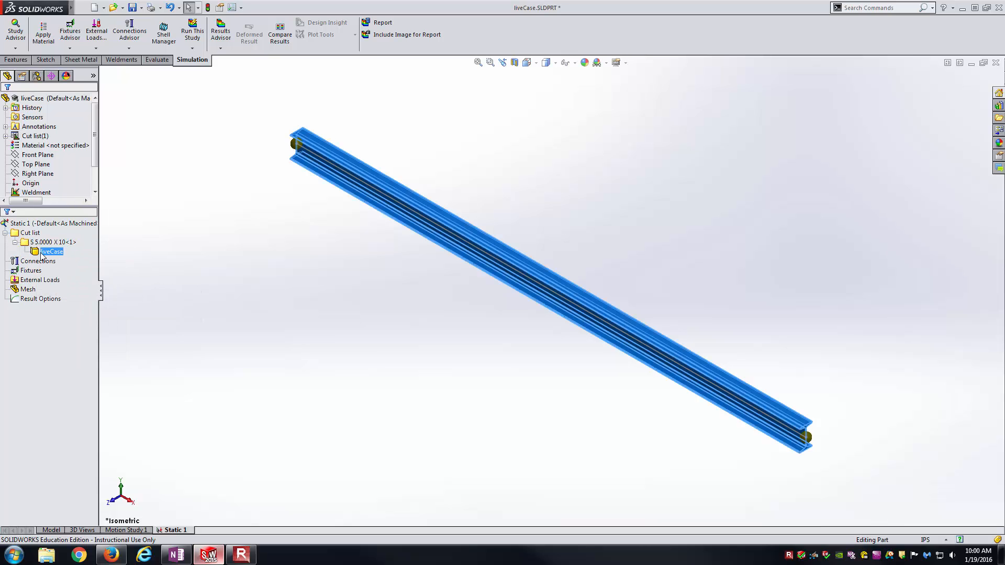
right_click(50, 251)
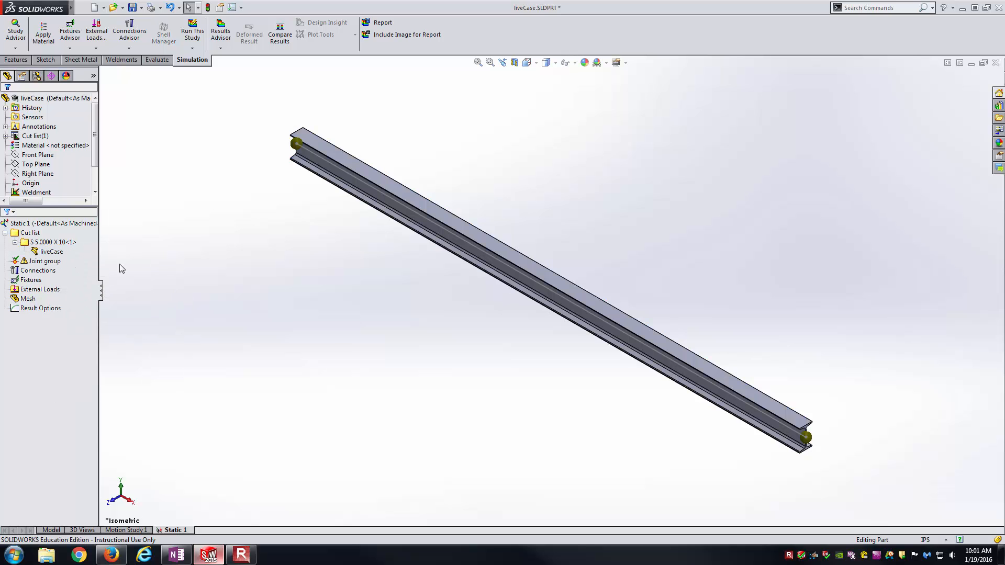
Apply ASTM A36 Steel from the SOLIDWORKS material library to the beam.
click(50, 251)
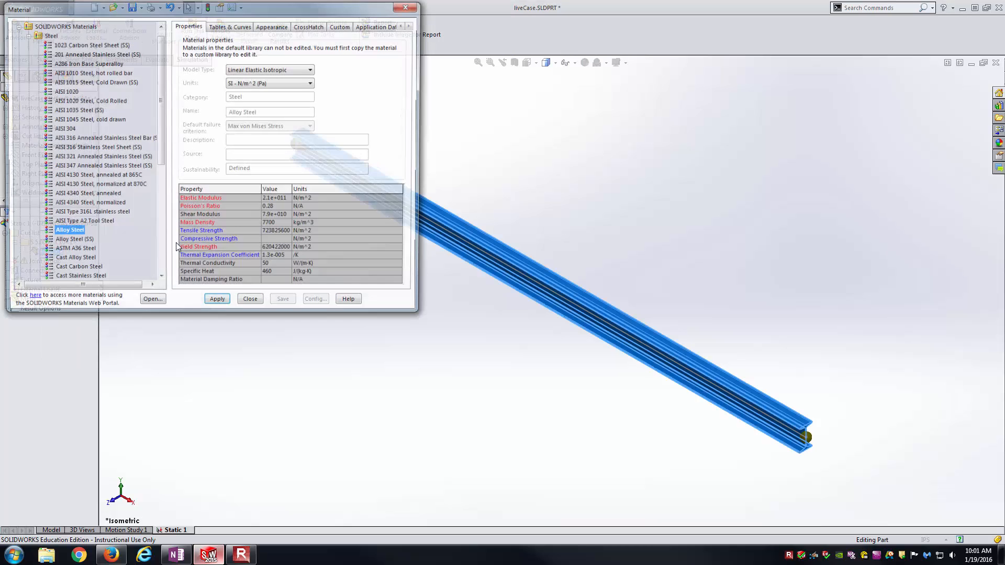
click(74, 250)
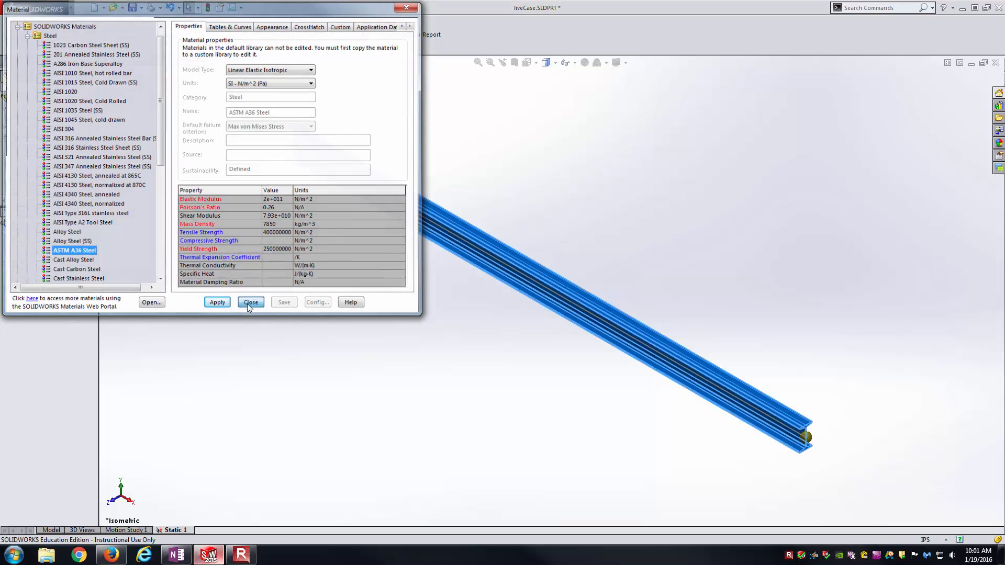
click(250, 302)
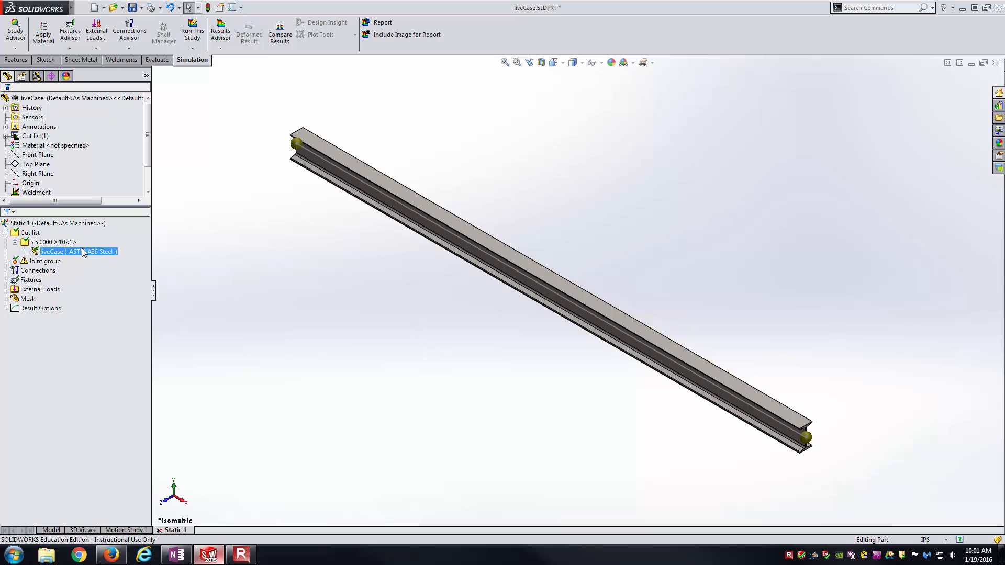
Edit the joint group, calculate Joint 1 and Joint 2 at the beam ends and accept.
right_click(44, 260)
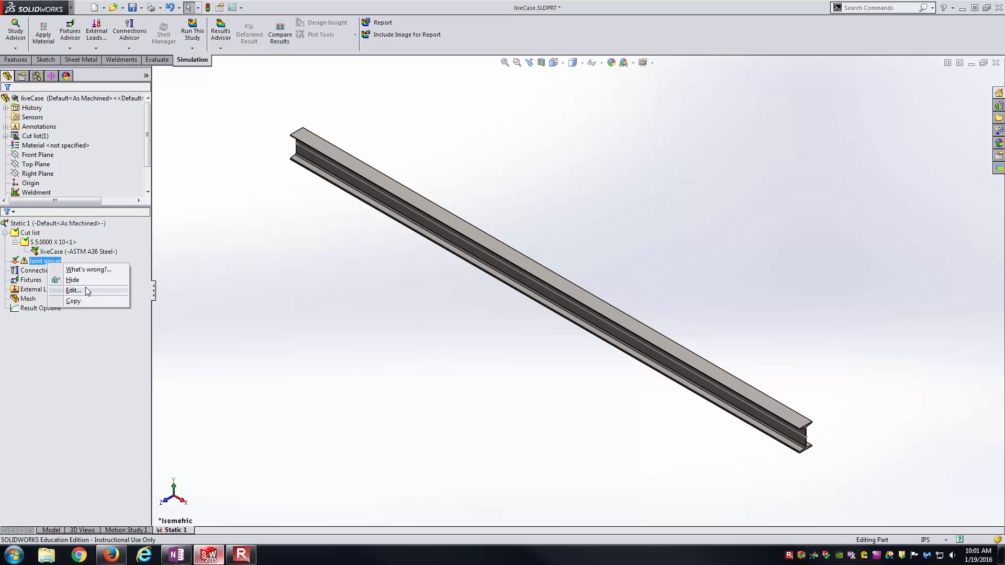
click(74, 289)
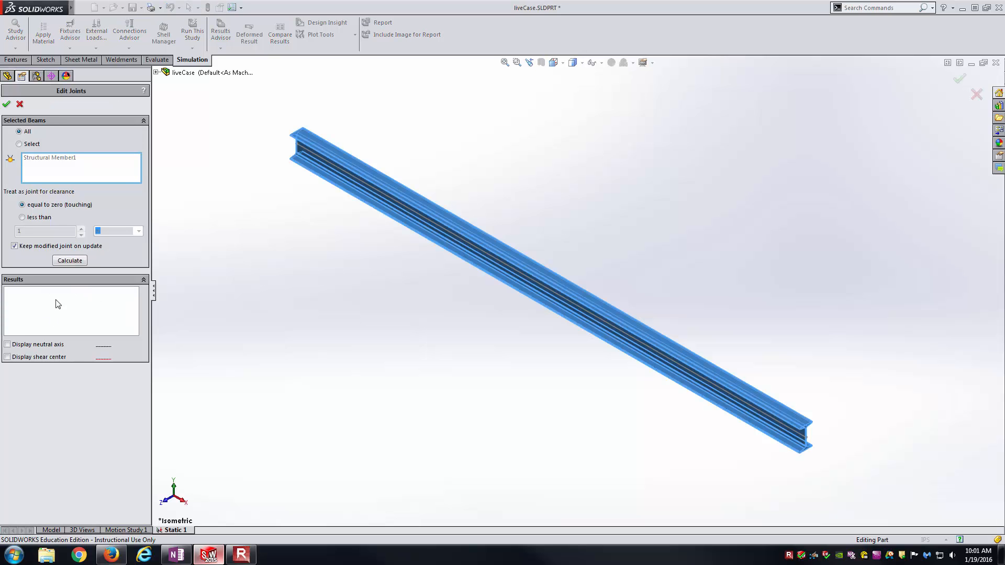
click(70, 261)
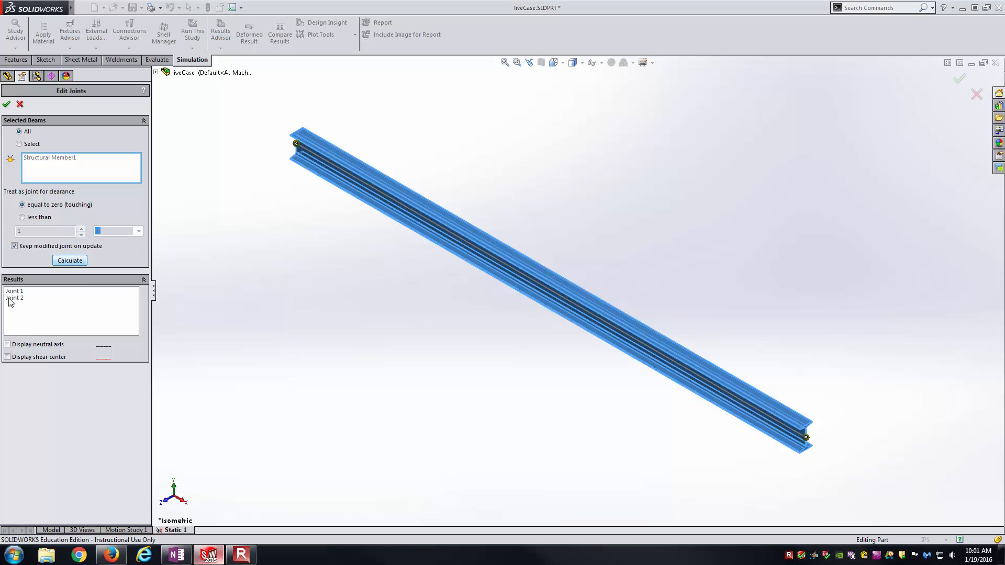
click(14, 290)
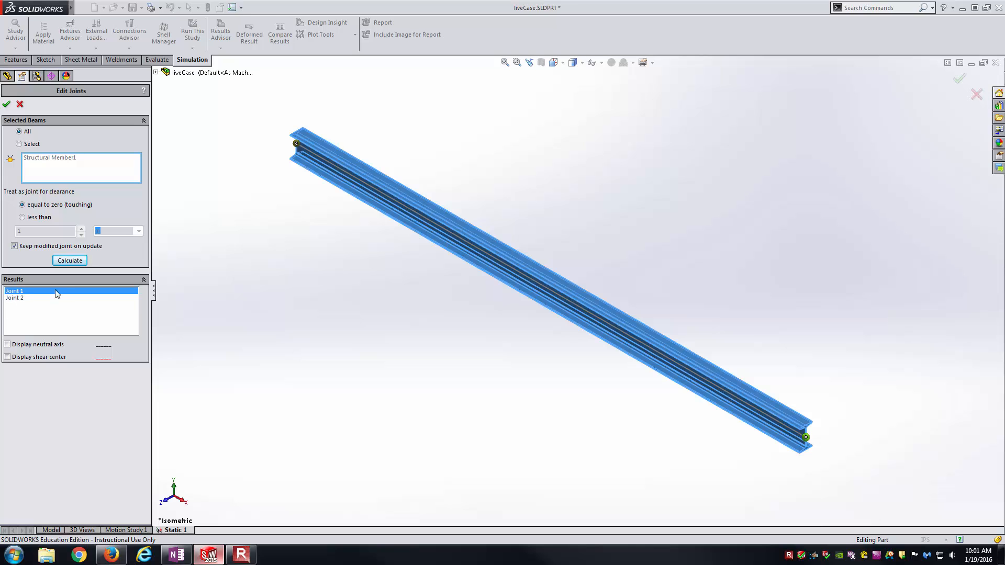
click(13, 297)
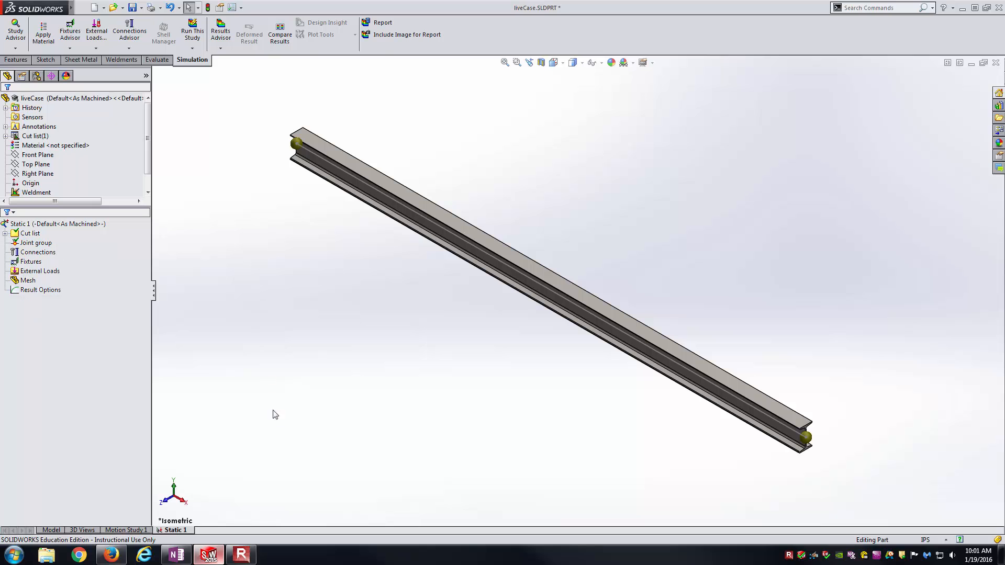
Glance at the hand-calculated OneNote beam notes and return to the study.
click(175, 554)
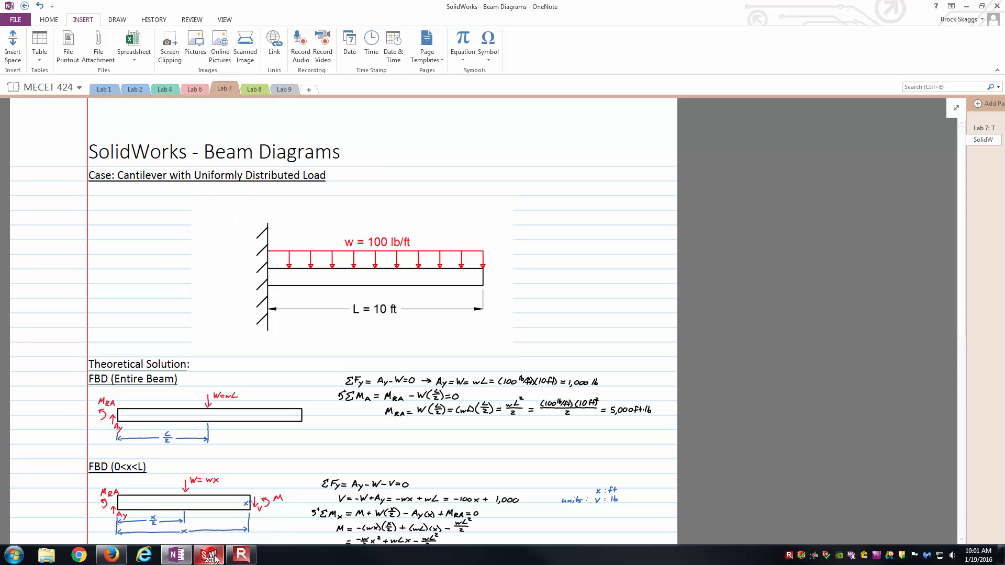
click(207, 555)
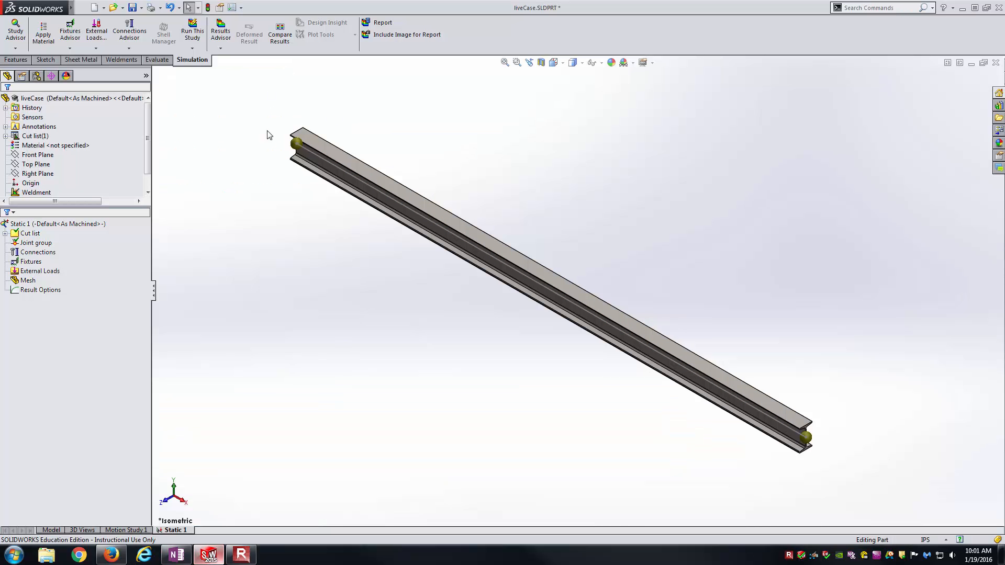
mouse_move(196, 320)
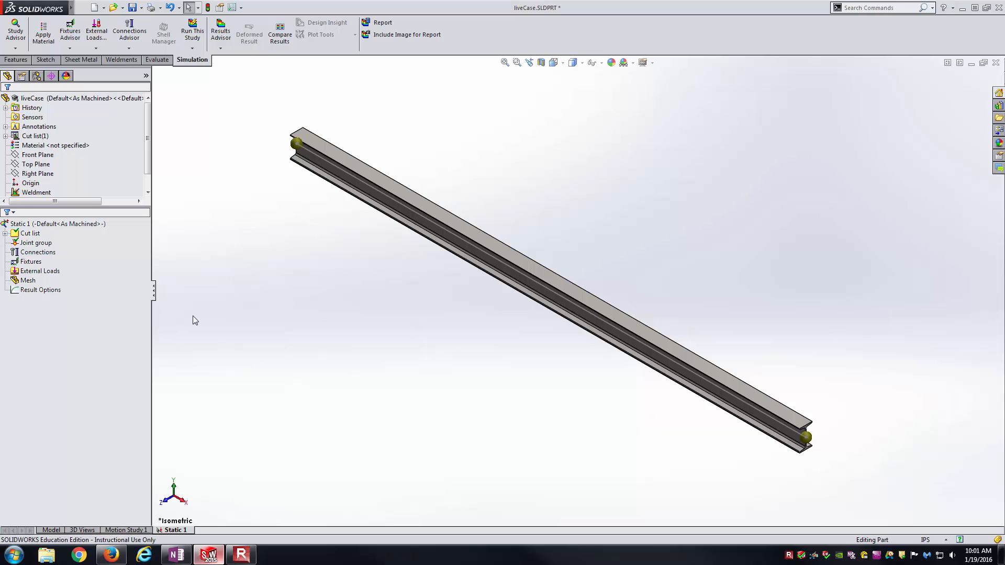
Add a Fixed Geometry fixture on the left-end joint, making the beam a cantilever.
right_click(31, 261)
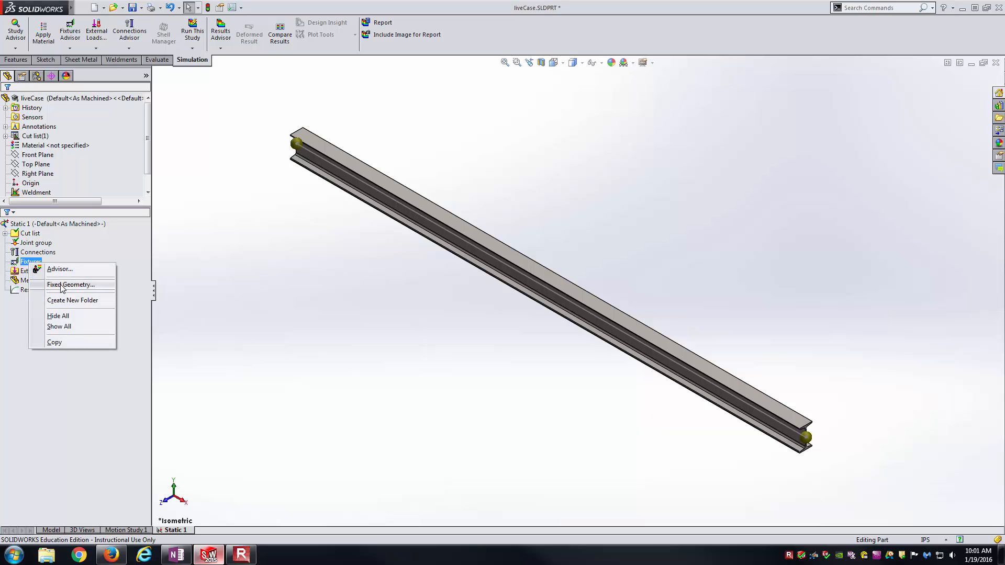
click(73, 284)
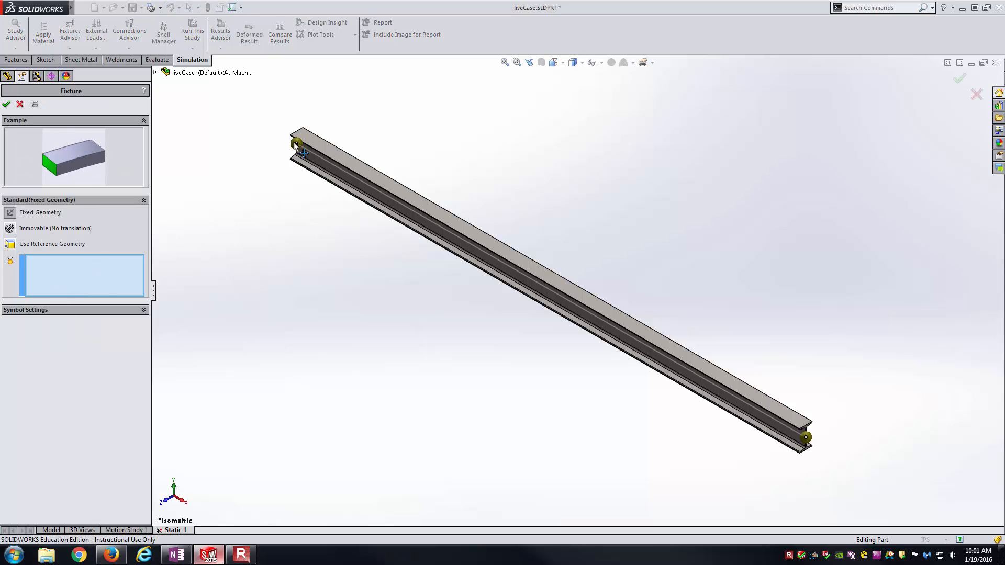
click(294, 143)
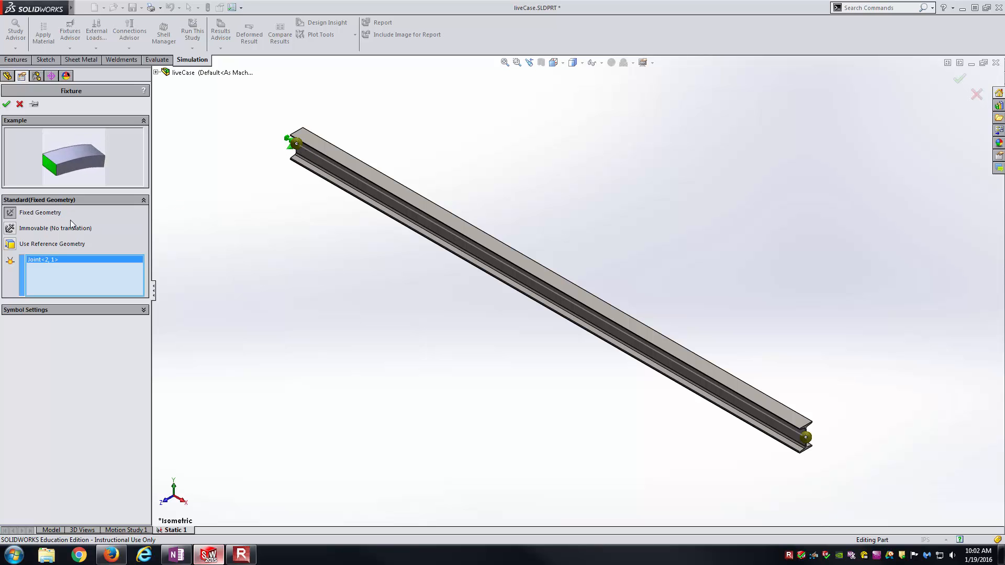
click(7, 76)
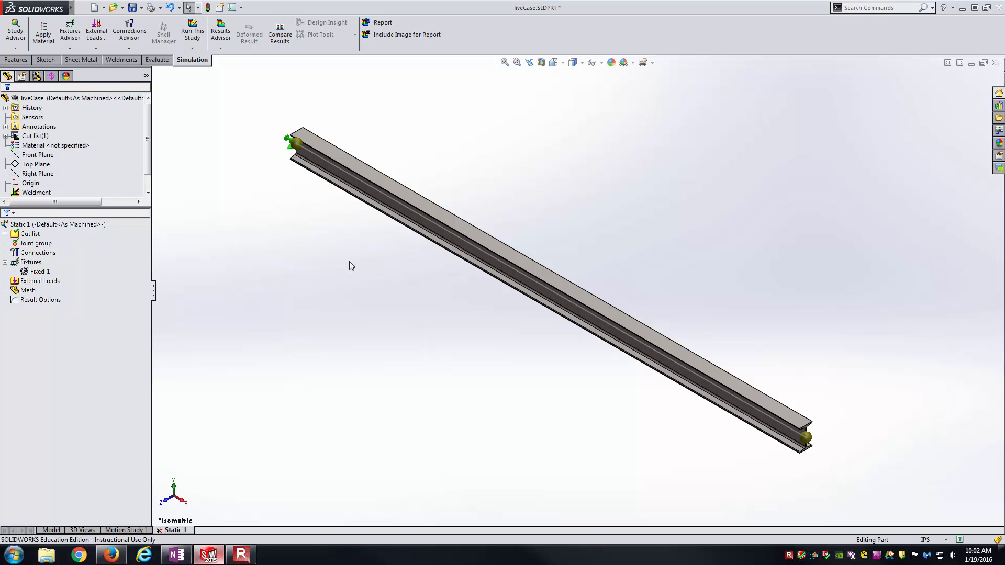
mouse_move(41, 311)
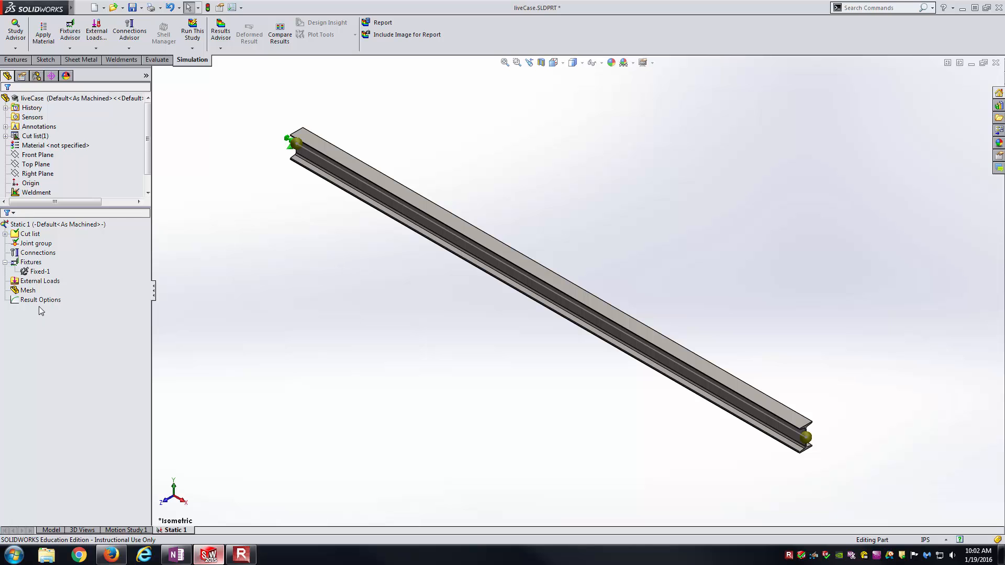
Collapse the fixtures list and switch to the OneNote cantilever beam notes page.
click(40, 271)
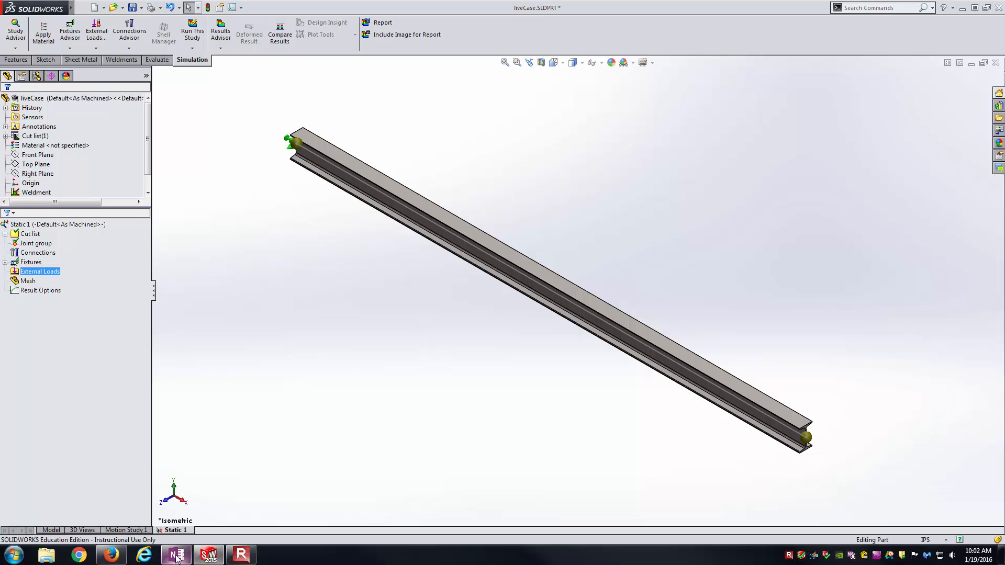
click(174, 554)
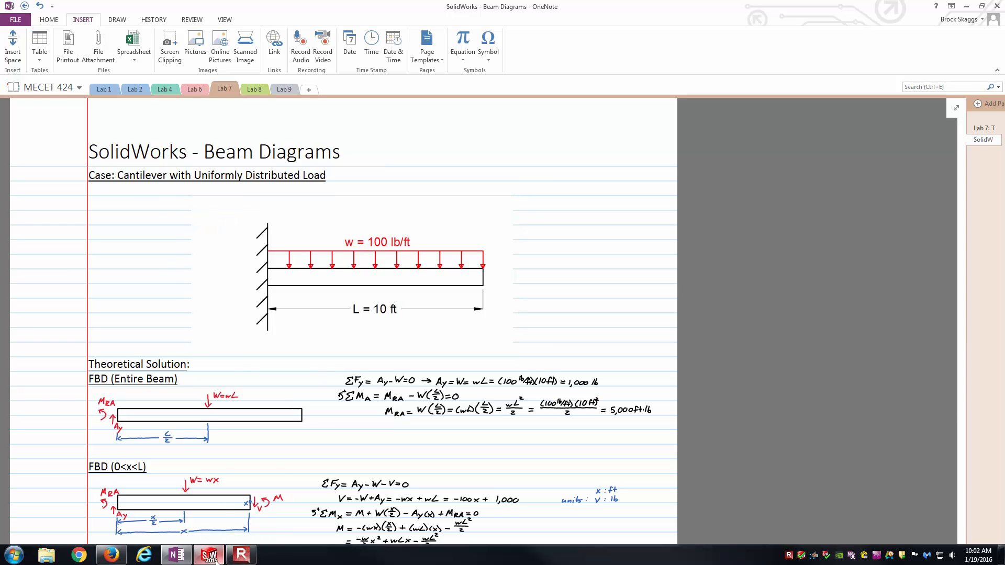
Back in the Static 1 study, start a Force load under External Loads.
click(207, 555)
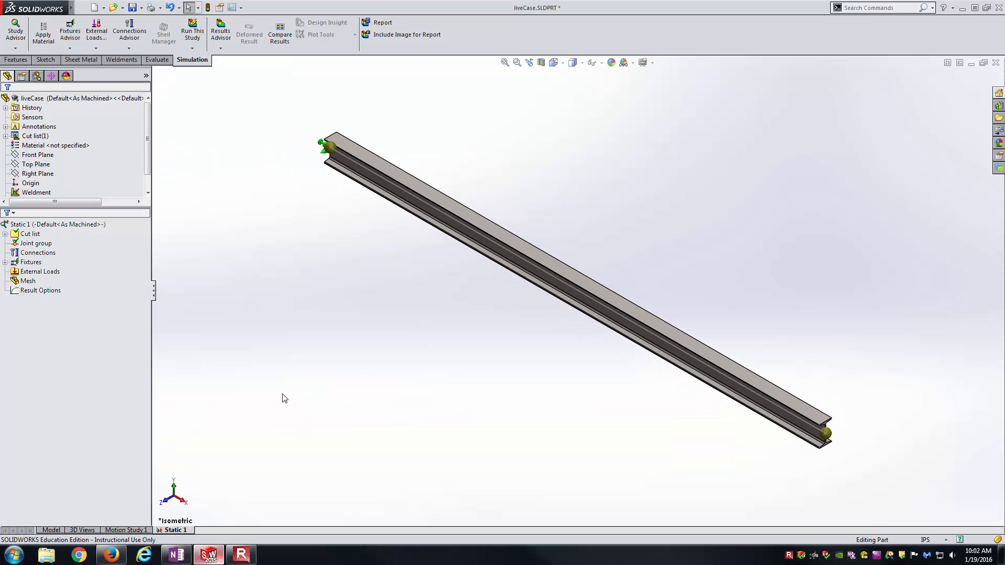
click(40, 289)
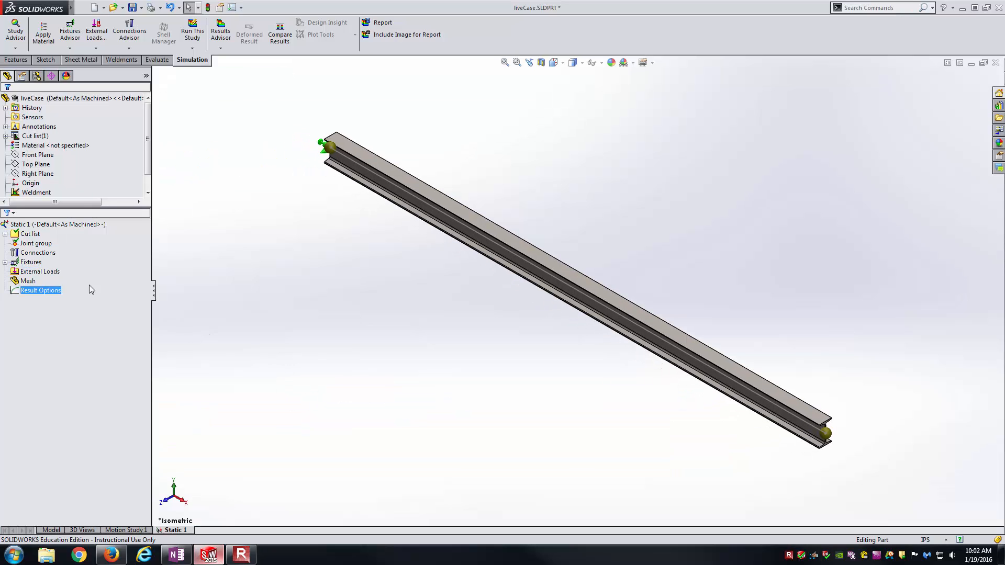
click(41, 271)
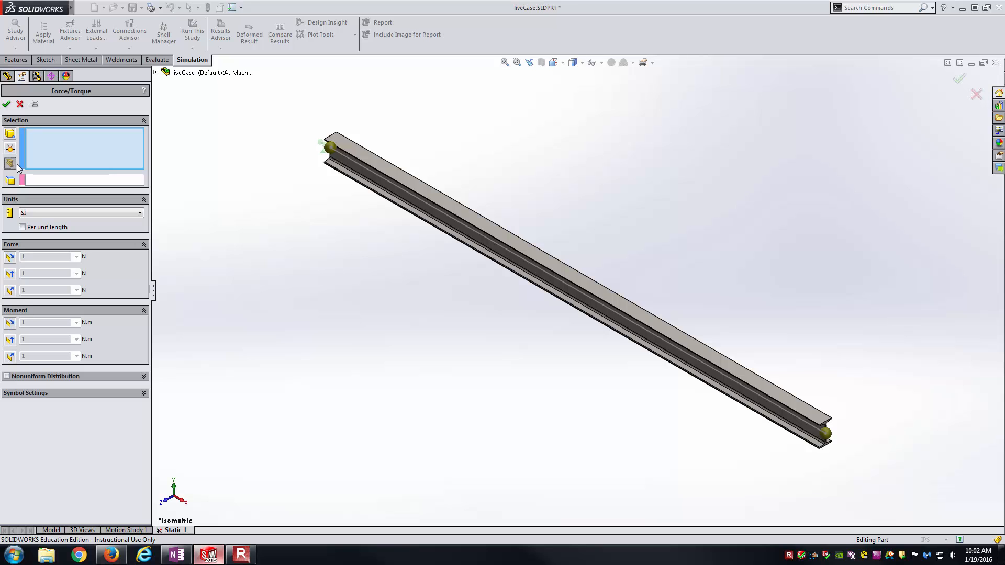
Target the whole beam, reference Front Plane for direction, and use English units.
click(498, 232)
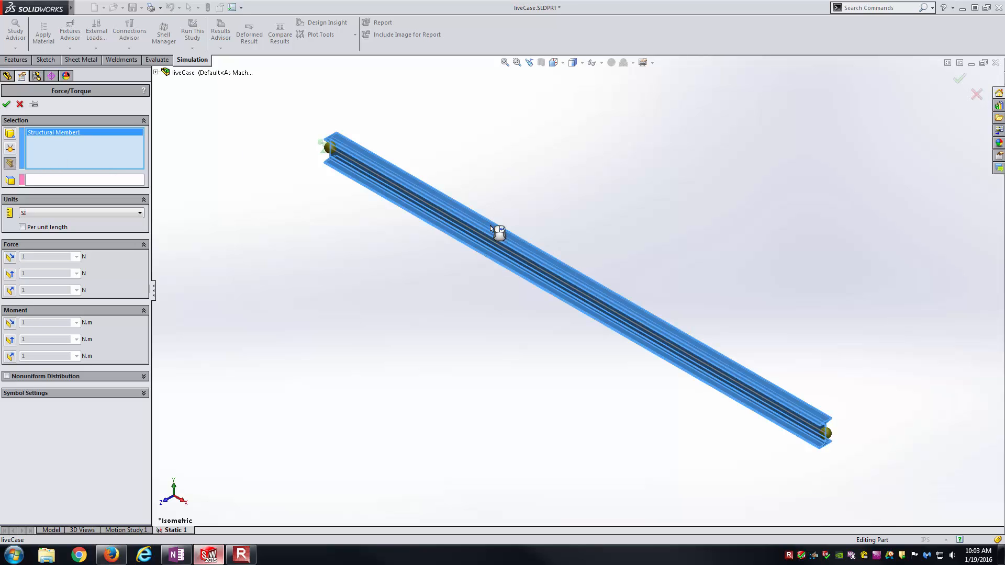
mouse_move(649, 412)
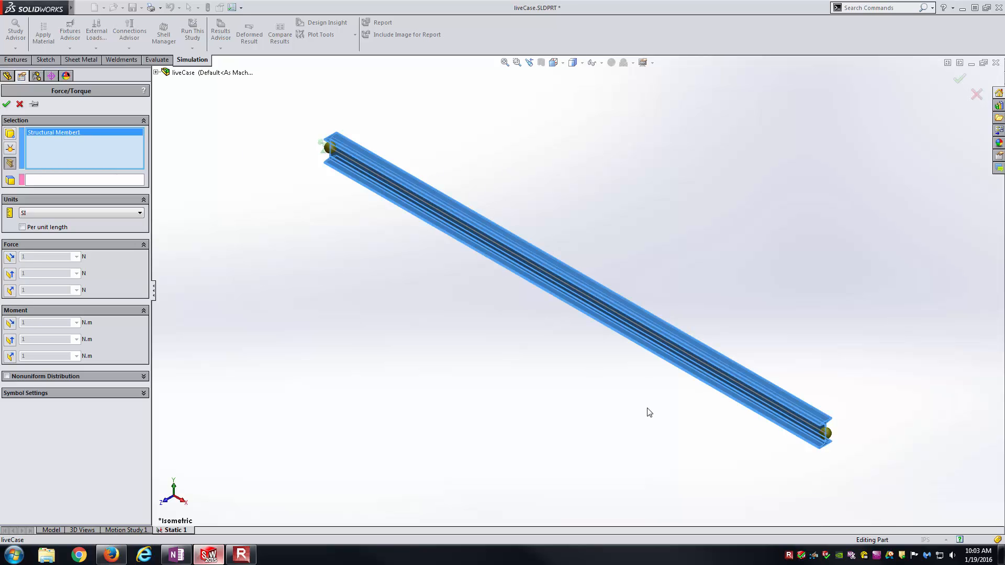
click(83, 180)
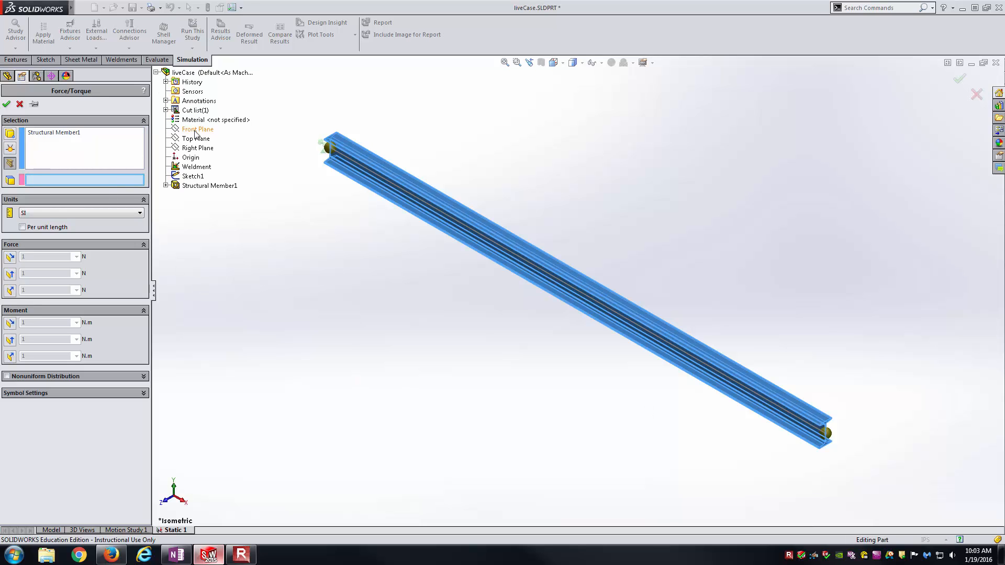
click(198, 129)
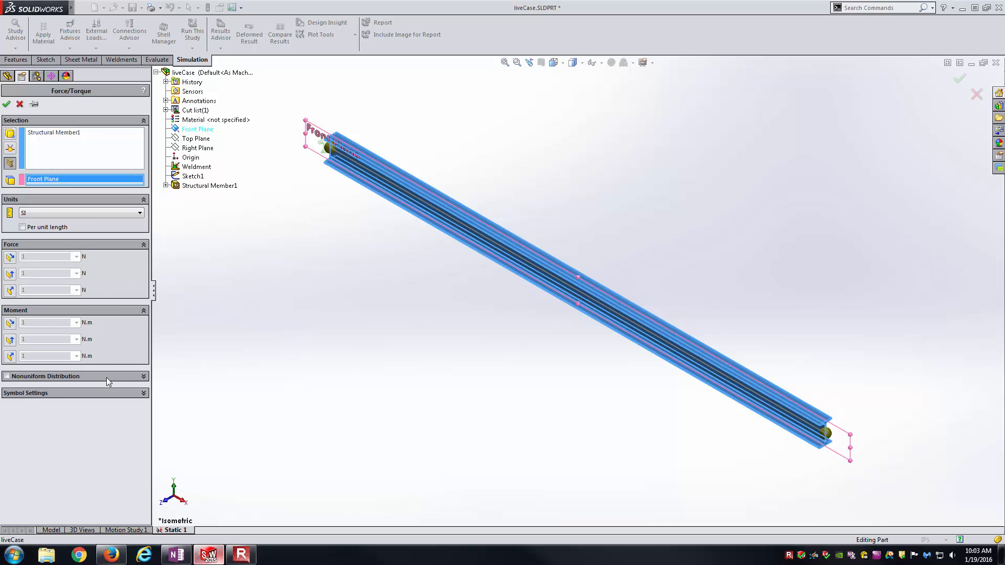
click(76, 213)
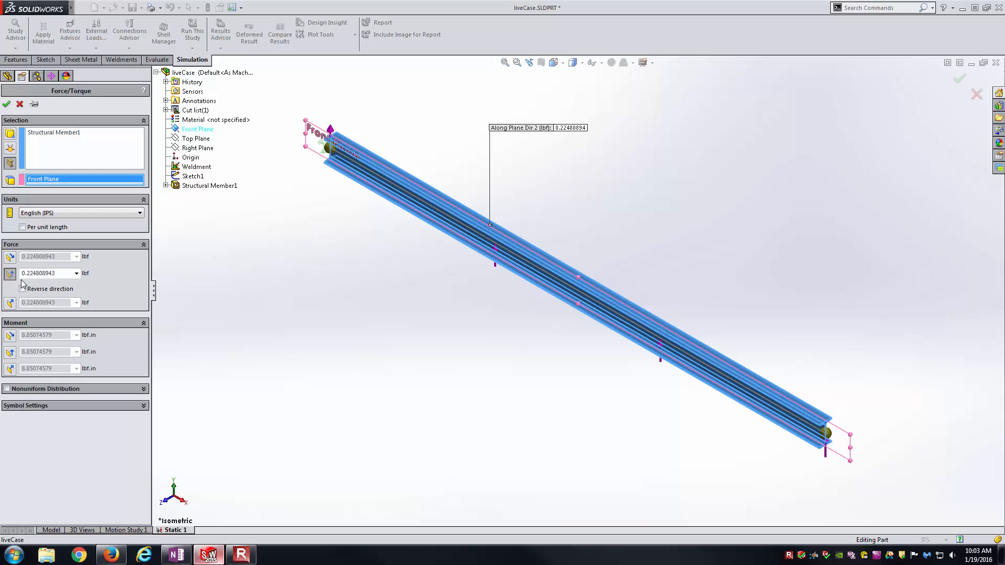
Reverse the force to point downward and set its value to 1000 lbf.
click(21, 289)
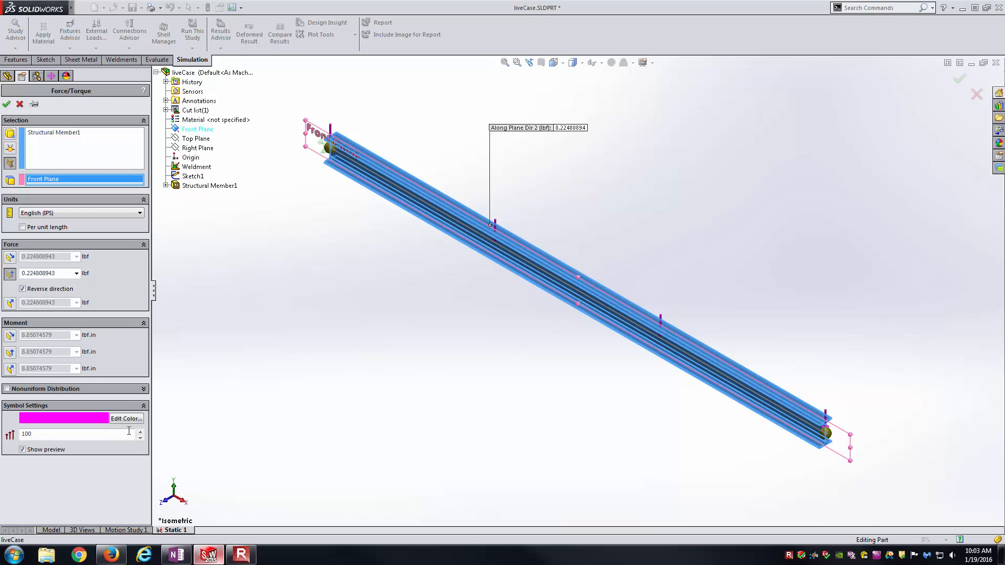
click(139, 430)
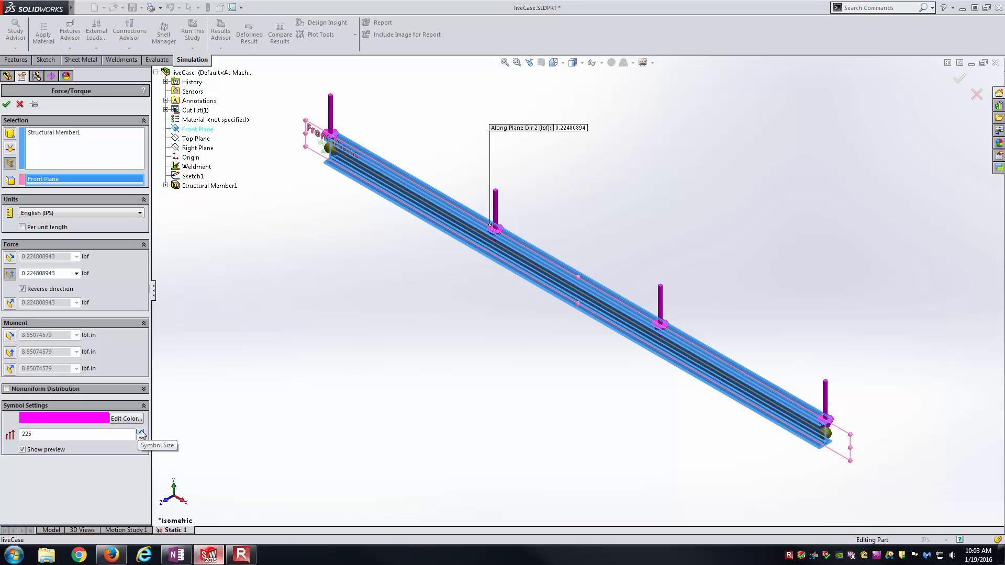
click(140, 430)
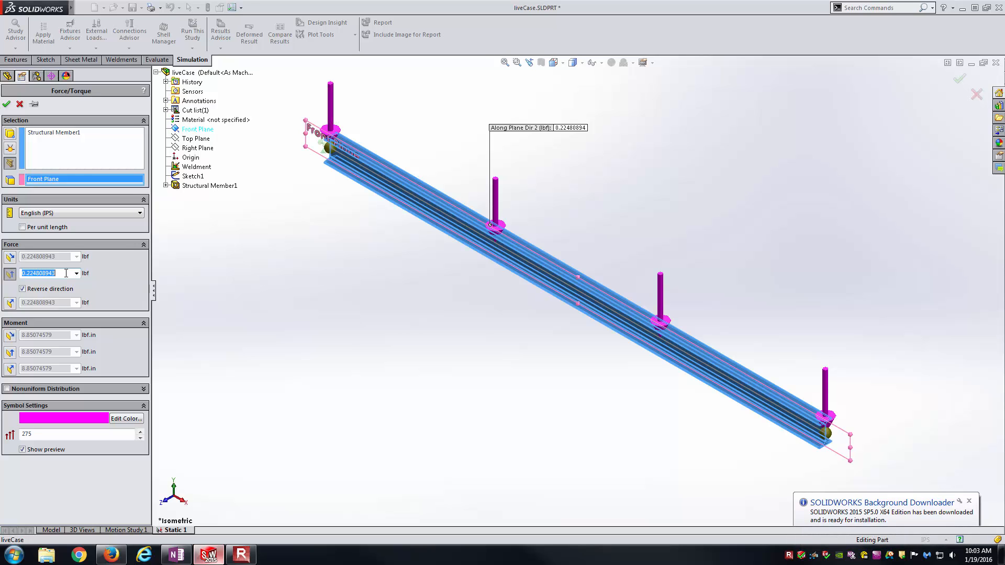
text(1000)
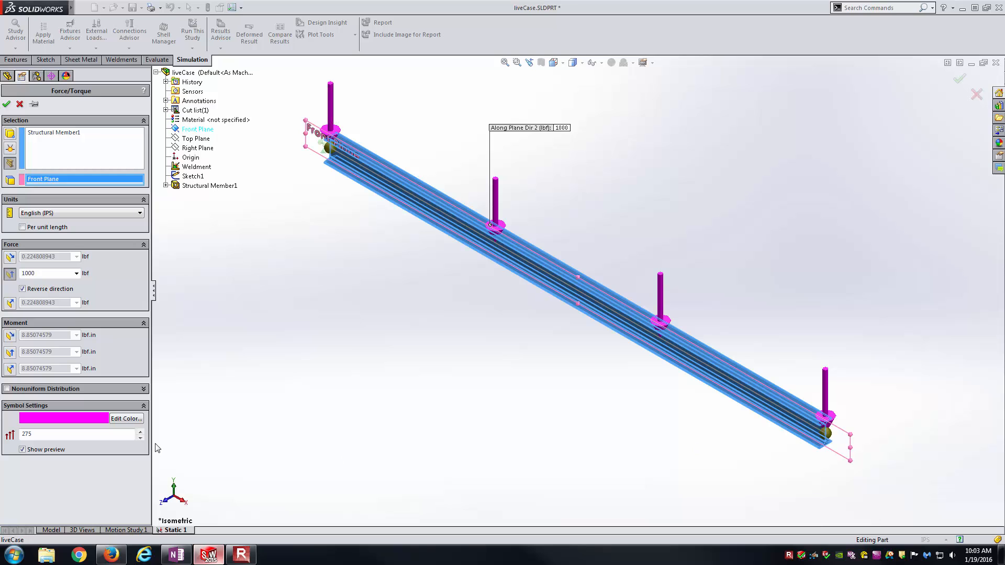
mouse_move(70, 421)
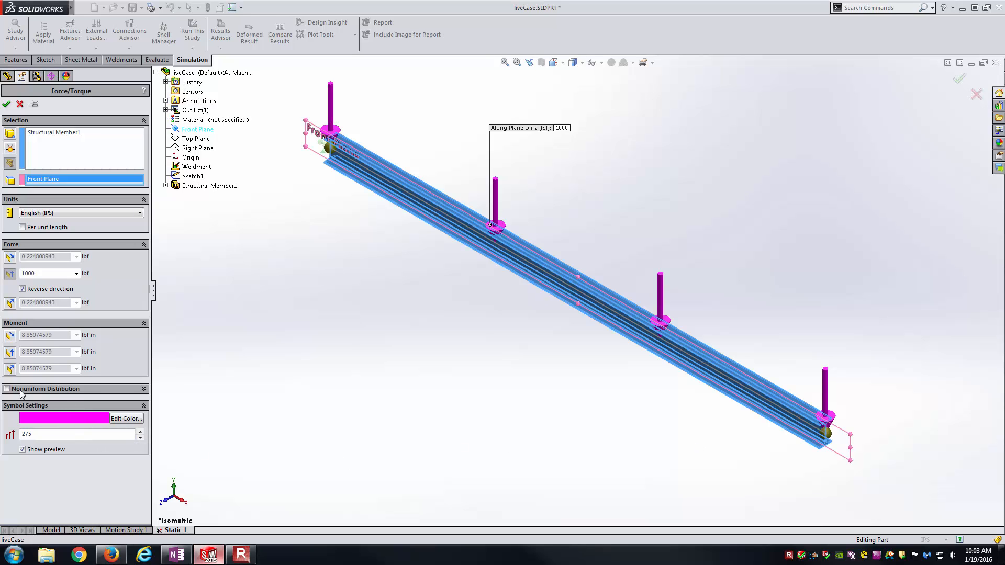
mouse_move(54, 402)
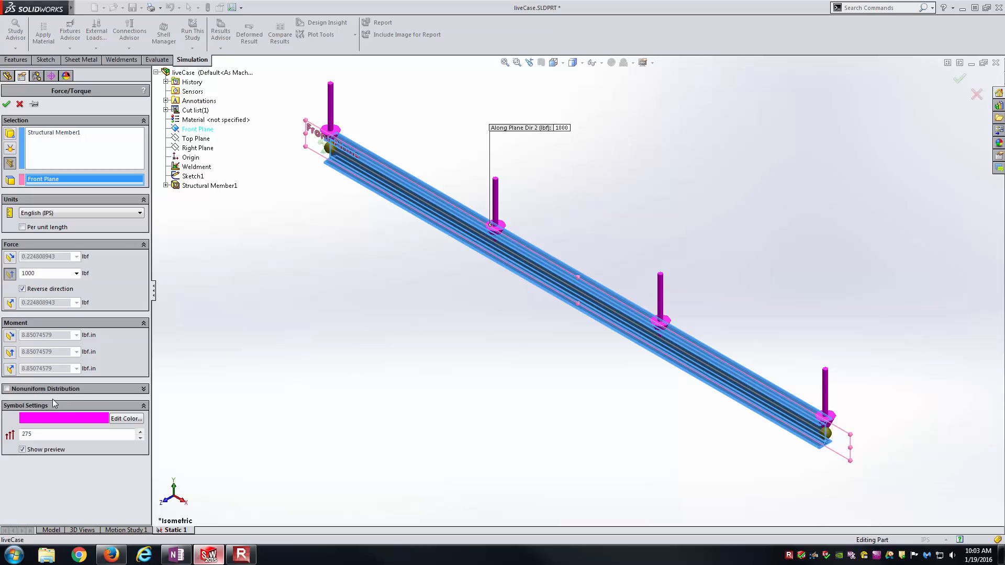
mouse_move(216, 410)
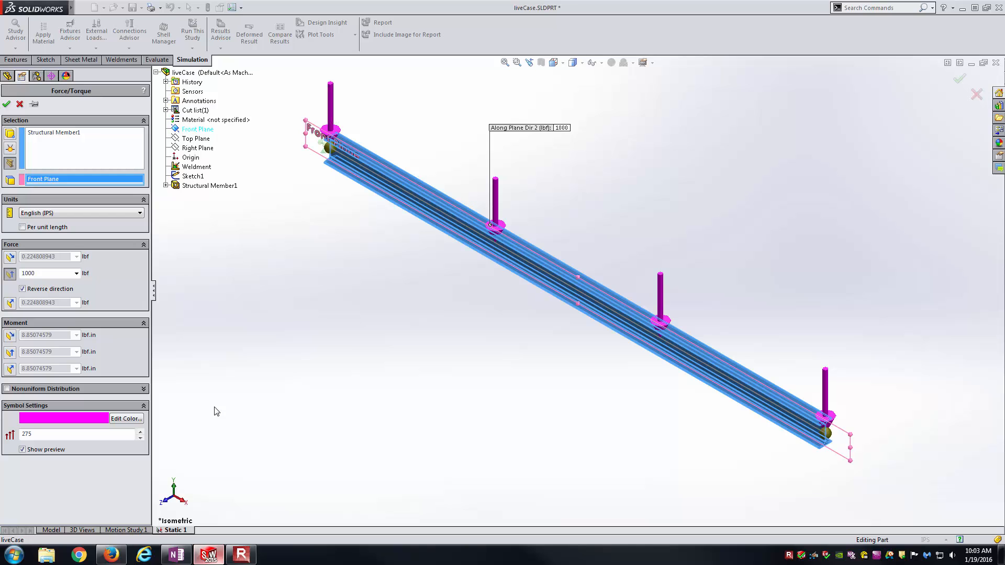
mouse_move(127, 295)
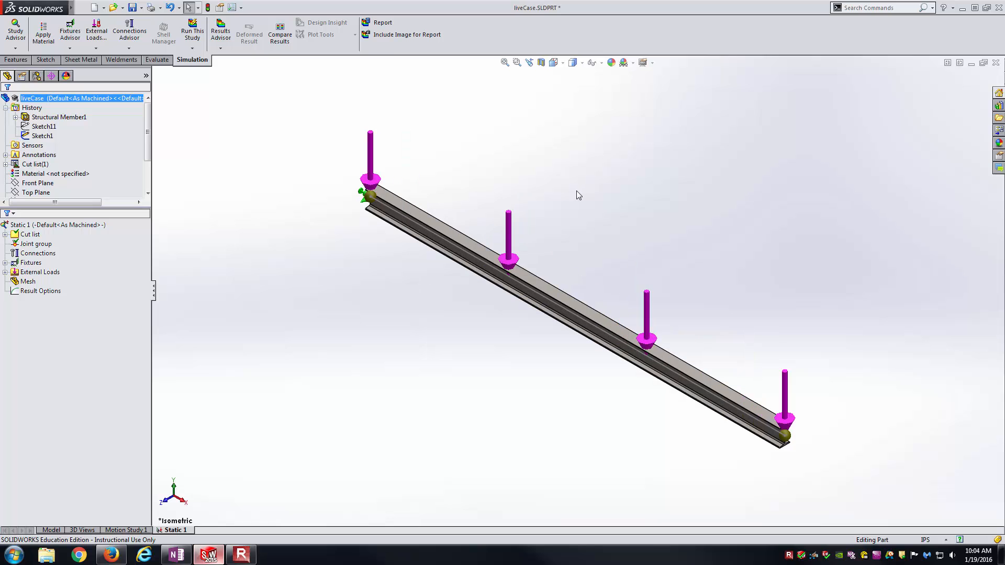
mouse_move(559, 197)
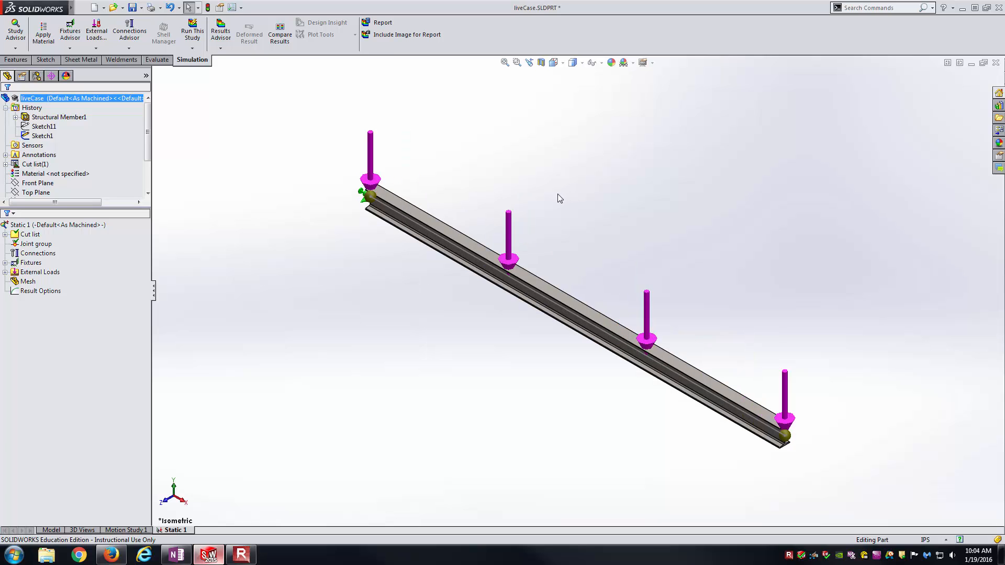
Create the mesh and run the Static 1 study.
right_click(27, 281)
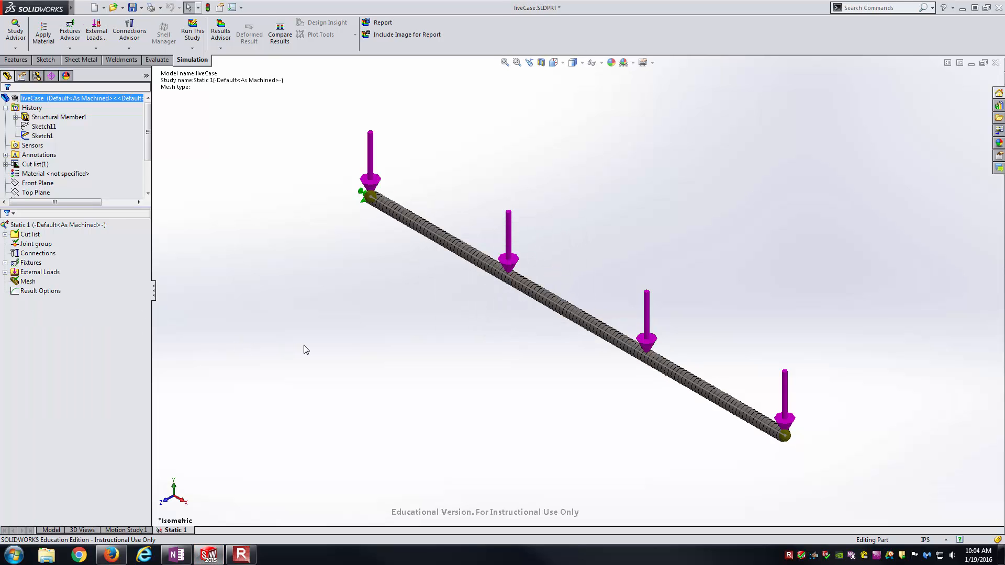
mouse_move(303, 351)
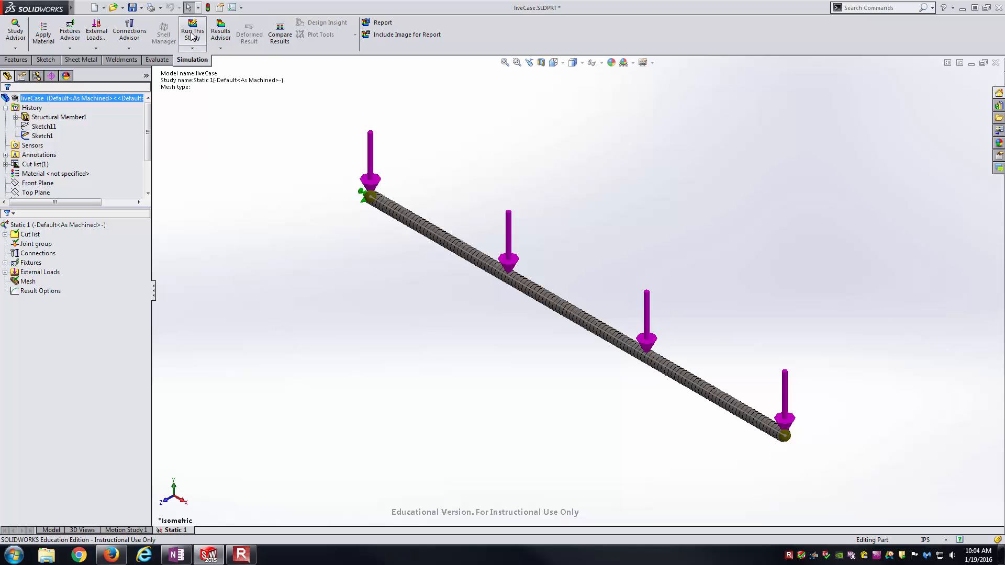
click(191, 30)
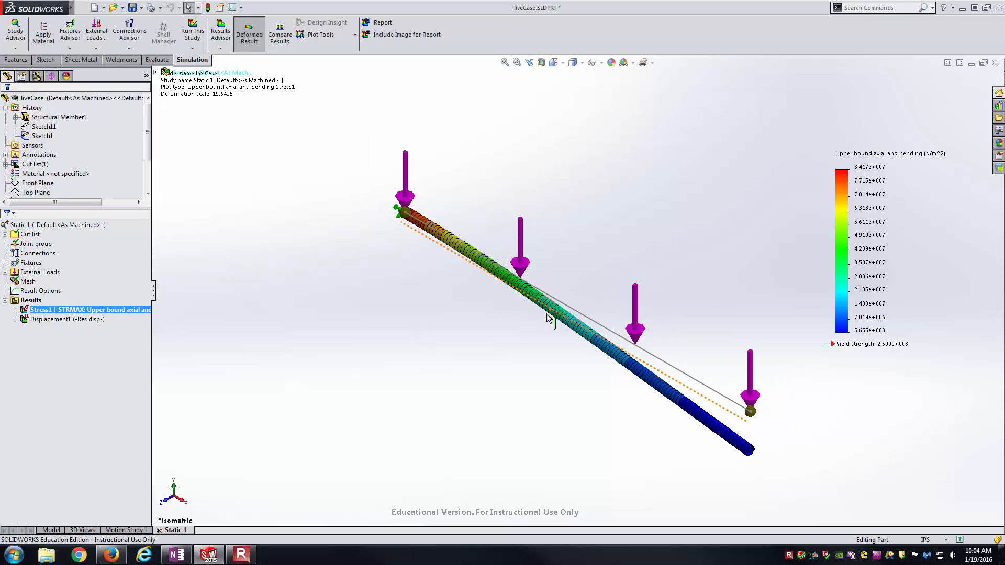
mouse_move(417, 364)
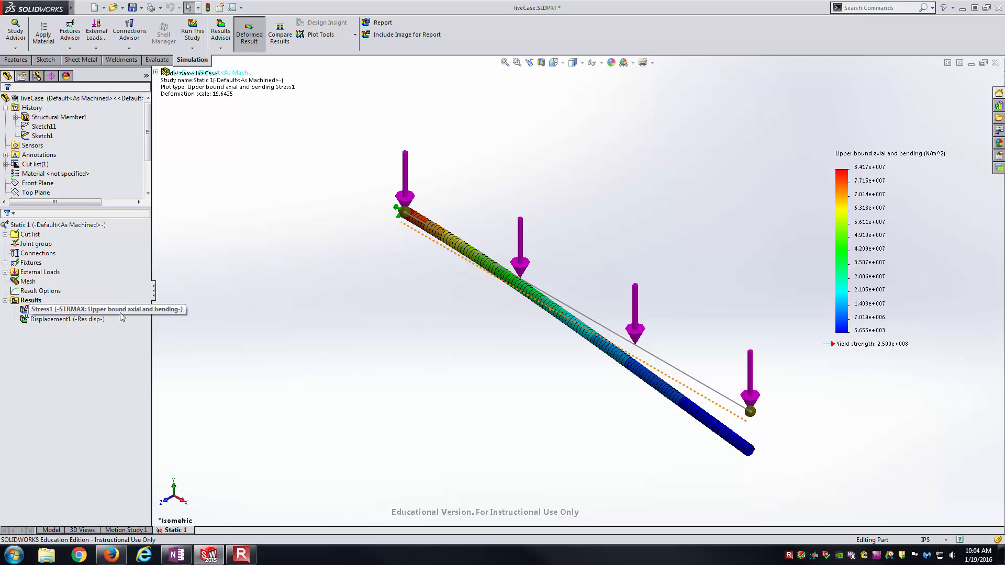
View the Displacement1 plot, then show the Stress1 plot again.
double_click(59, 320)
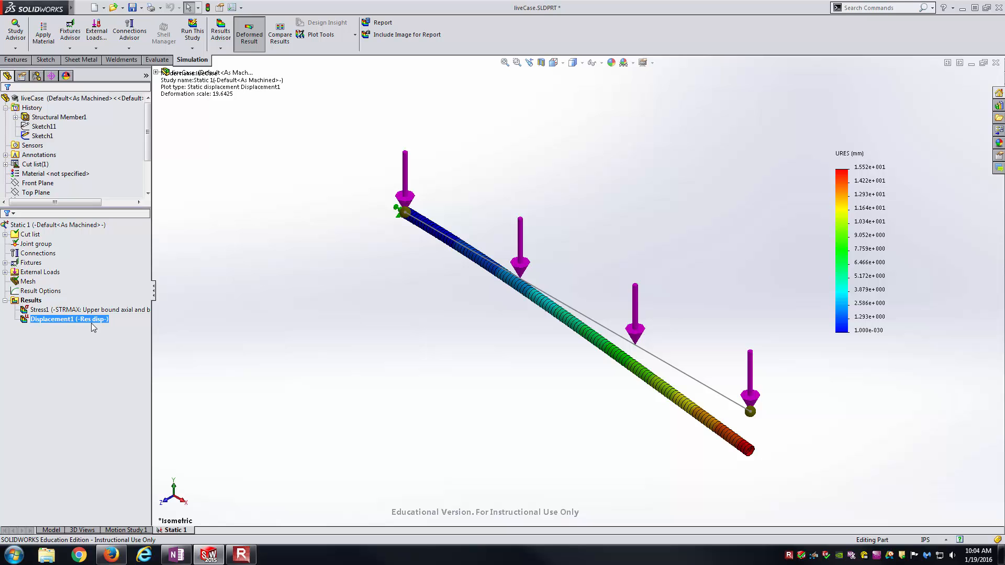
double_click(59, 309)
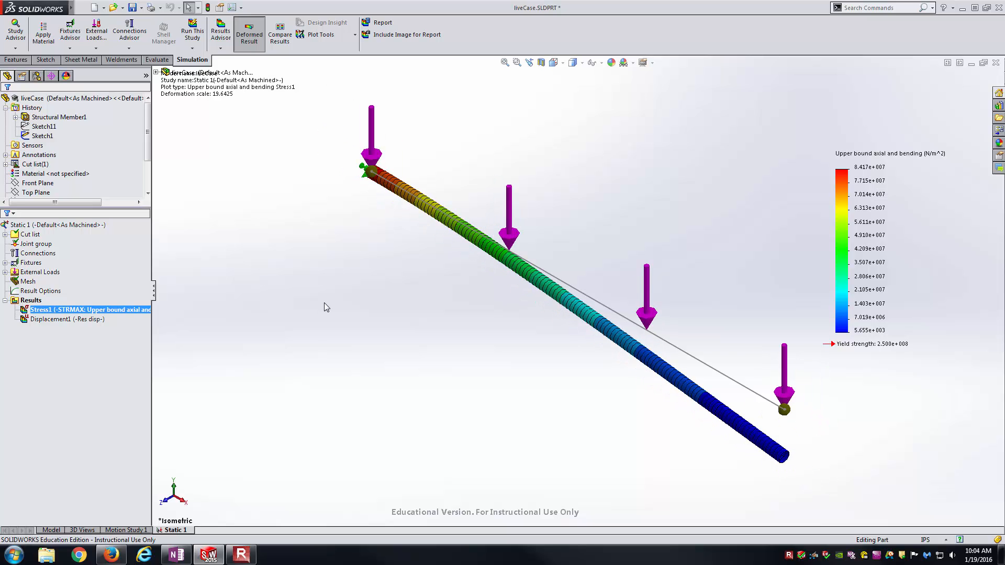
mouse_move(285, 306)
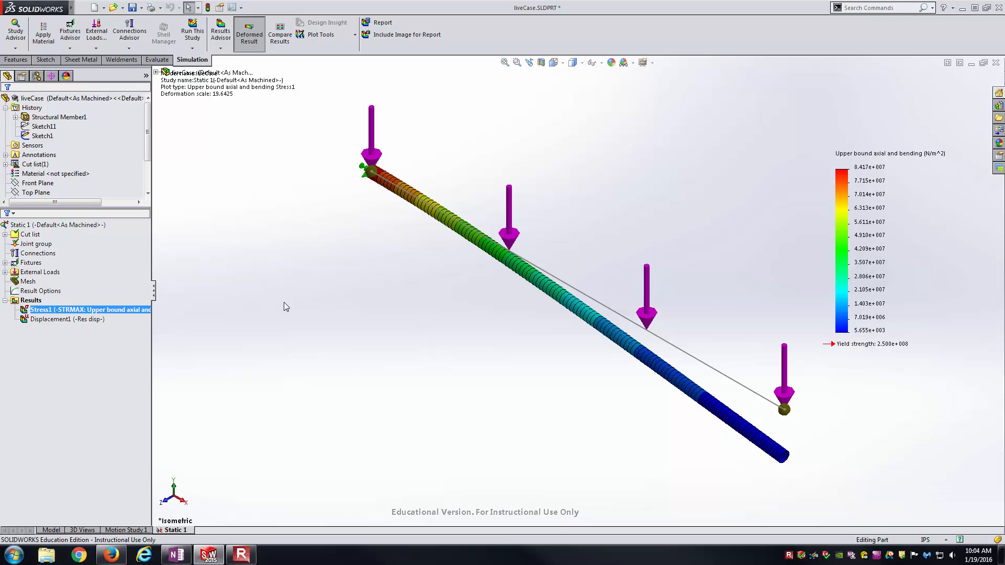
Define a beam diagram of shear force in Dir1 in lbf and review its chart options.
right_click(30, 301)
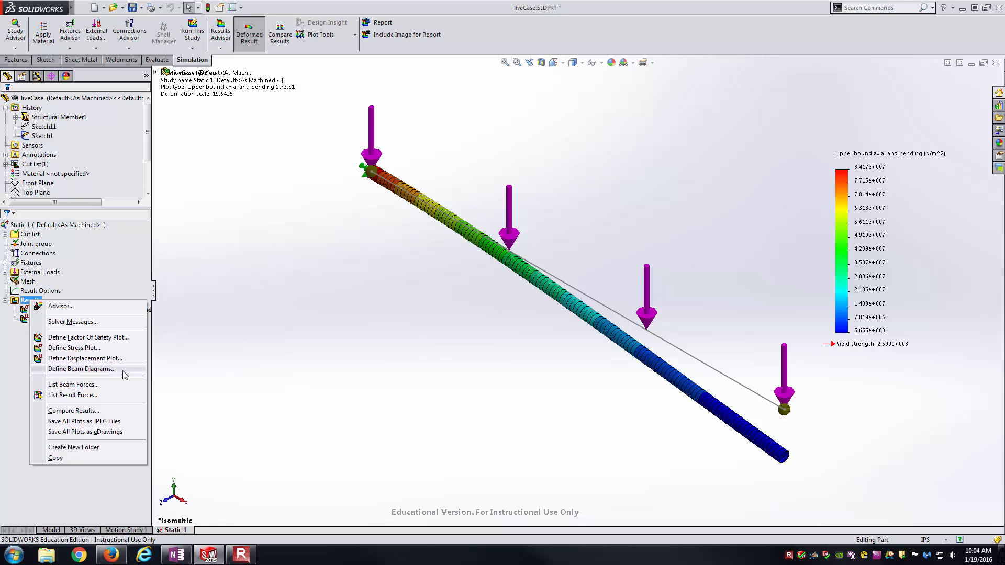
click(81, 368)
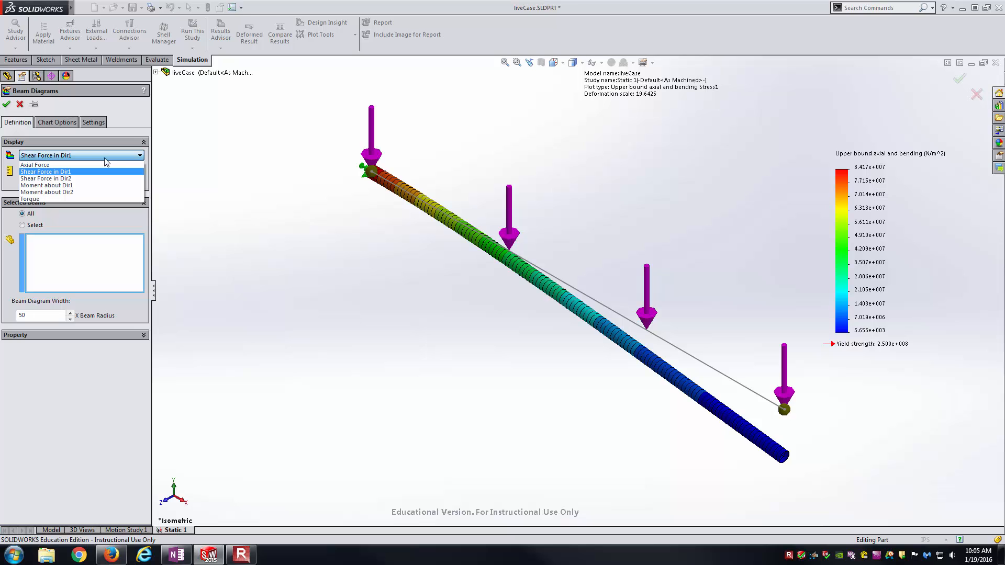
mouse_move(95, 170)
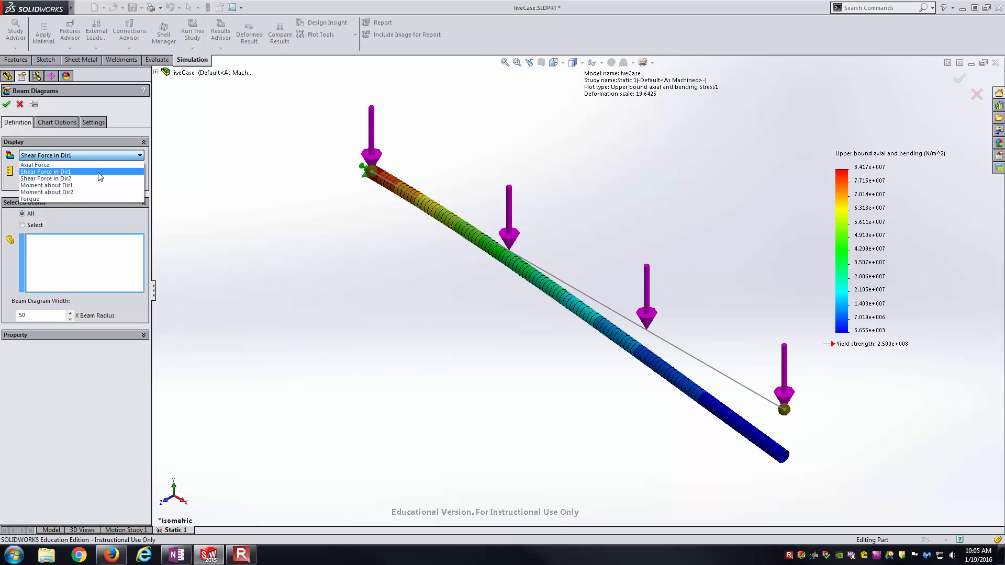
click(46, 171)
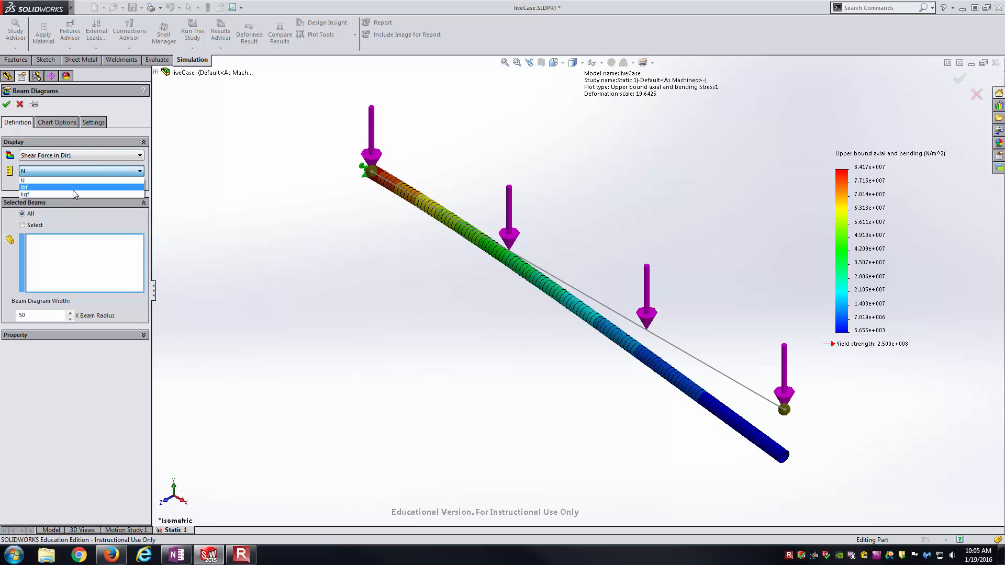
click(24, 188)
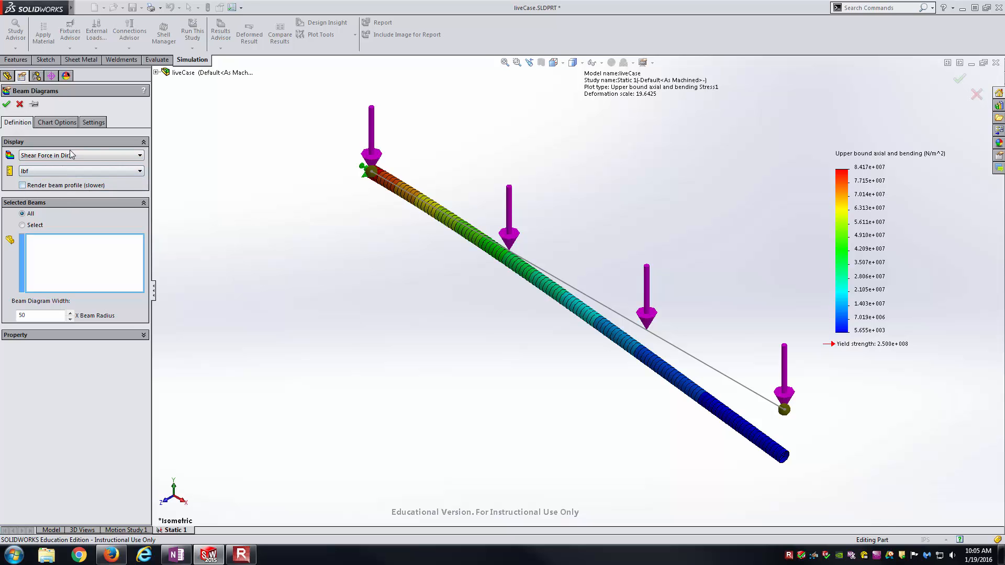
click(56, 121)
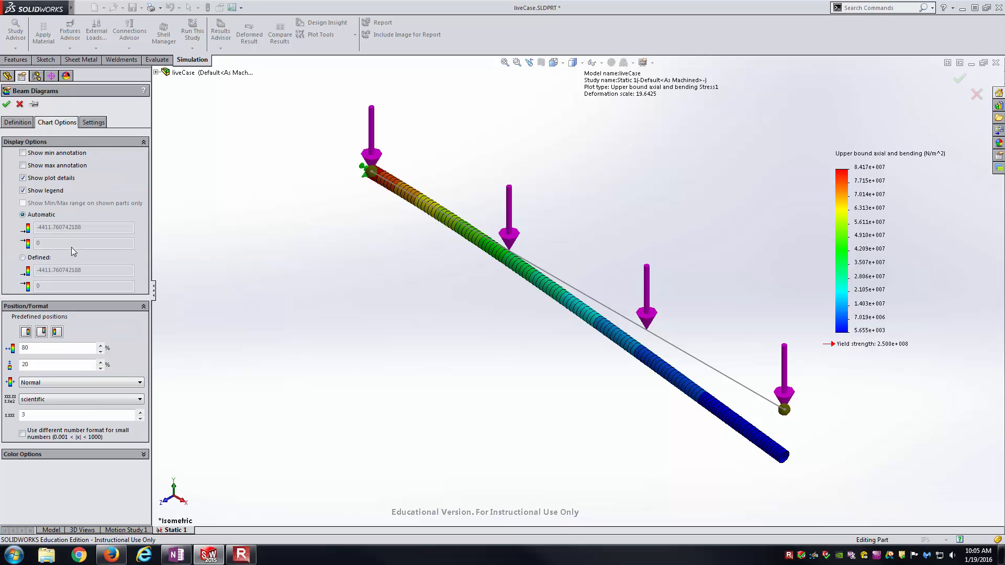
click(80, 398)
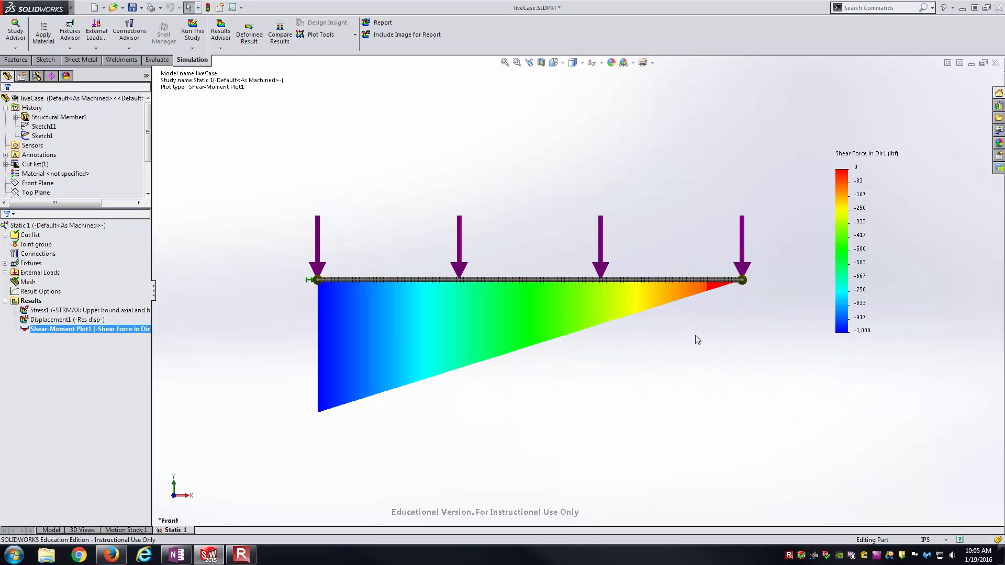
Compare against the hand-calculated shear plot in OneNote and return to the diagram.
click(175, 554)
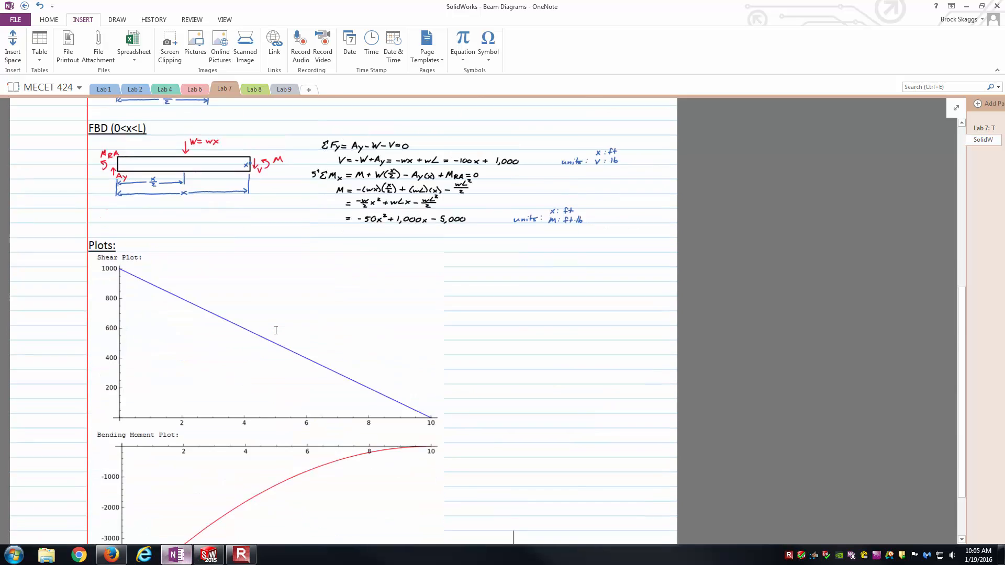
scroll(down, 3)
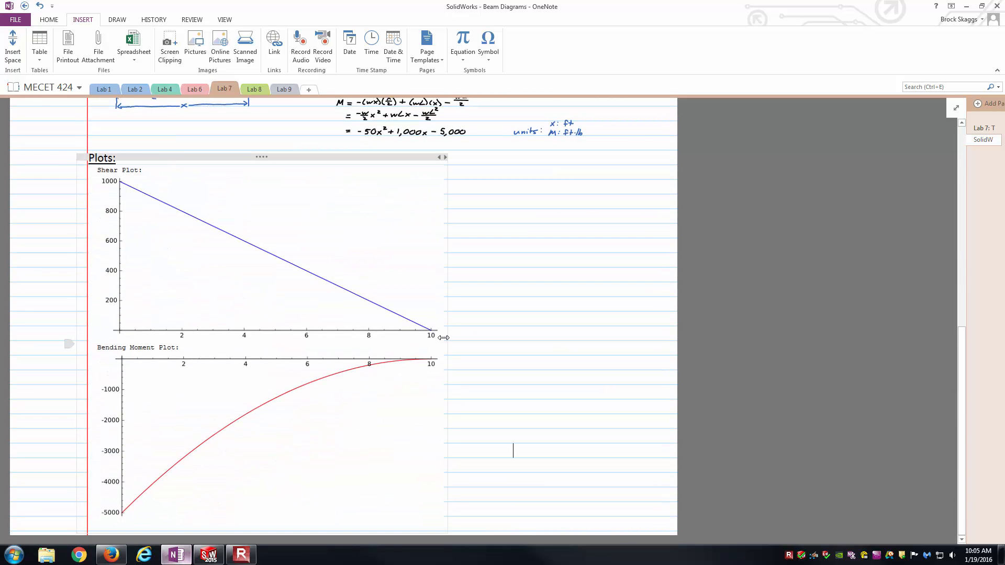
click(206, 555)
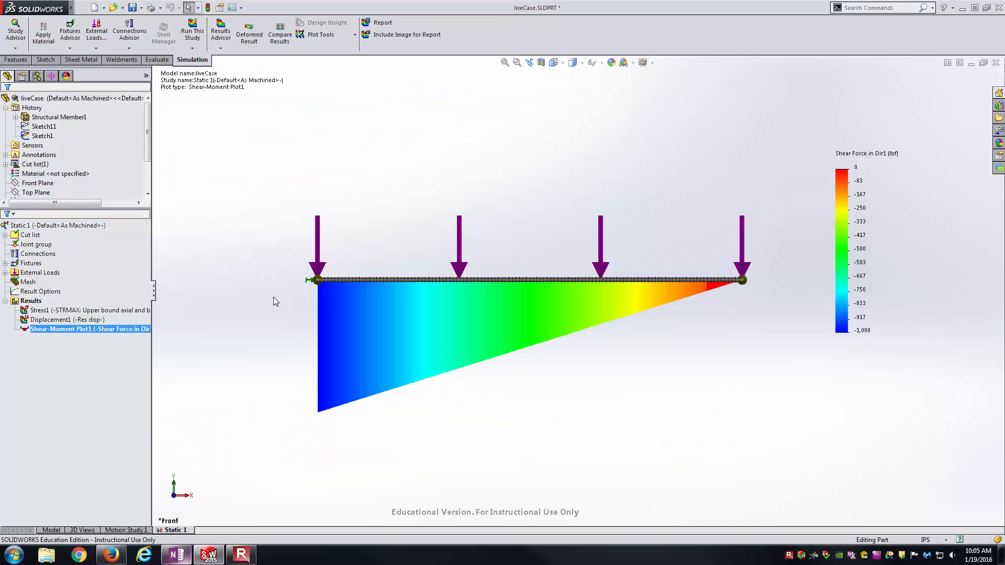
mouse_move(849, 346)
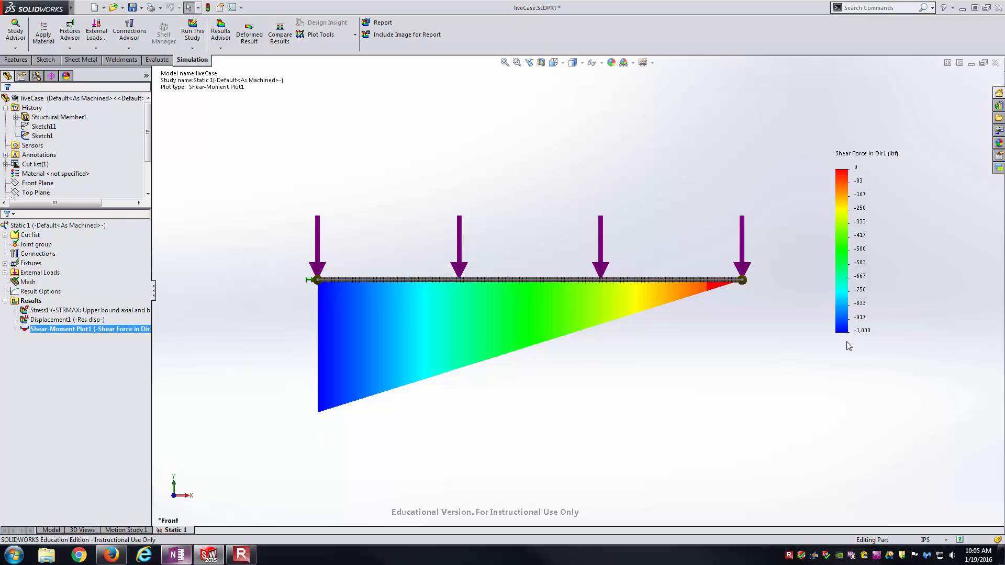
mouse_move(877, 332)
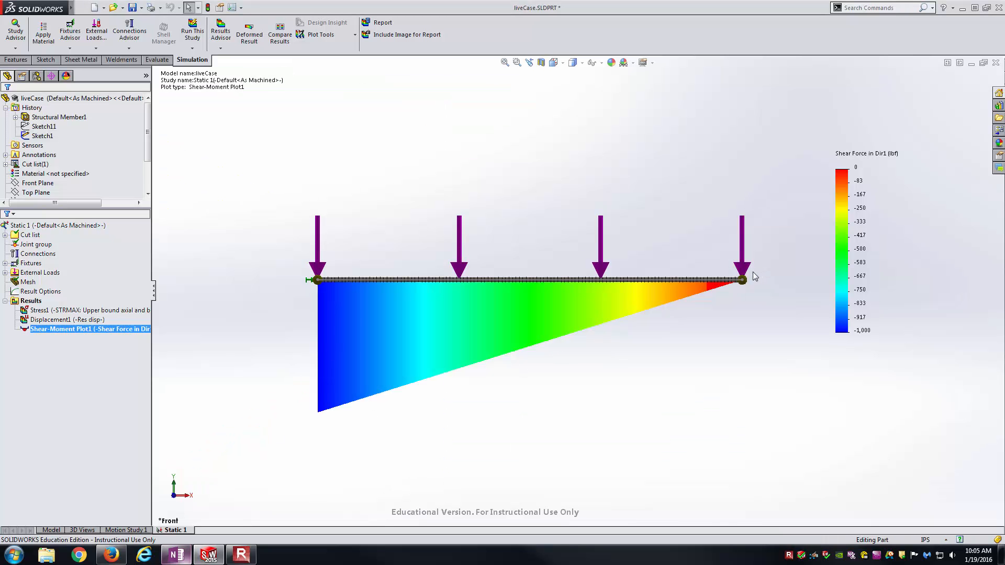
mouse_move(743, 299)
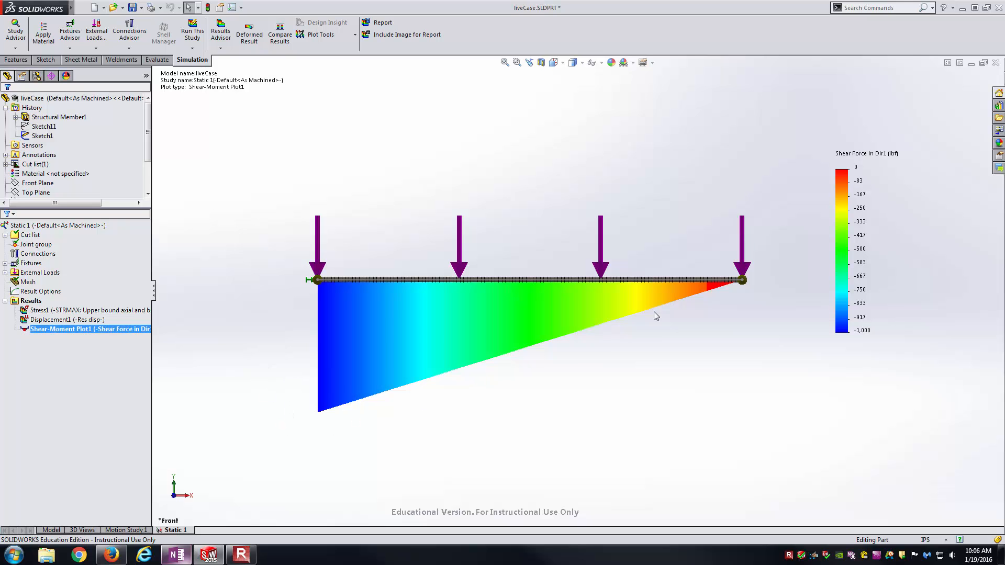
mouse_move(594, 266)
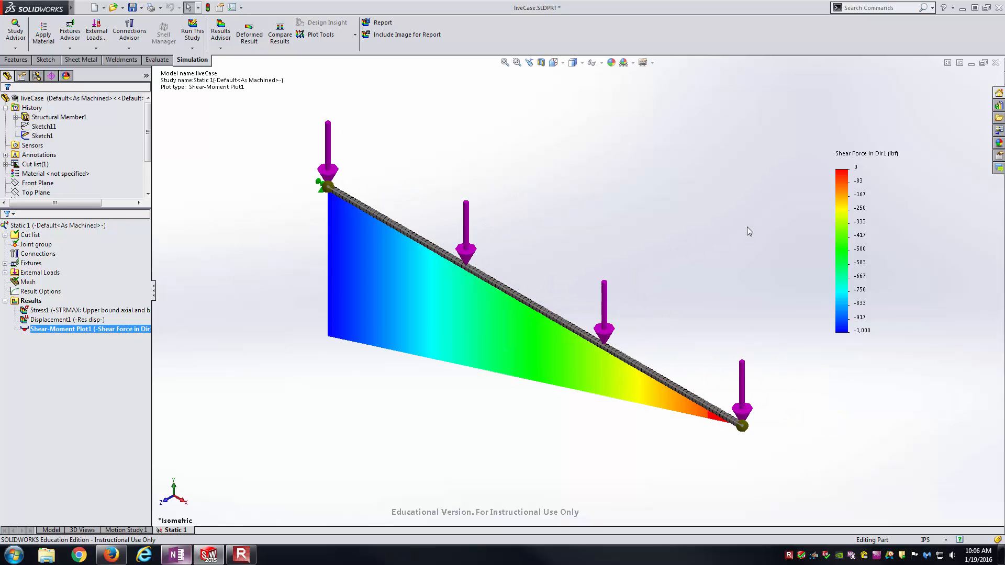
Select the Results folder and bring up its actions menu.
click(31, 301)
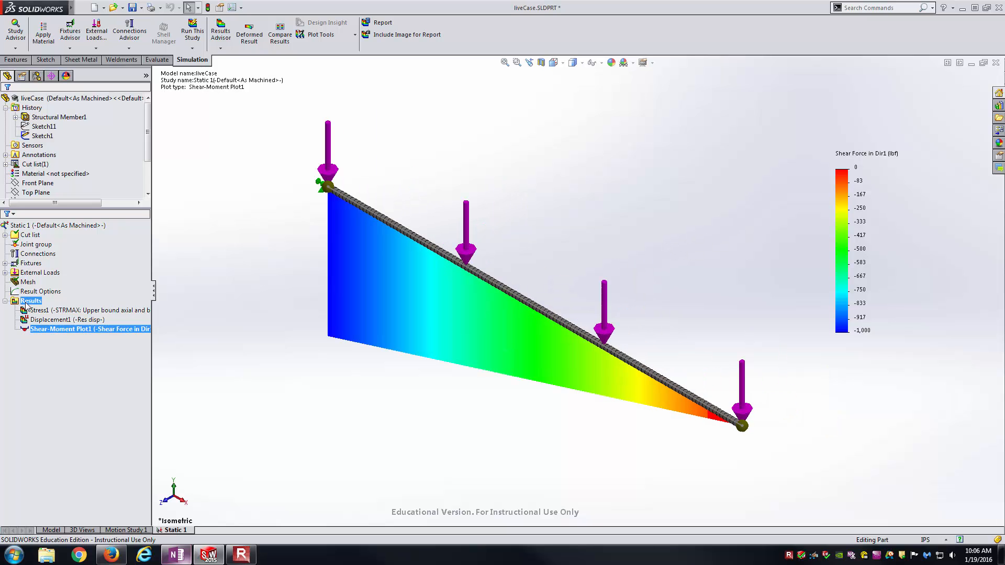
right_click(30, 300)
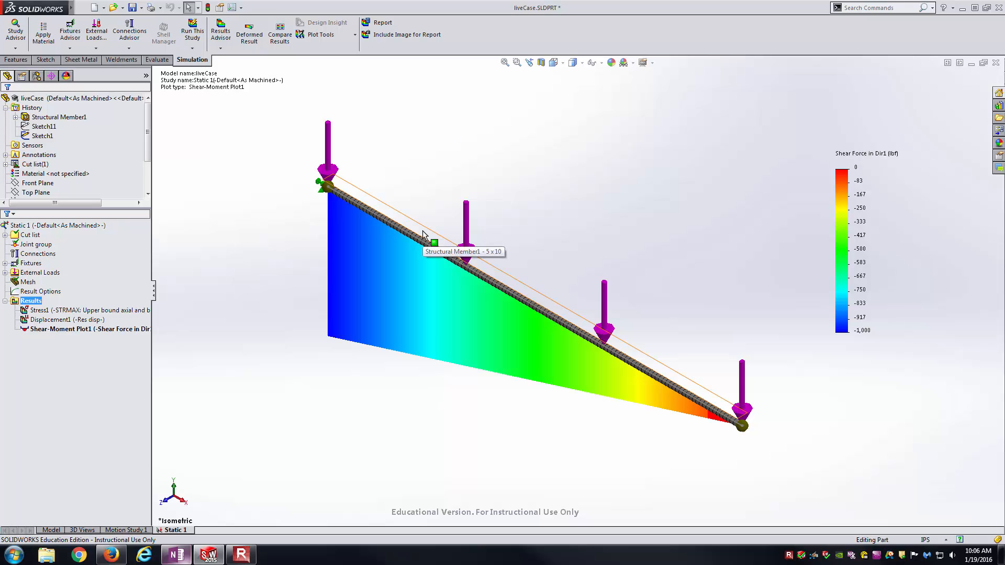
Define a second beam diagram in lbf and change its legend number format.
right_click(31, 301)
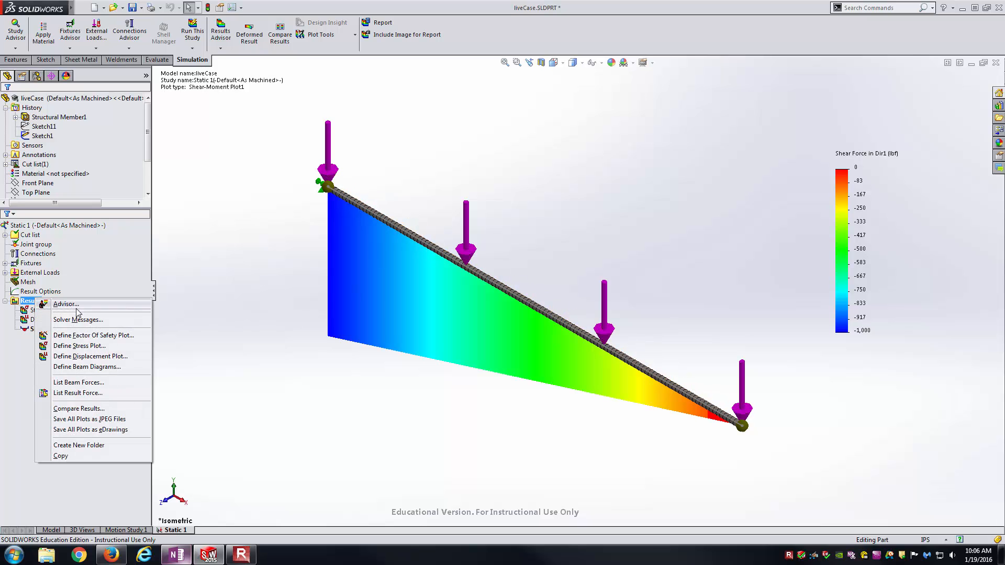
mouse_move(87, 366)
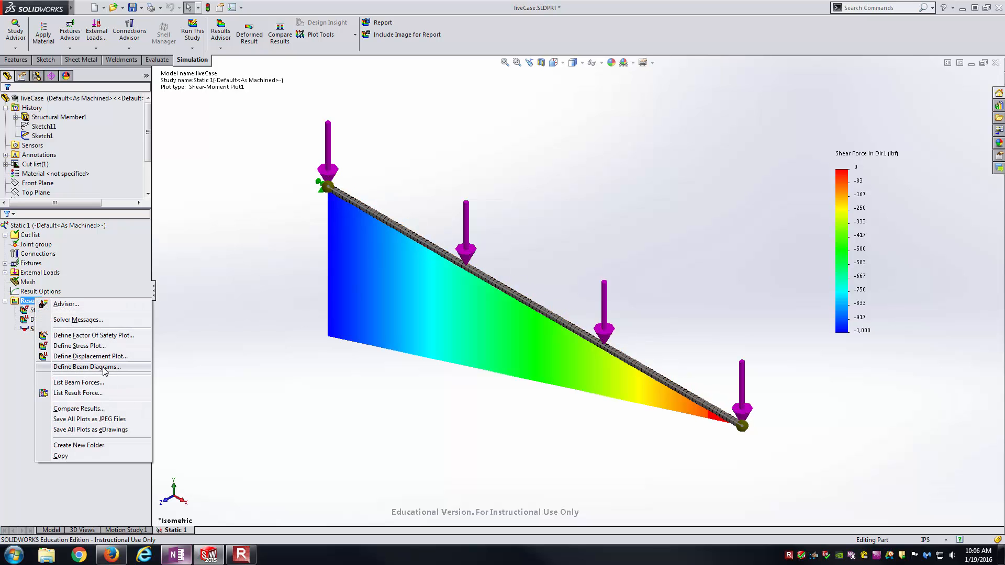
click(87, 366)
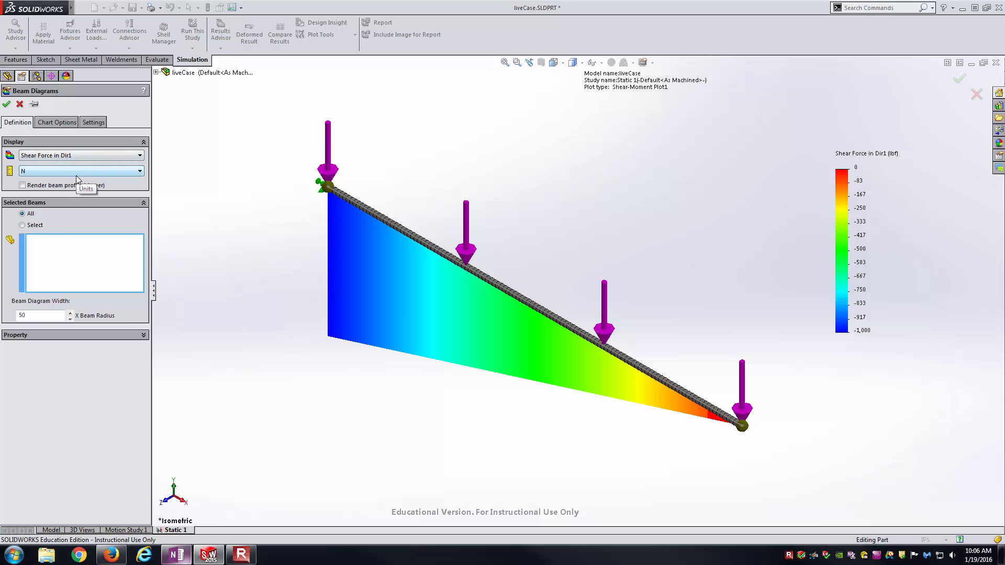
click(80, 154)
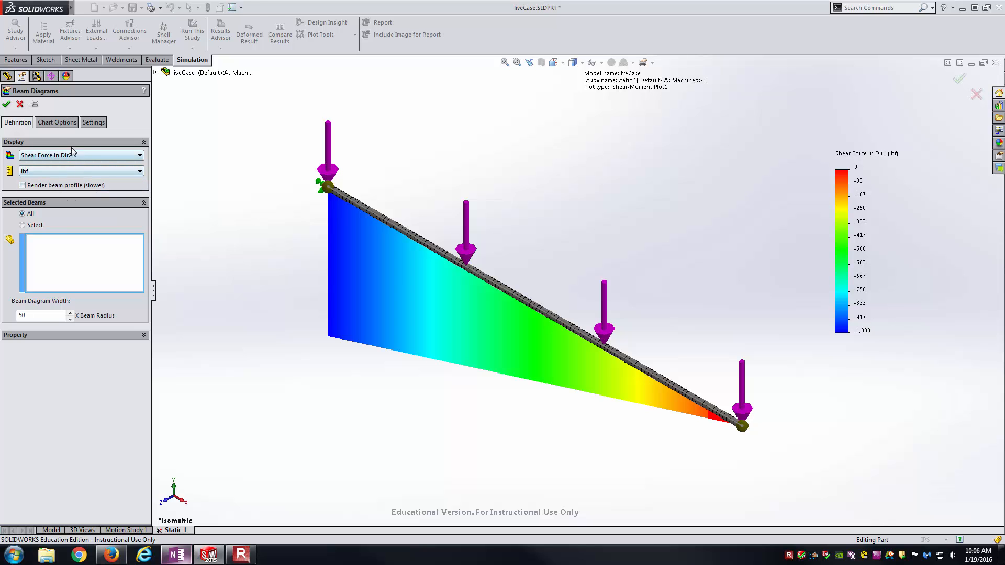
click(55, 121)
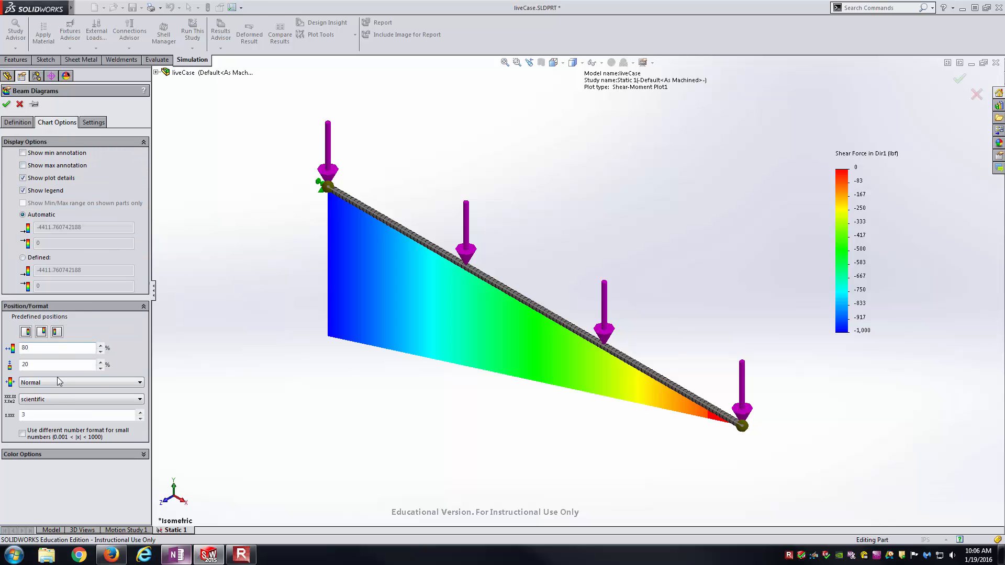
click(81, 399)
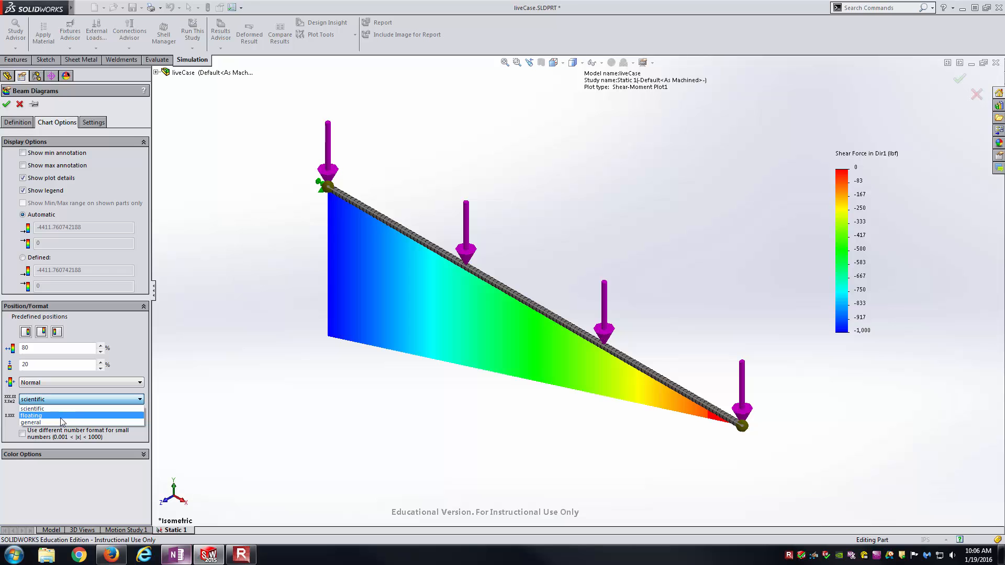
click(30, 416)
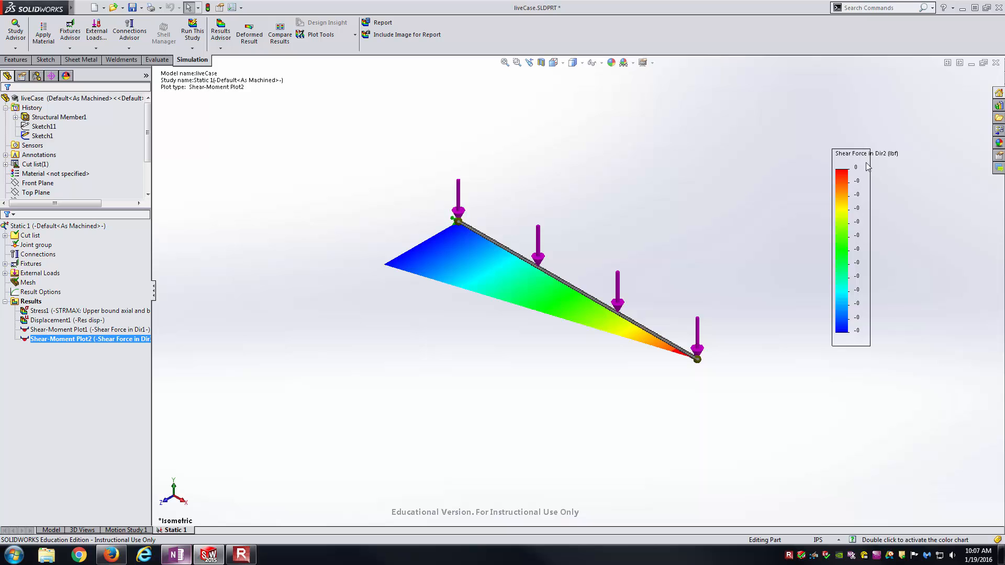
mouse_move(867, 242)
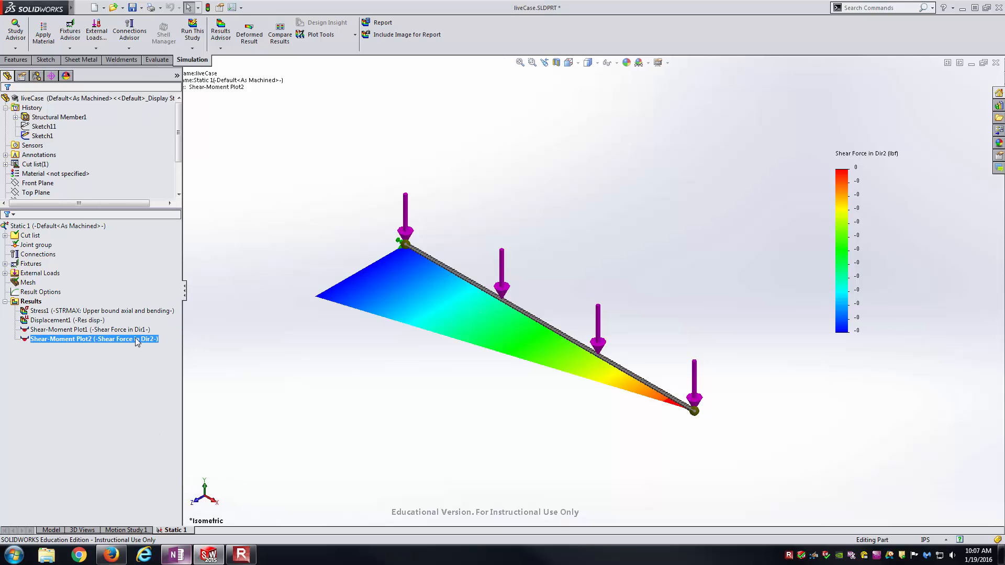
Show Shear-Moment Plot1's Dir1 shear diagram again.
click(84, 329)
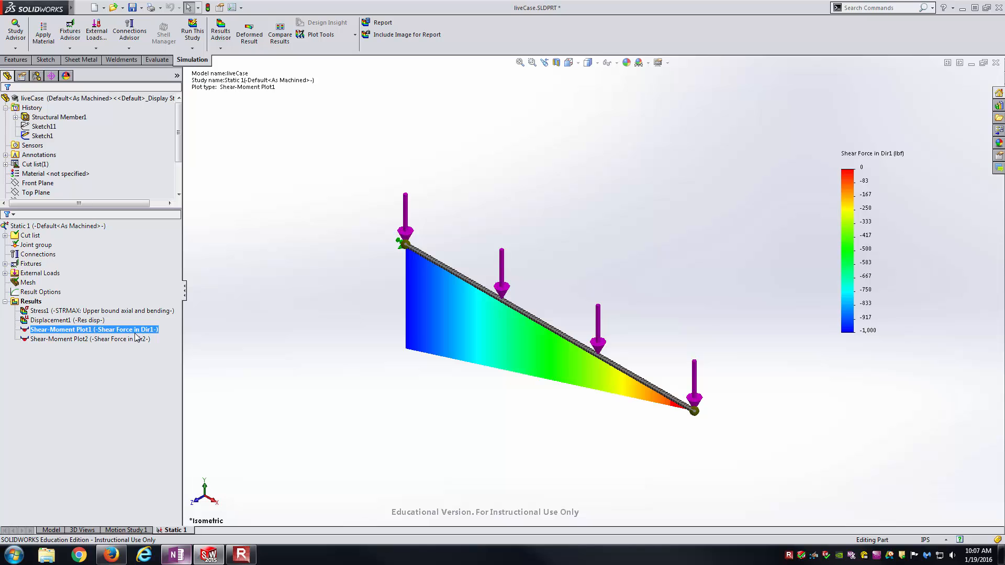
Redefine Shear-Moment Plot2 to show moment about Dir1 and confirm.
right_click(87, 339)
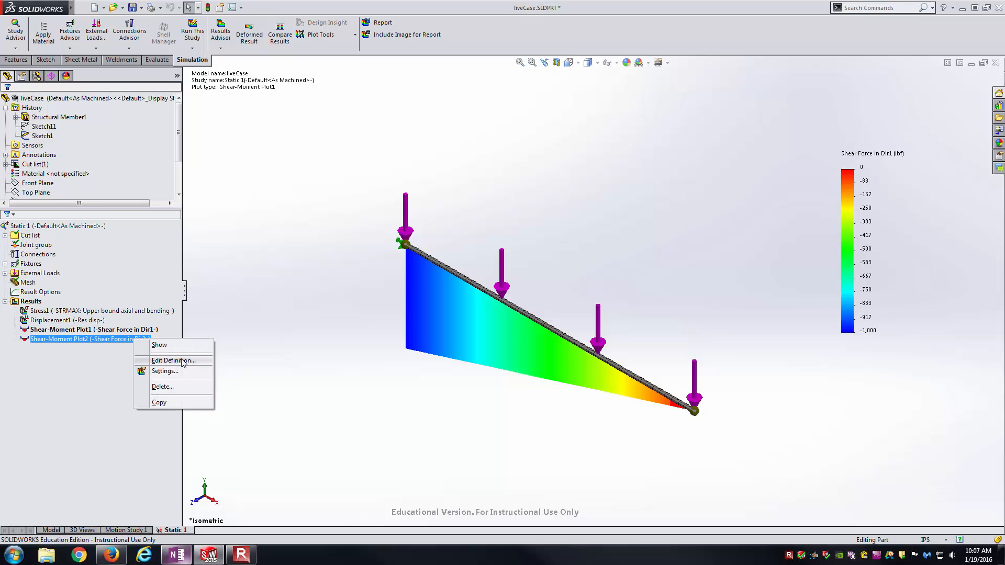
click(171, 360)
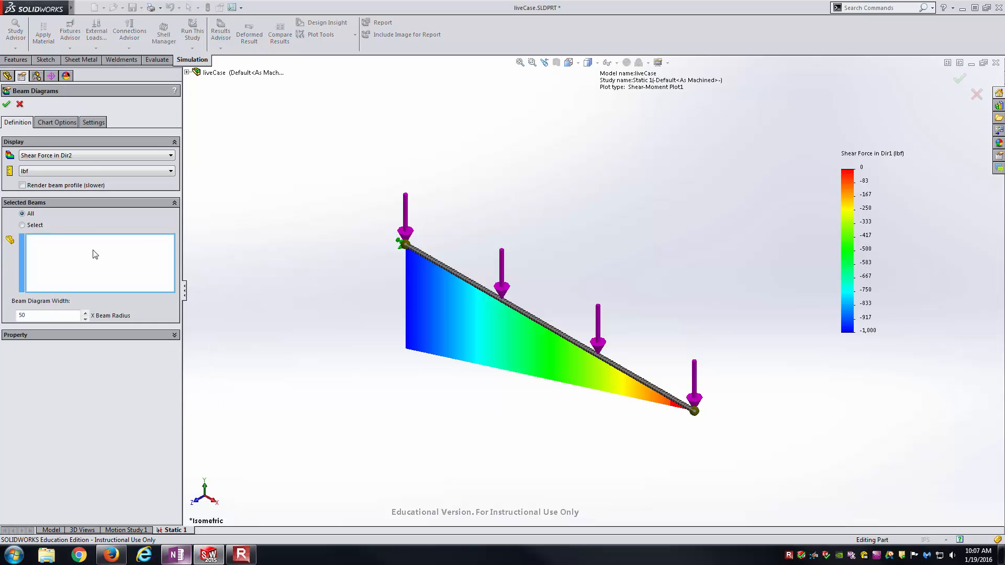
click(97, 155)
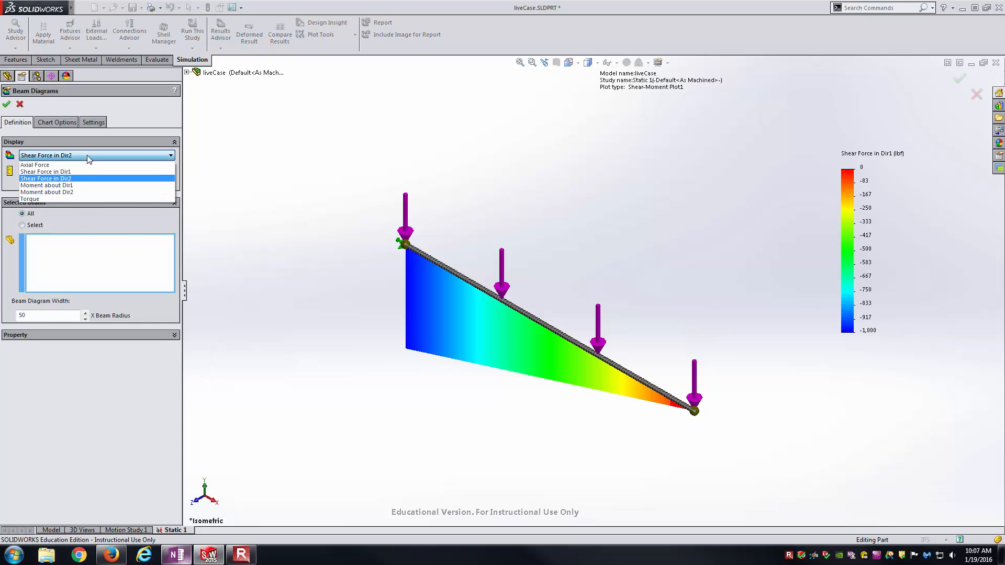
click(37, 186)
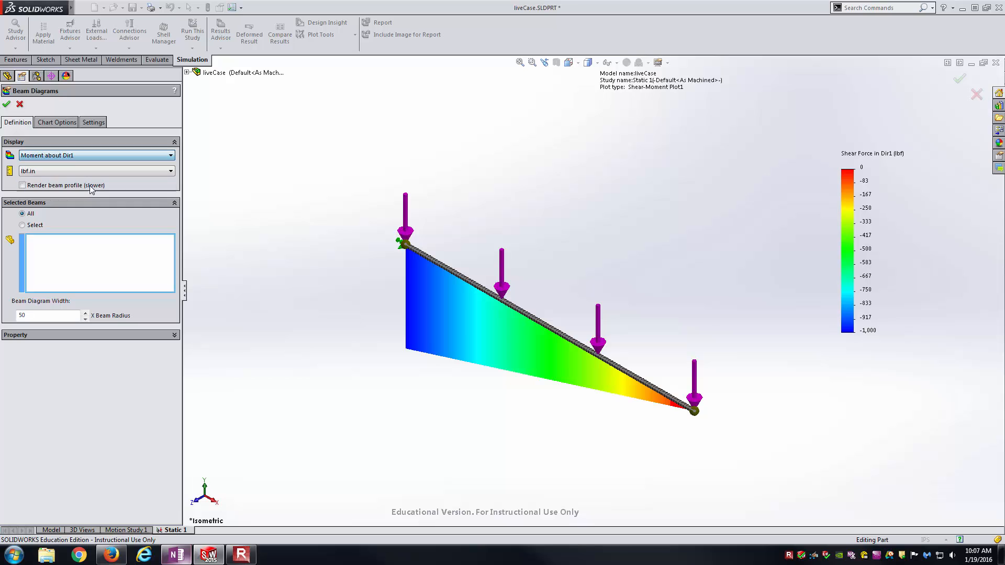
mouse_move(46, 168)
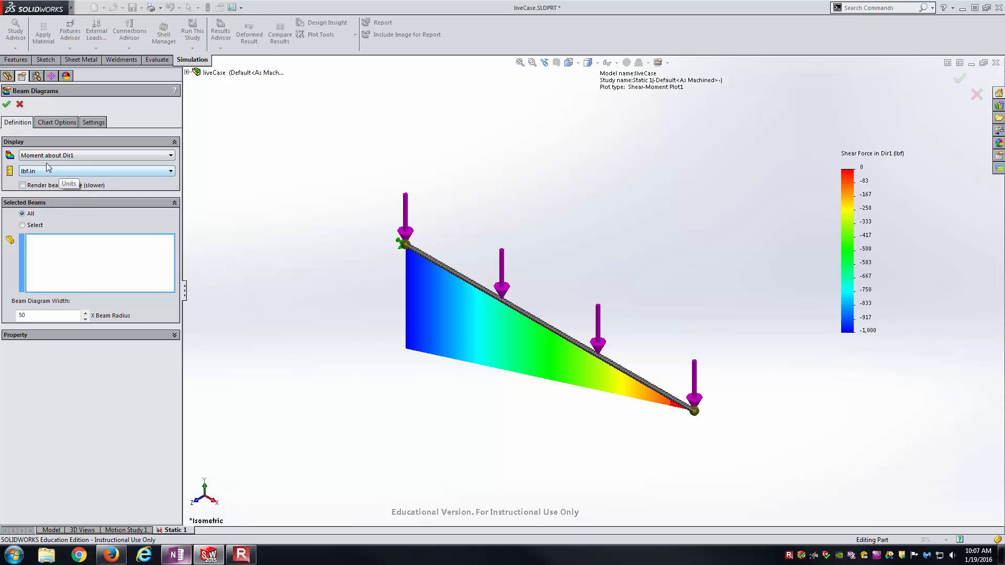
mouse_move(36, 176)
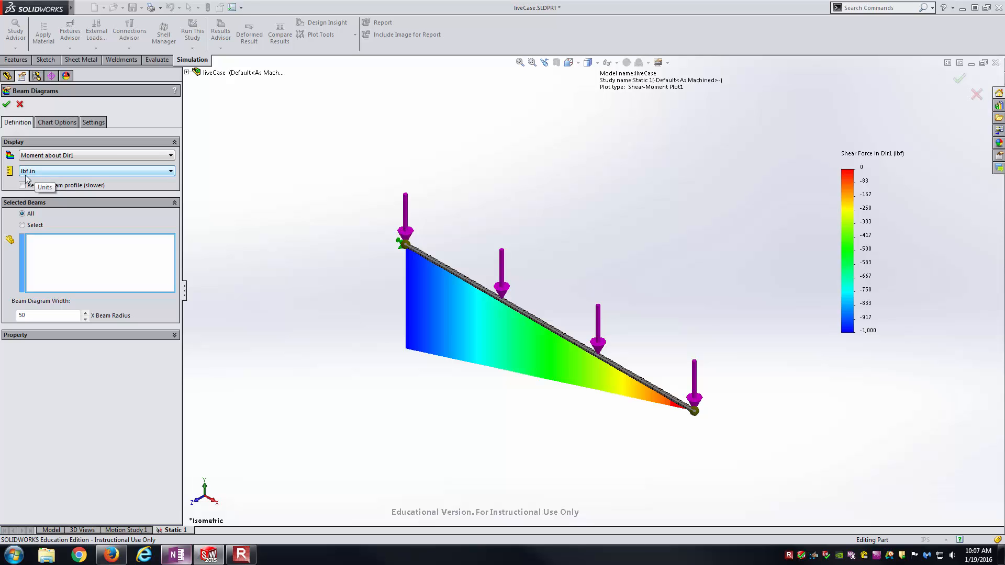
mouse_move(41, 178)
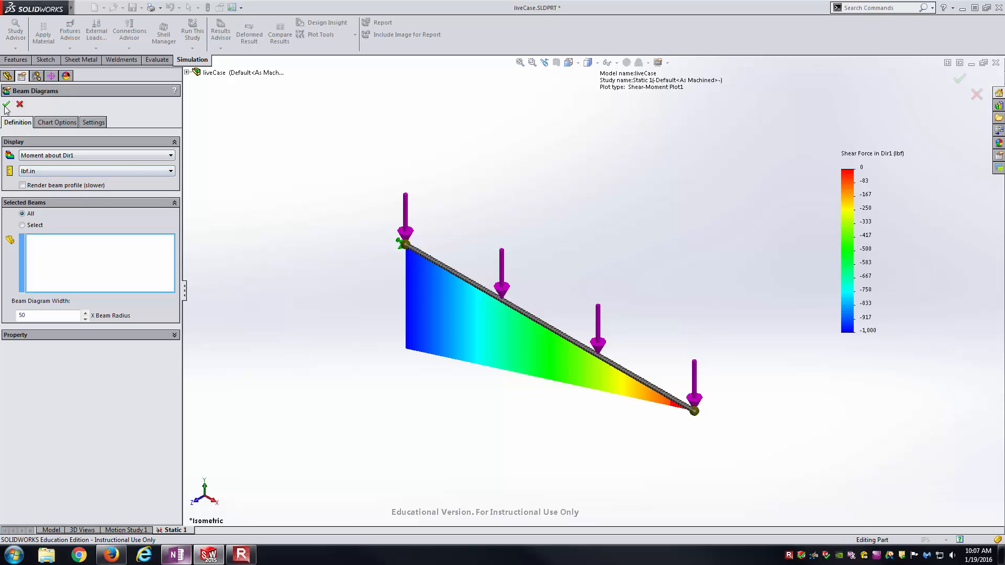
click(6, 104)
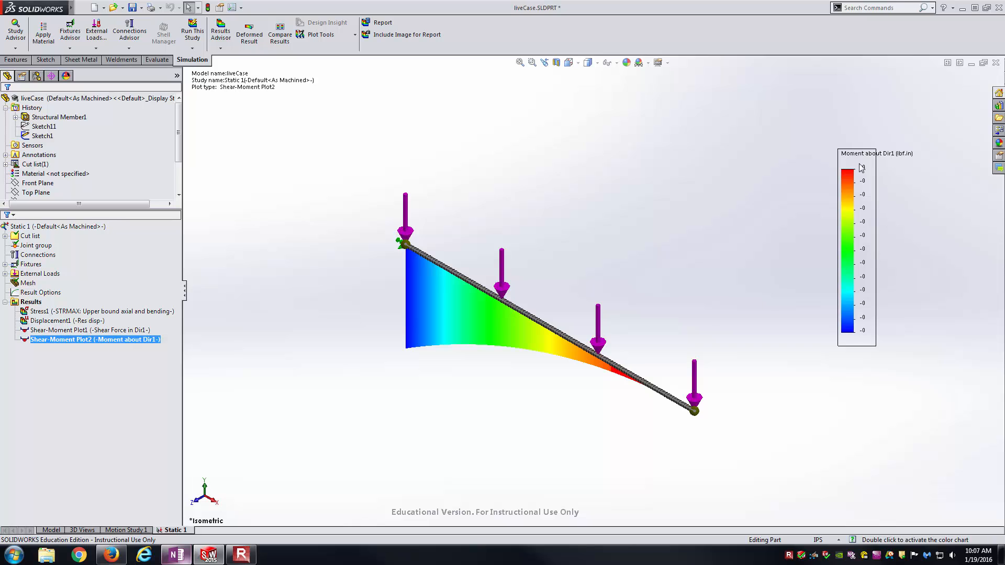
mouse_move(871, 172)
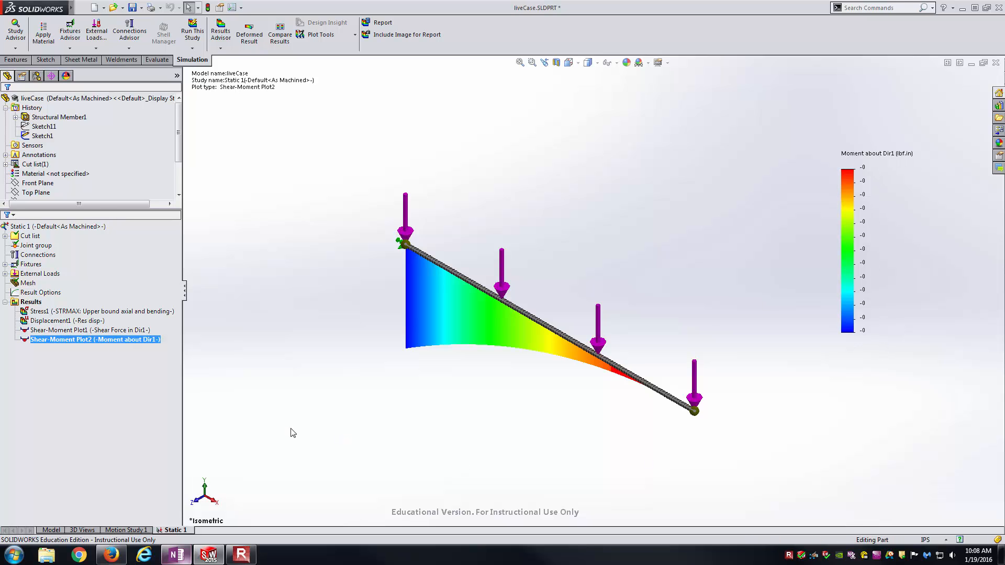
Edit Plot2 again to moment about Dir2 in lbf·in, checking the OneNote plots.
right_click(93, 339)
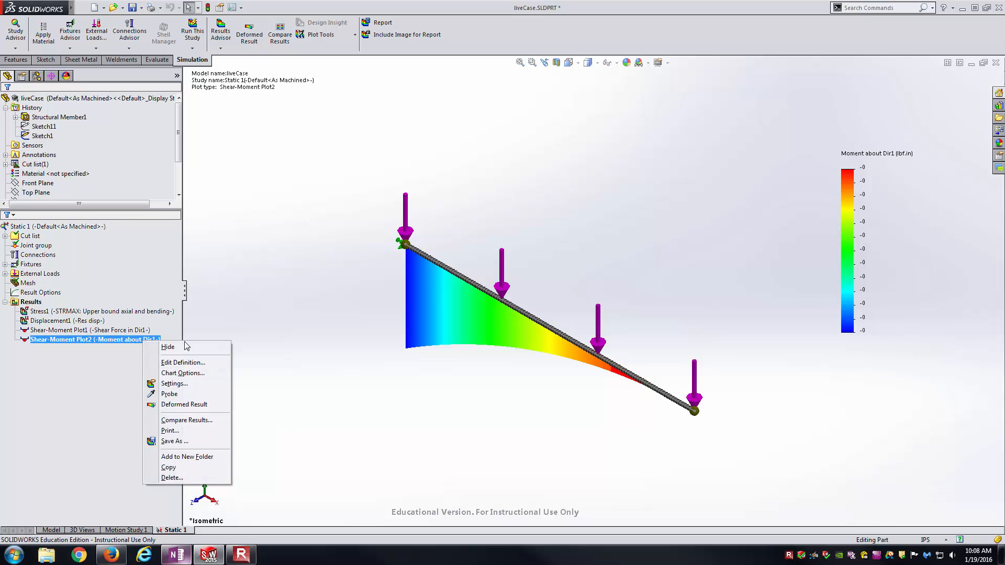
click(182, 362)
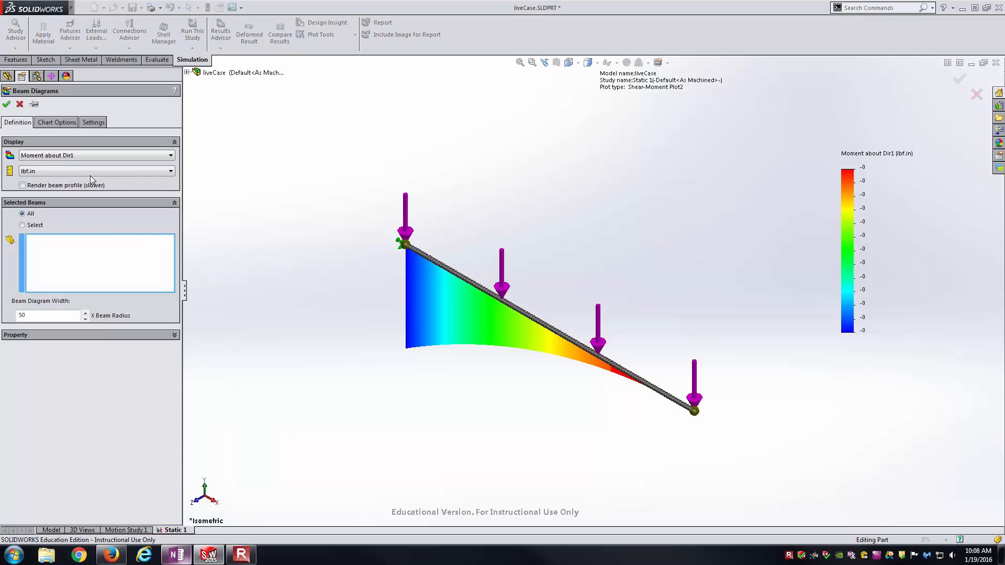
click(93, 155)
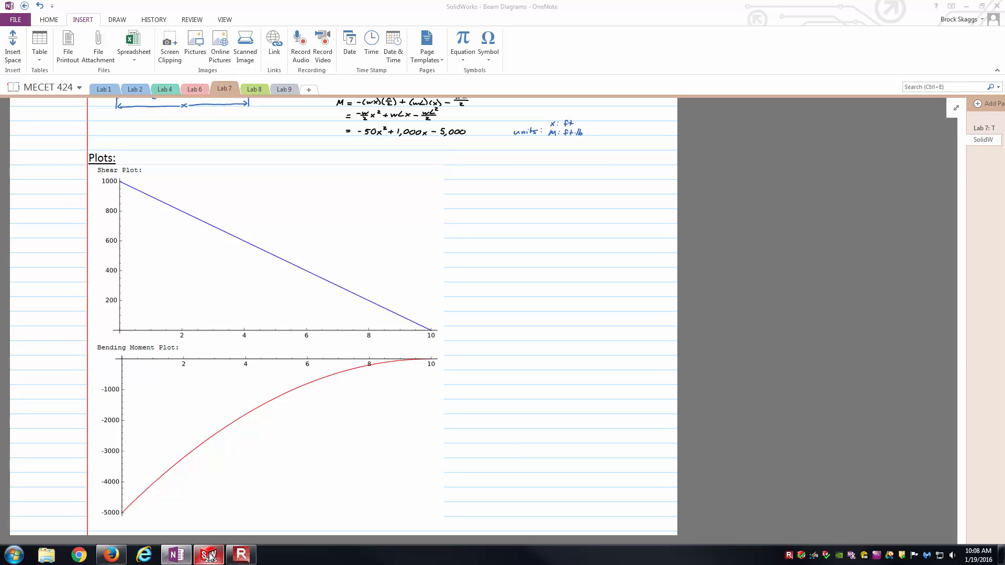
click(207, 555)
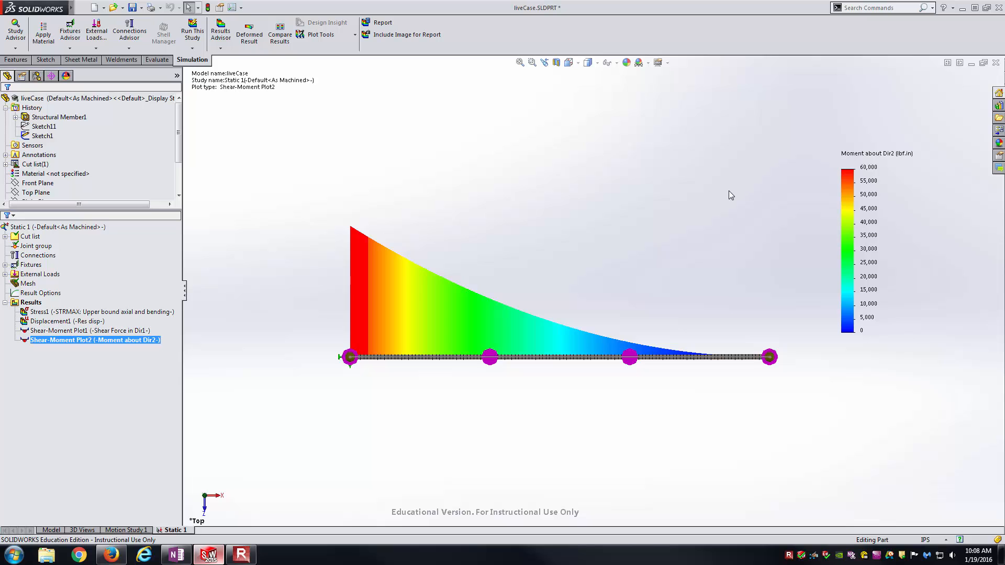
mouse_move(214, 556)
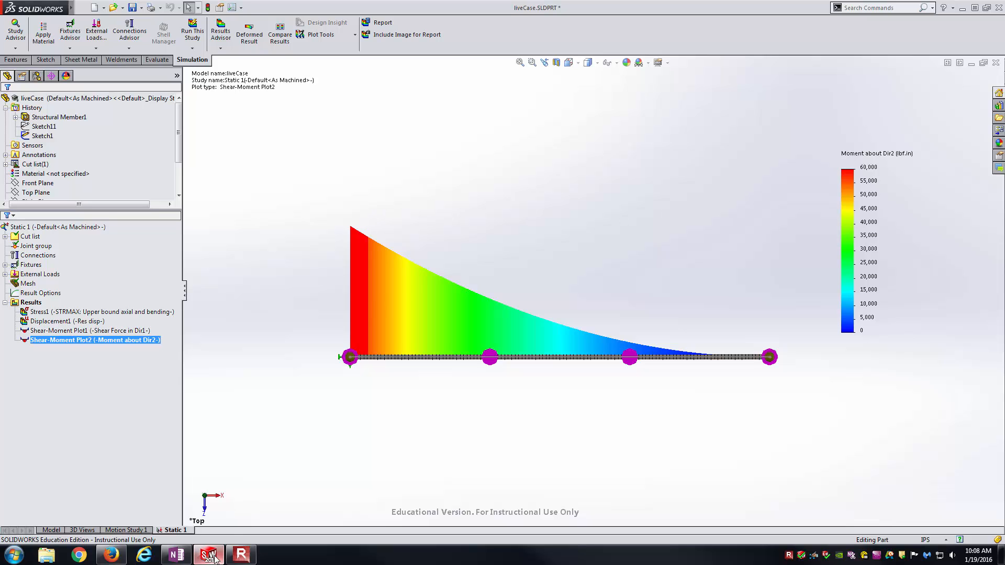